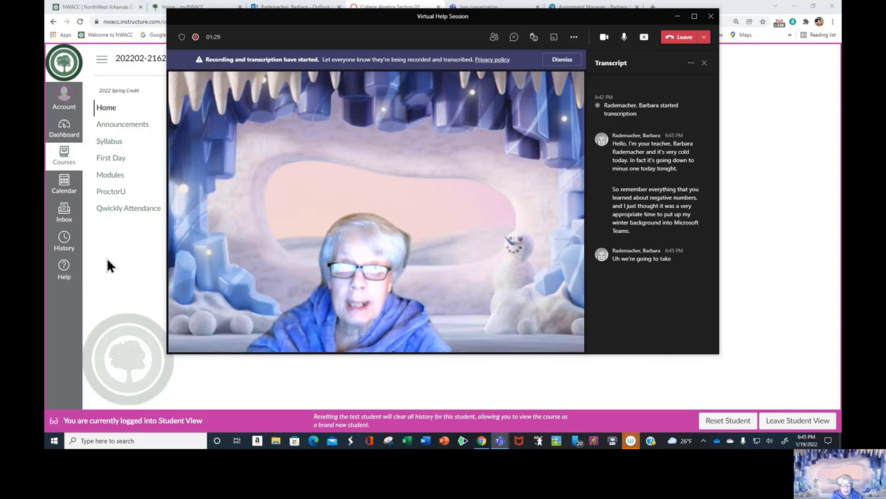
mouse_move(243, 189)
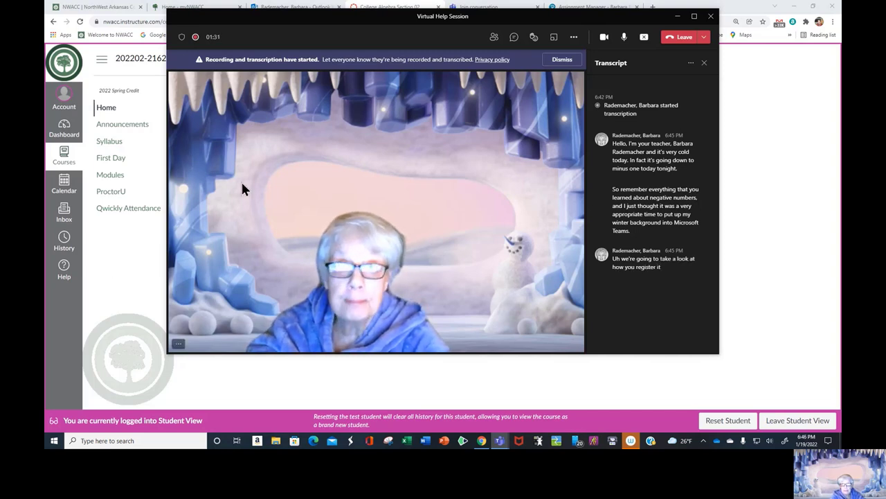
mouse_move(574, 36)
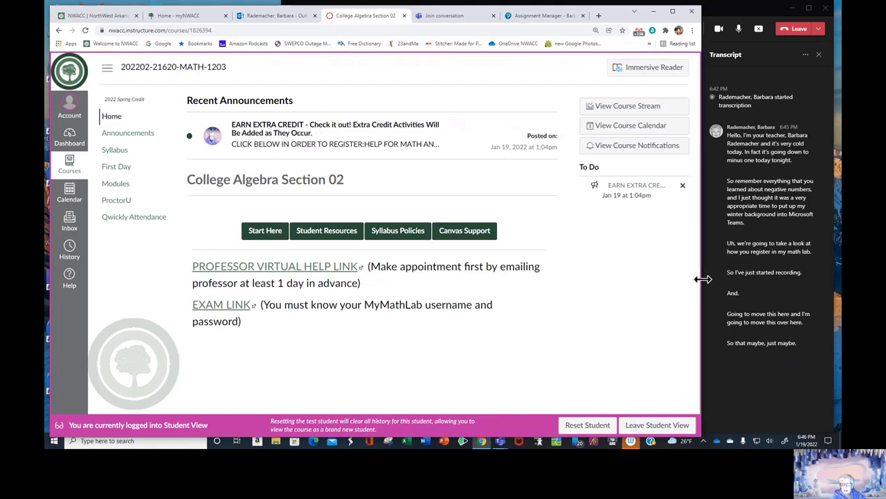
mouse_move(745, 139)
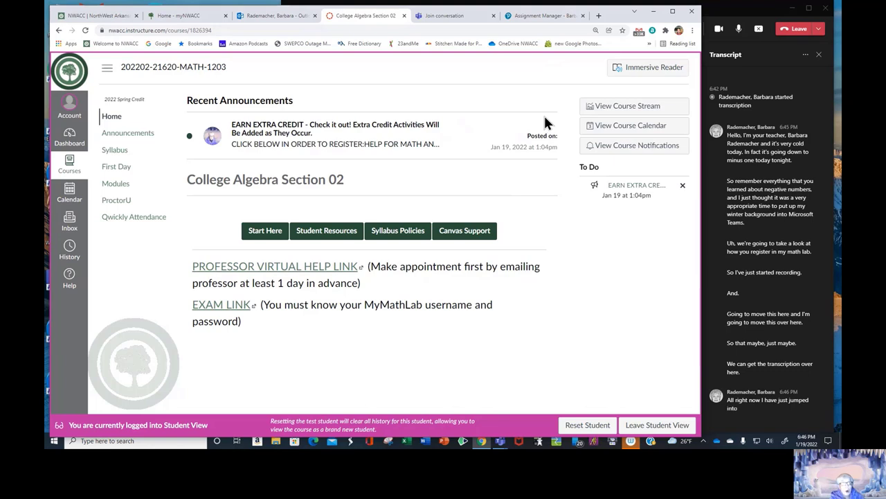
mouse_move(254, 76)
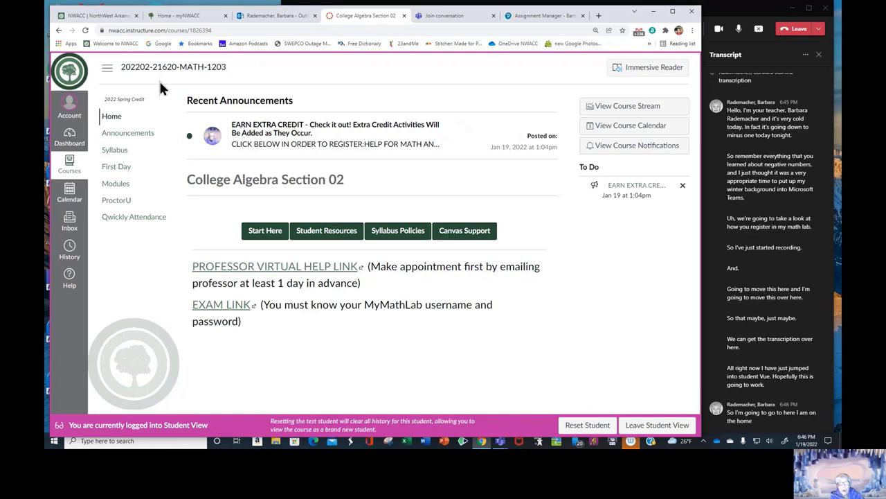
mouse_move(429, 100)
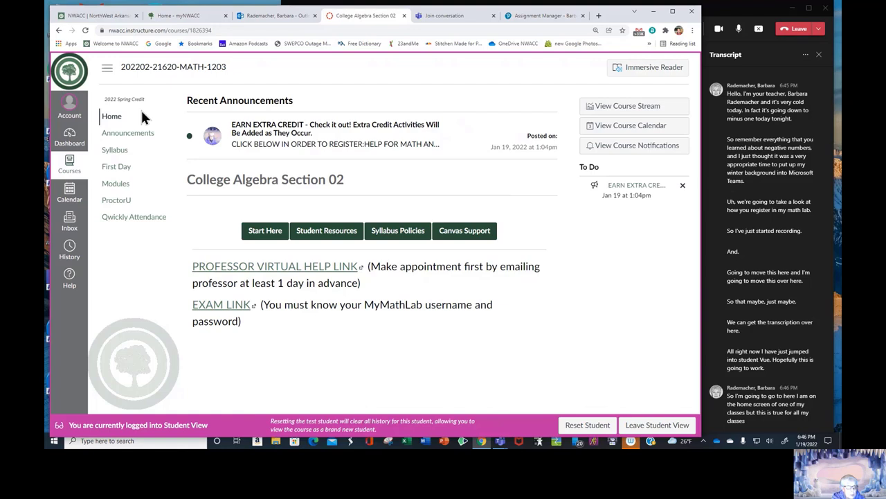
Load the First Day course materials page listing MyLab Math for College Algebra
click(116, 167)
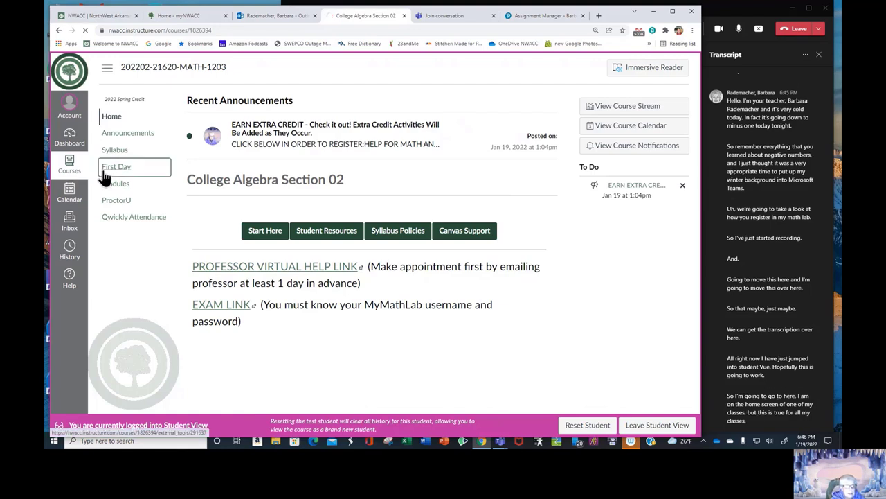
click(117, 166)
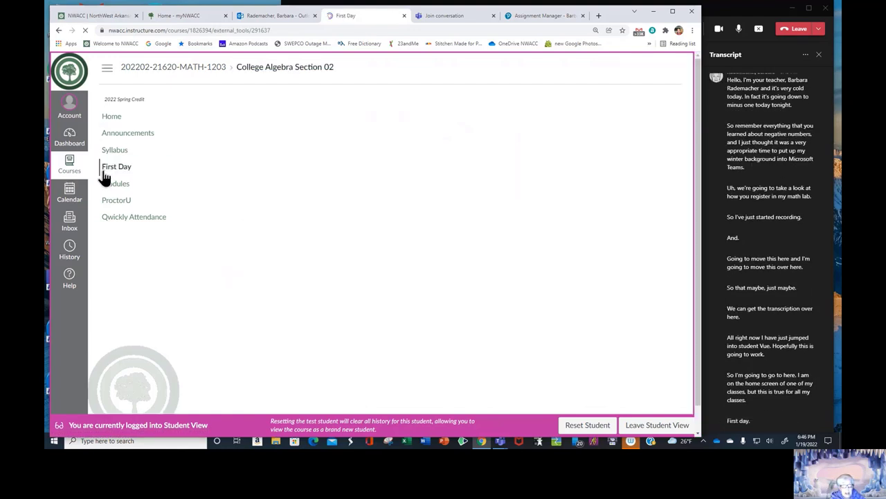
click(116, 166)
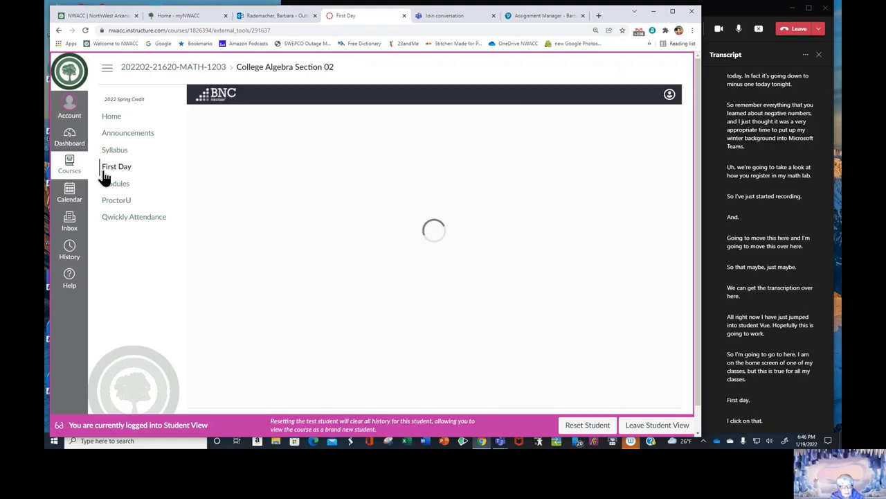
click(116, 167)
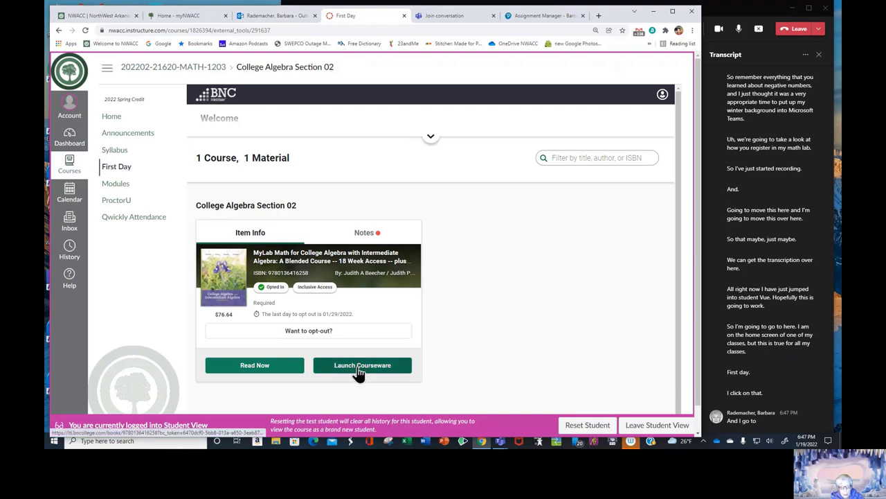
mouse_move(376, 346)
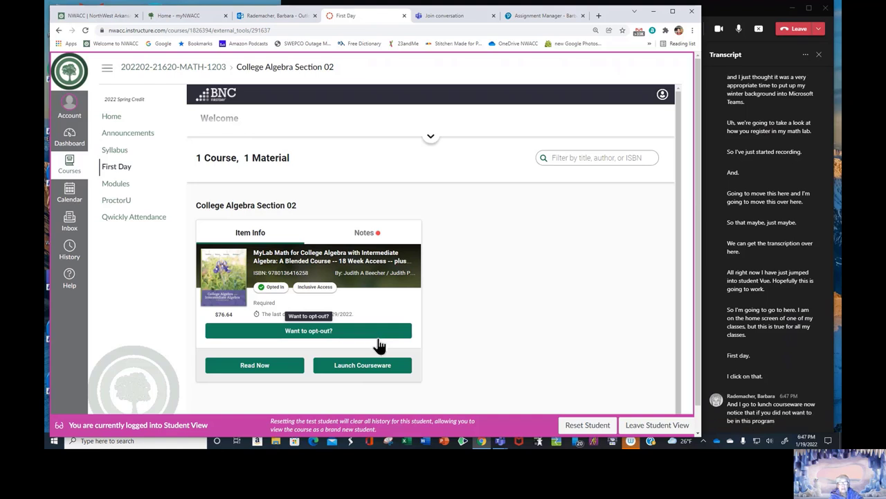
scroll(down, 3)
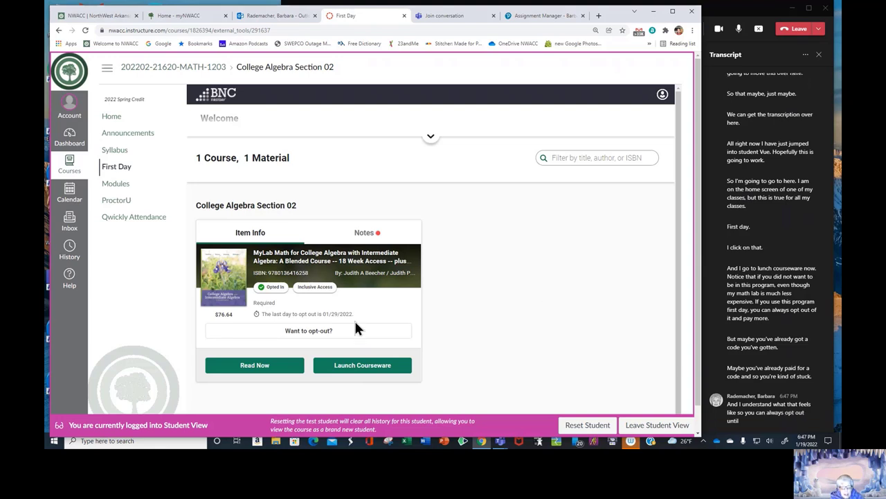
mouse_move(369, 381)
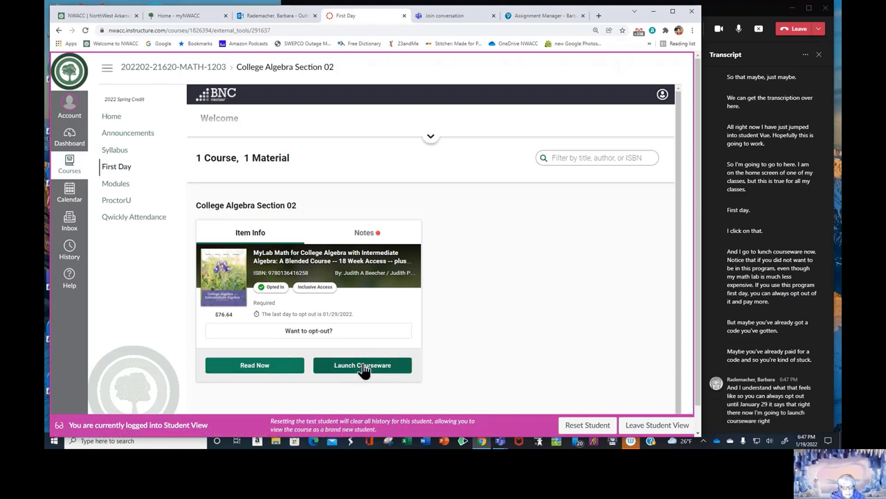
Launch the MyLab Math courseware and continue into MyLab & Mastering
click(363, 366)
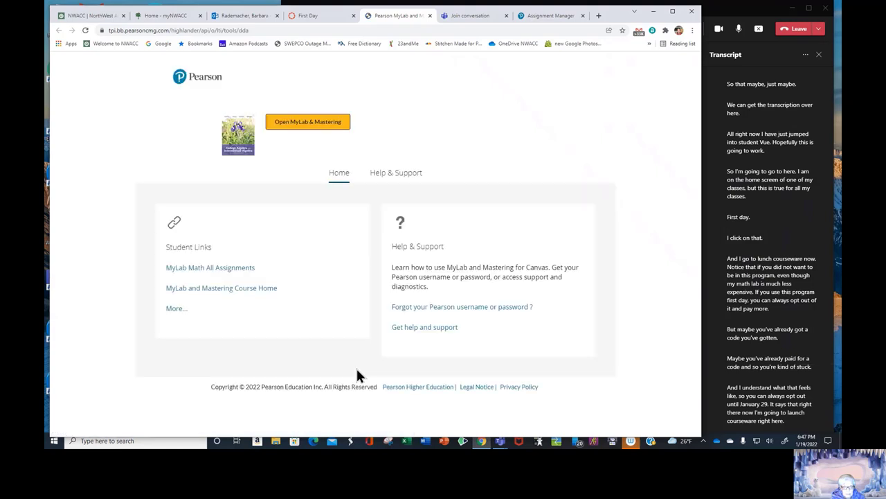
mouse_move(307, 154)
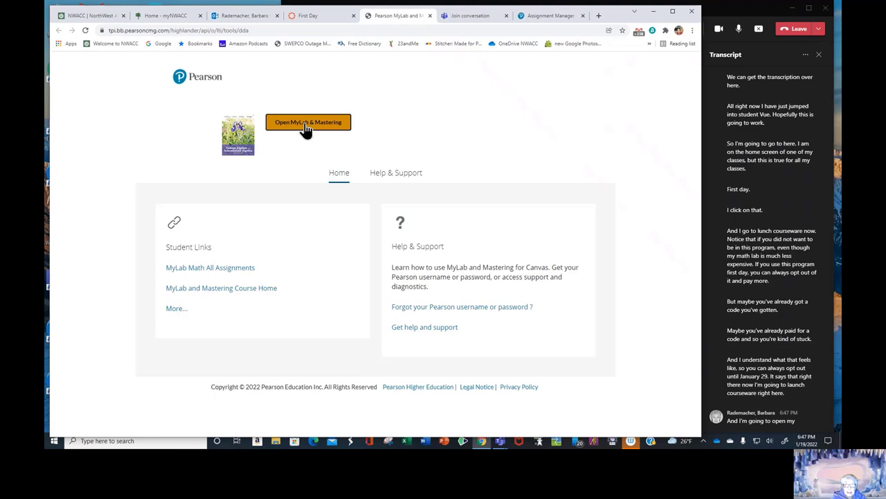
click(308, 121)
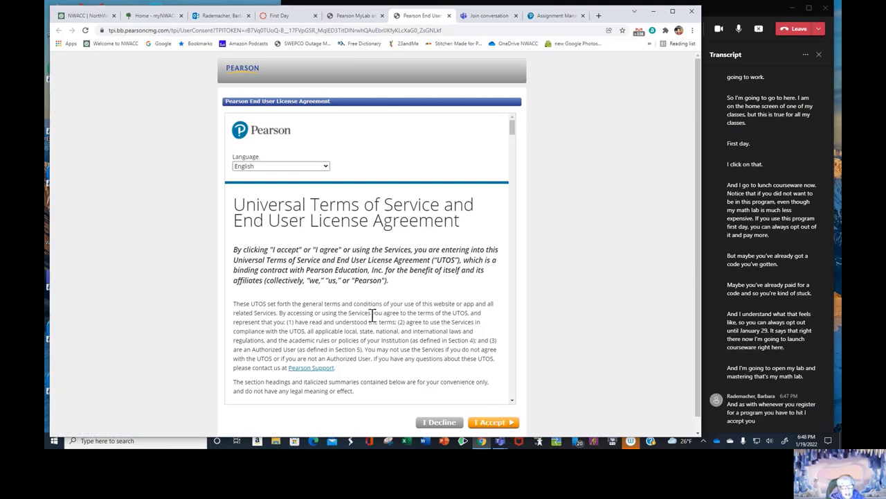
Read down the Pearson license agreement before accepting it
scroll(down, 3)
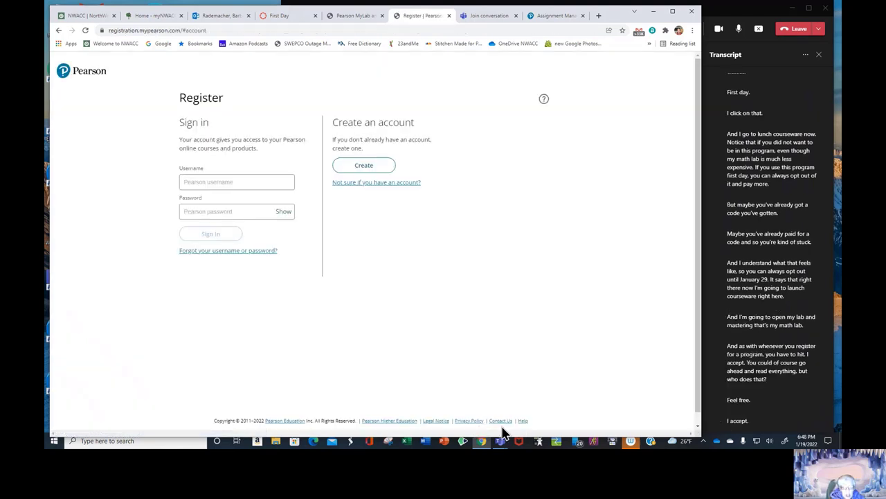
mouse_move(603, 363)
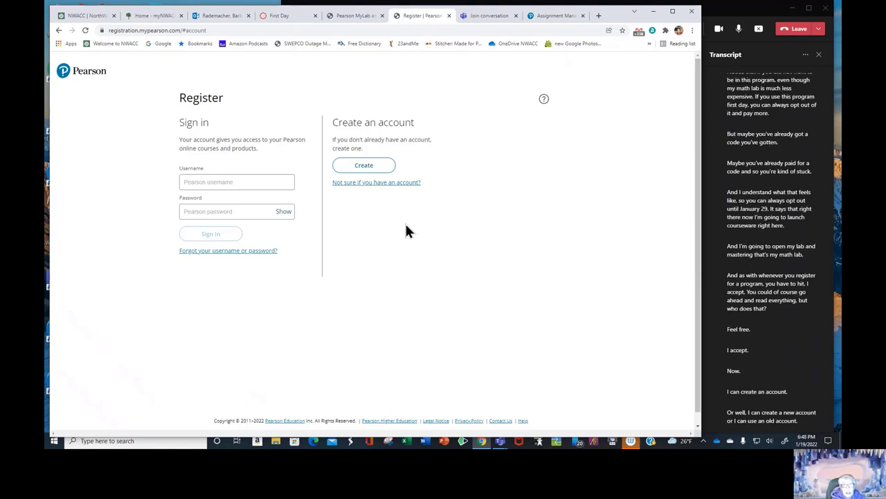
Begin creating a new Pearson account and start the Mail app
click(363, 165)
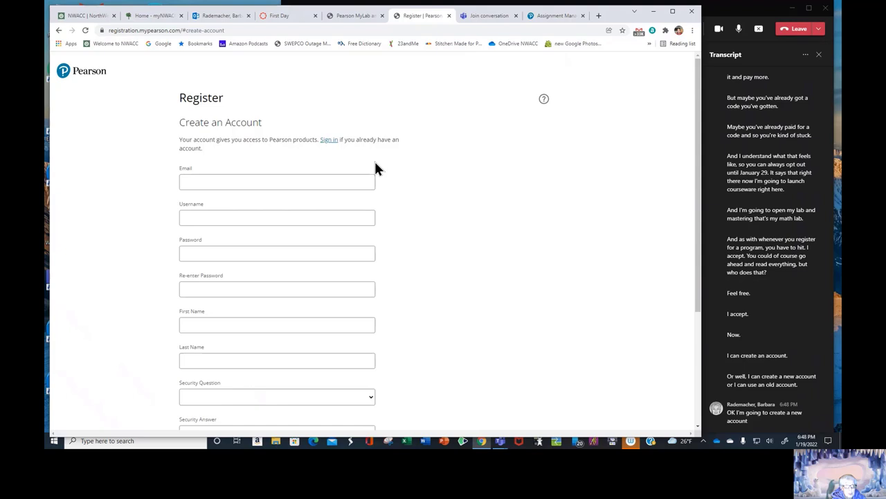
click(277, 181)
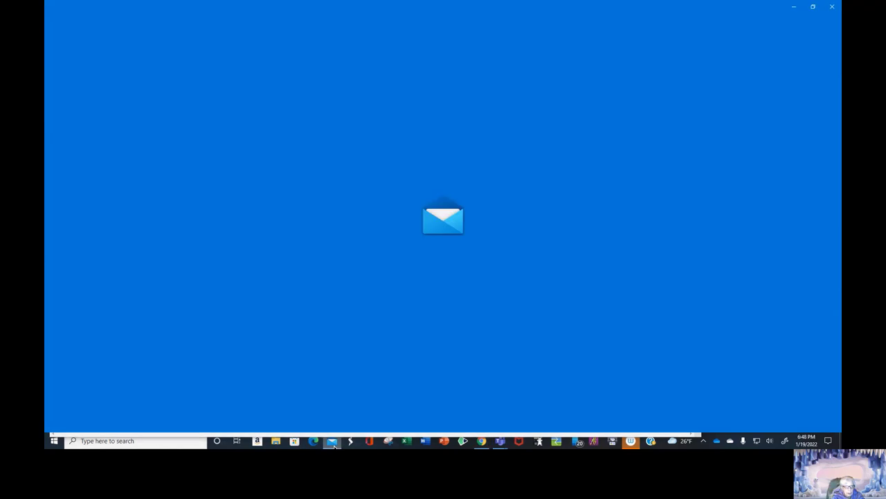
Check the Mail inbox and return to the Pearson registration form
click(332, 441)
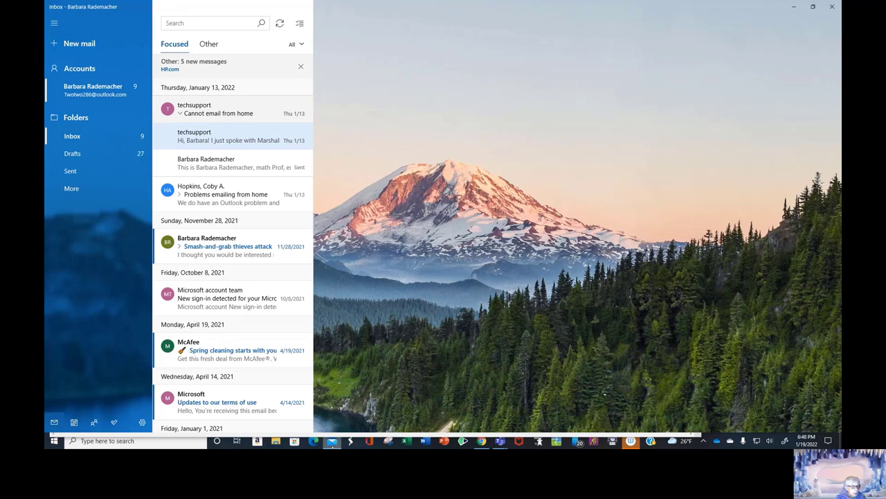
mouse_move(764, 42)
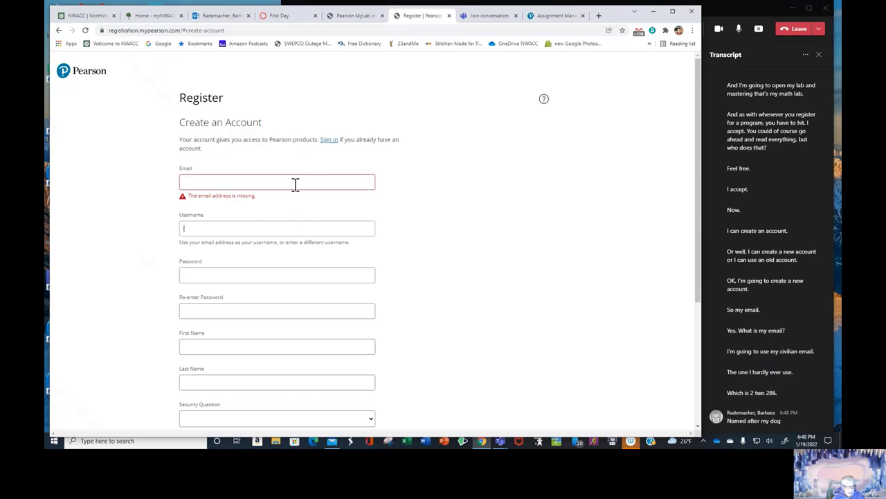
click(277, 182)
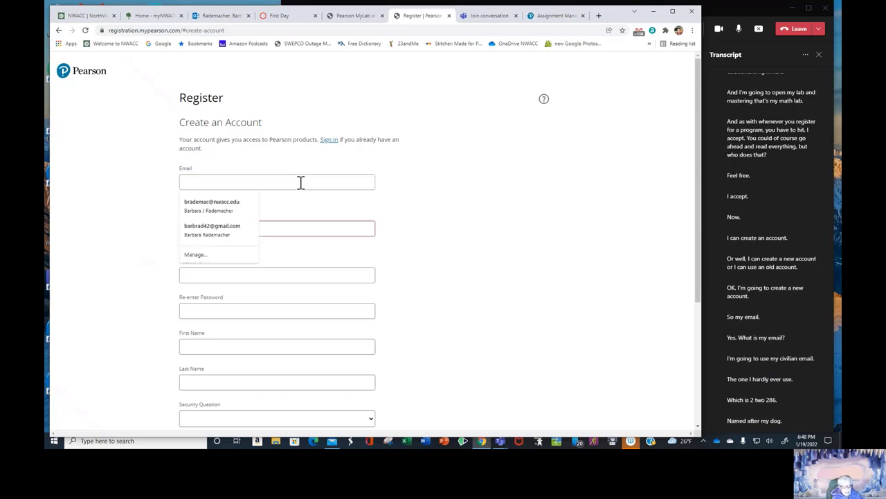
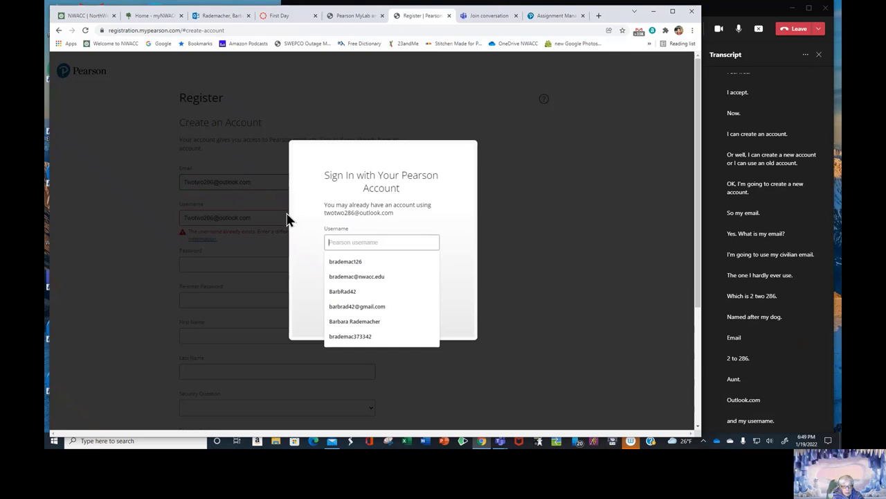
Try signing in with a saved username in the existing-account dialog
scroll(down, 3)
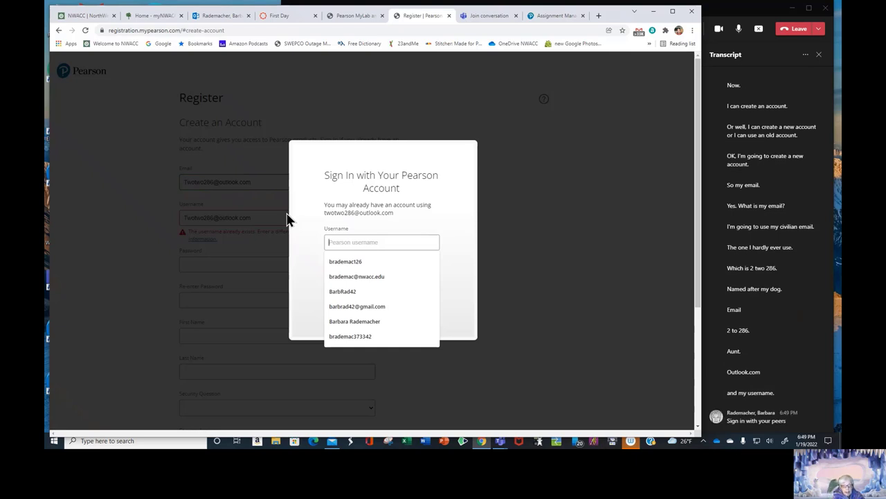
click(358, 306)
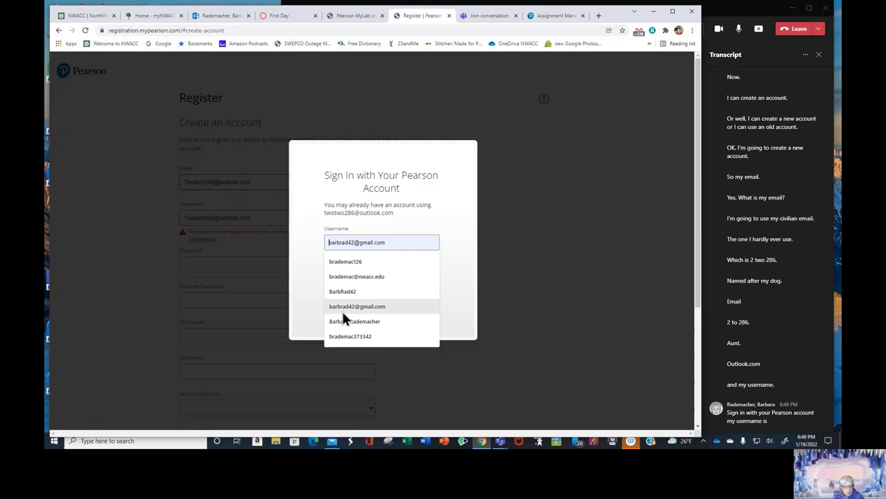
click(344, 291)
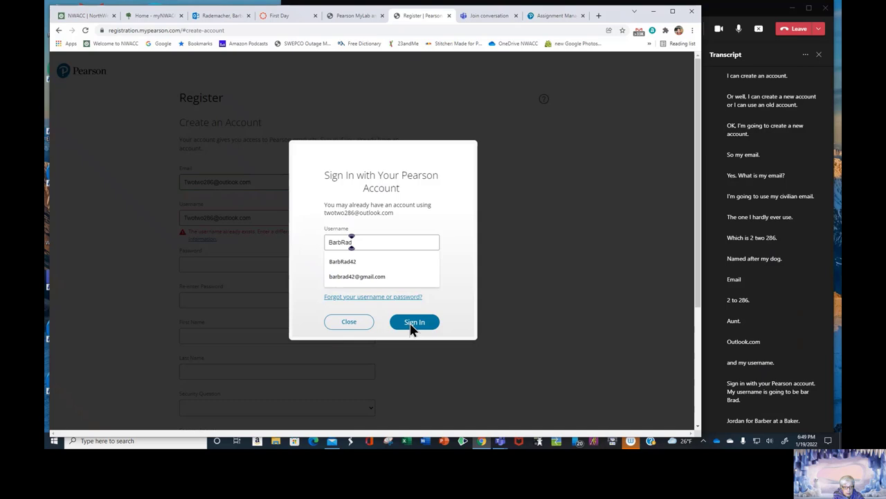
click(342, 260)
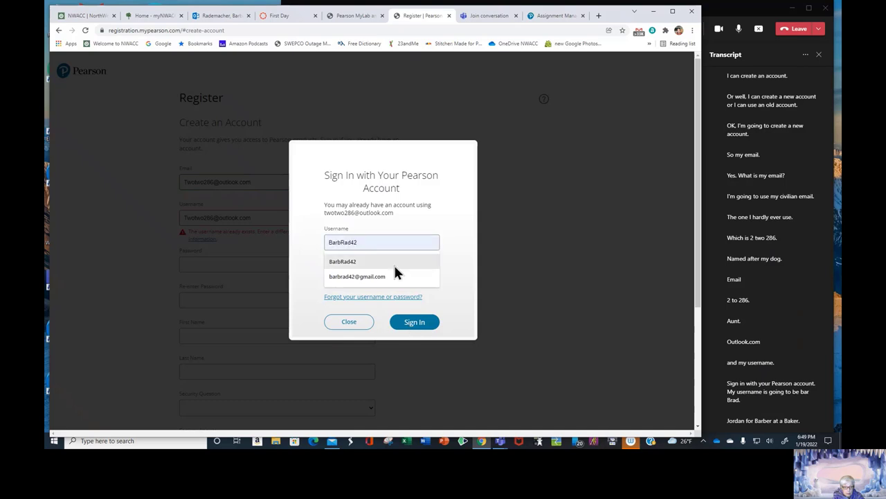
key(Backspace)
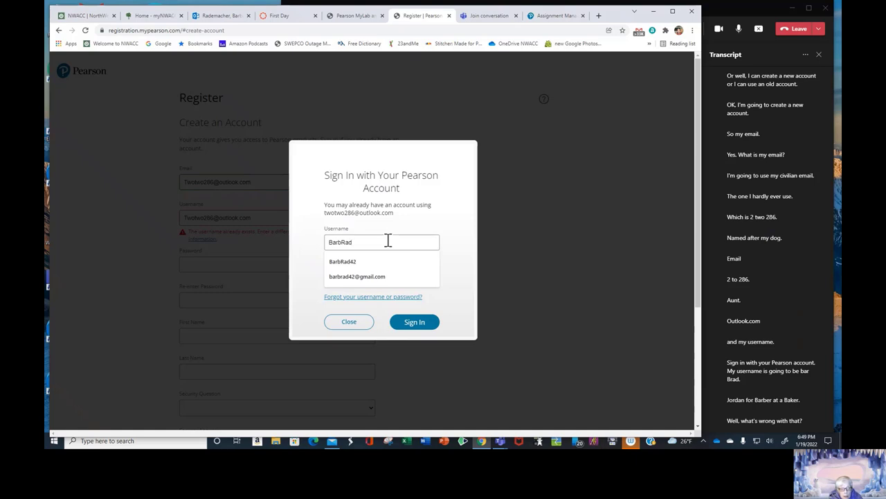
click(342, 260)
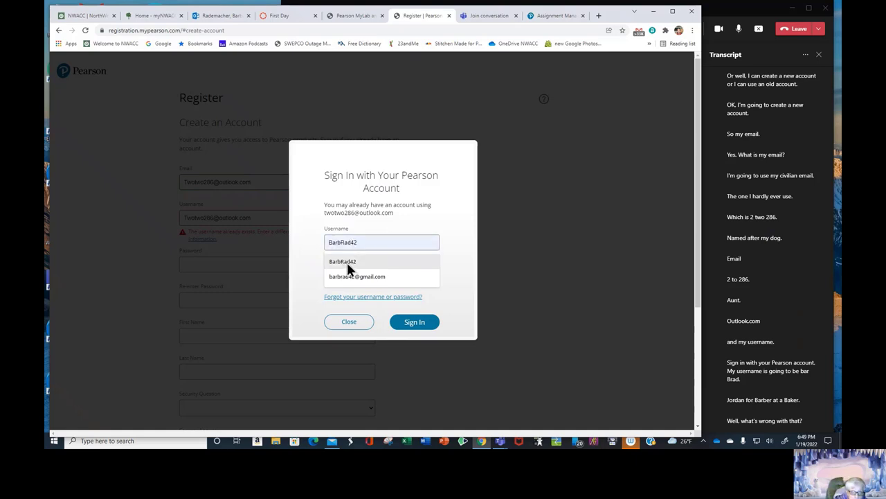
click(342, 261)
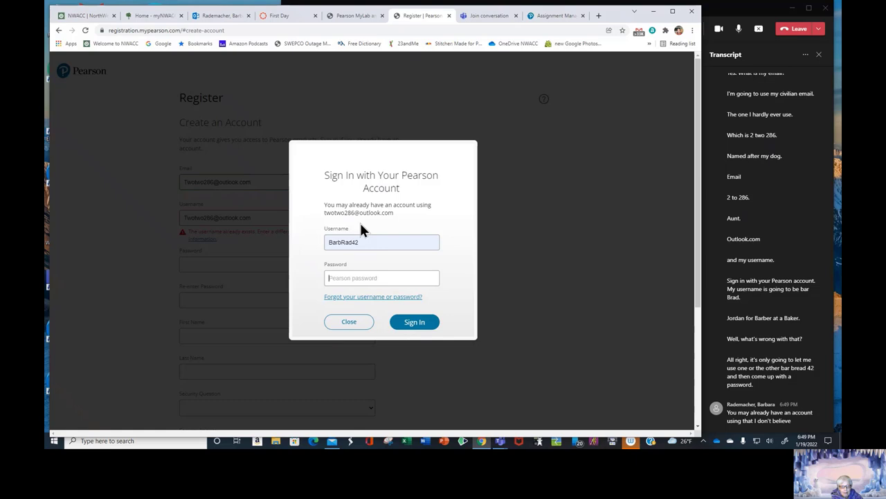
click(349, 321)
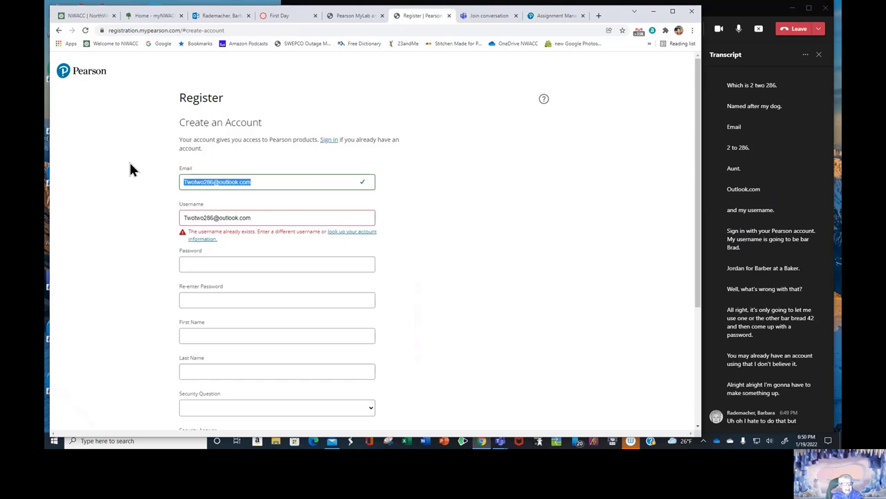
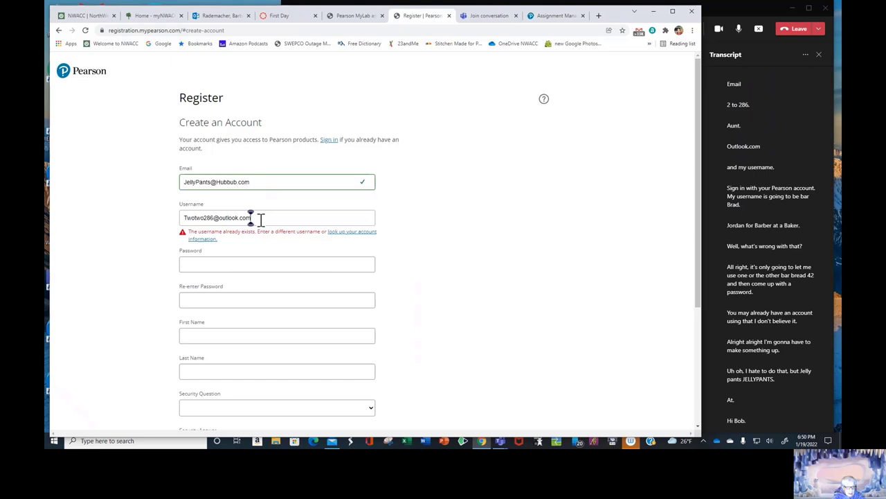
mouse_move(305, 211)
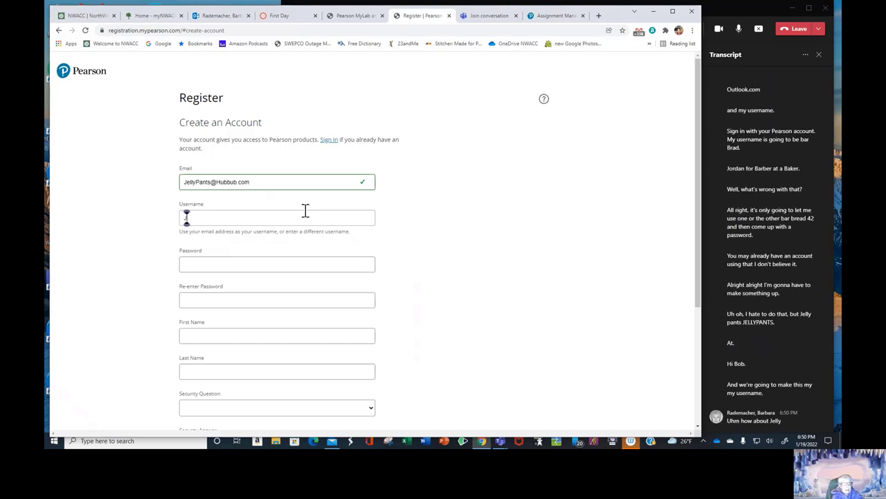
text(JellyPants)
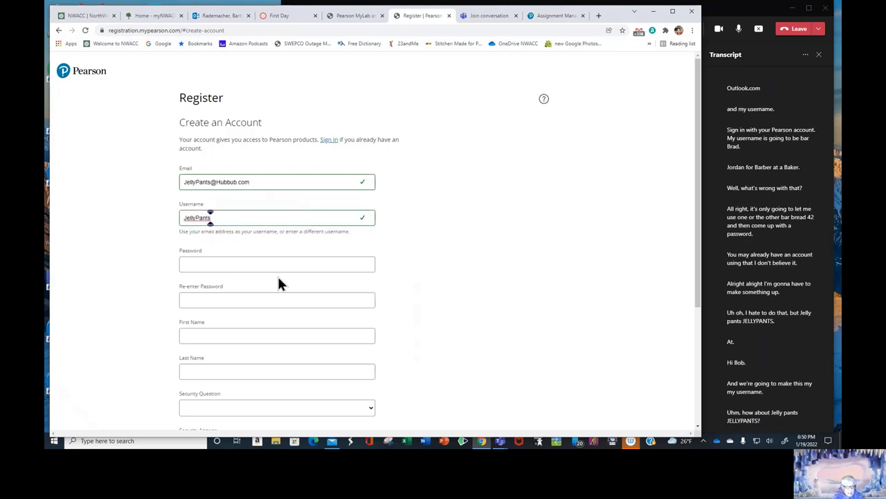
Fill in the Password and Reenter Password fields
click(277, 252)
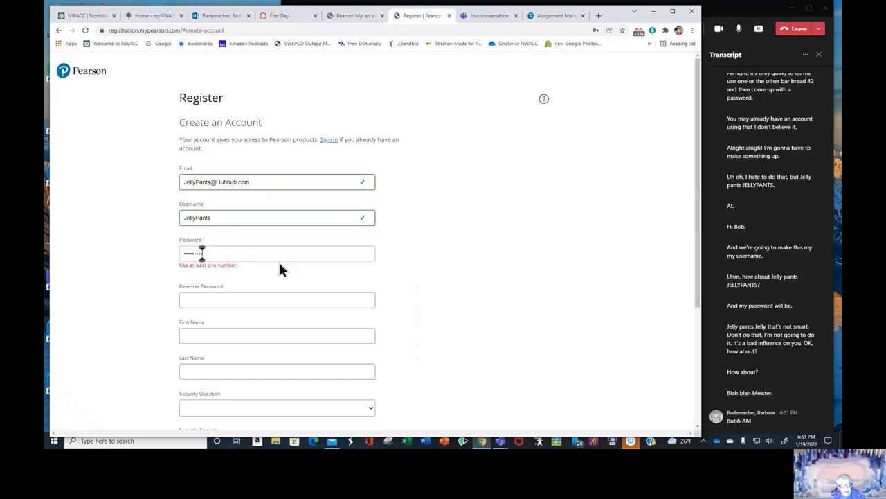
text(x)
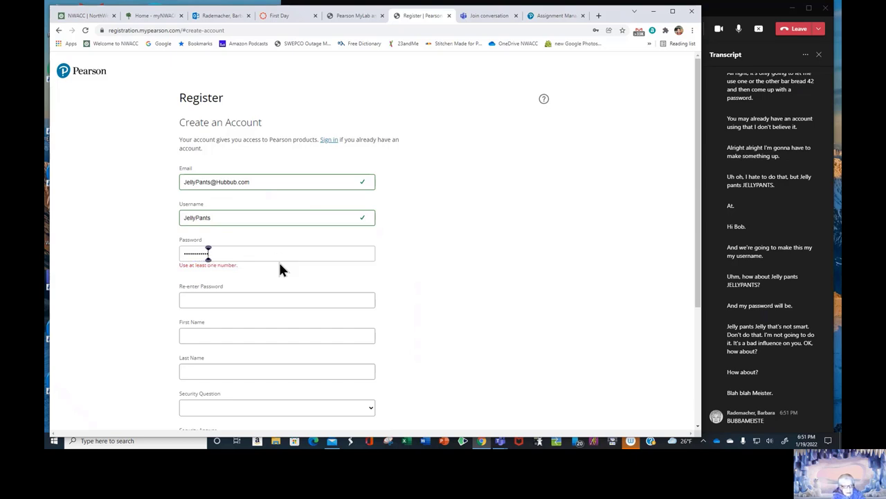
click(277, 299)
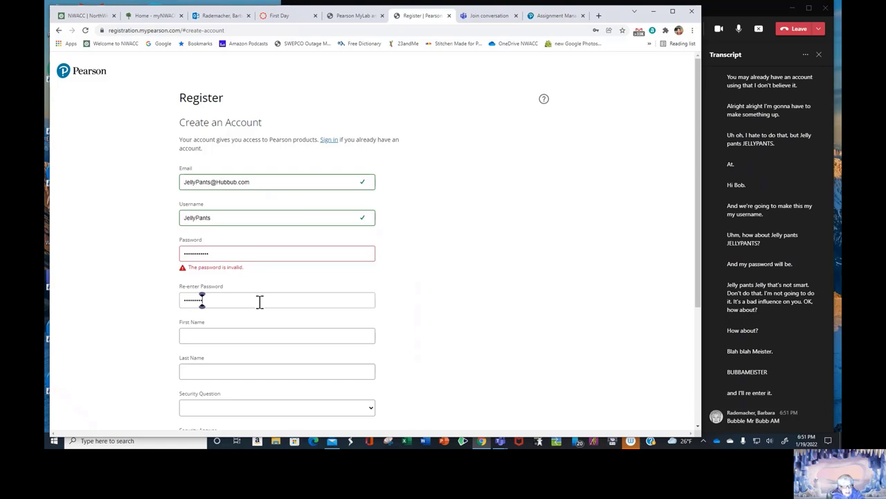
text(password)
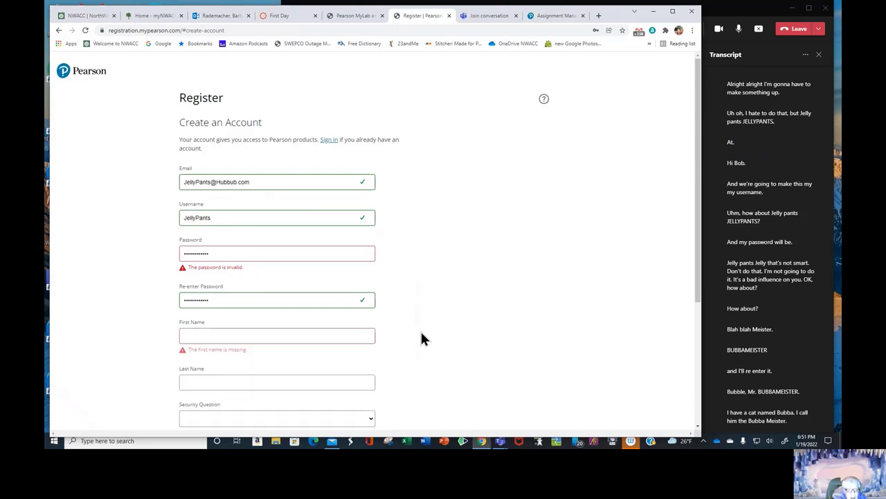
Enter first name Jelly and last name Pants
click(277, 335)
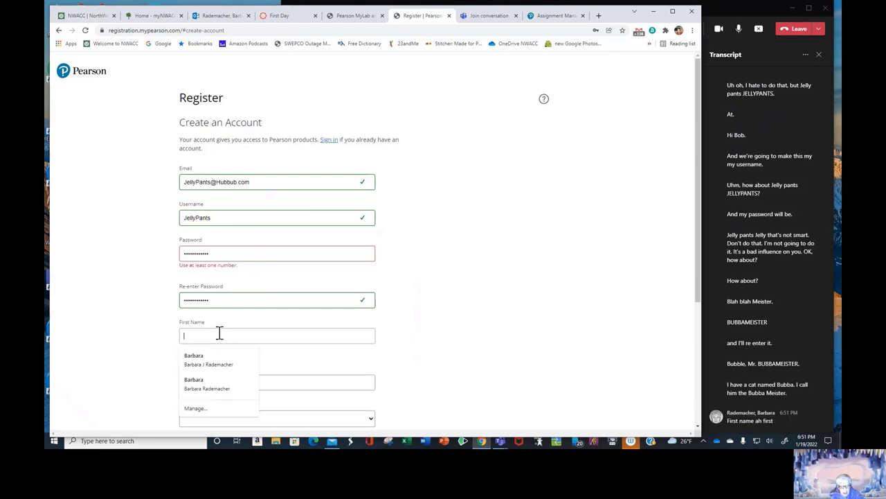
text(Jelly)
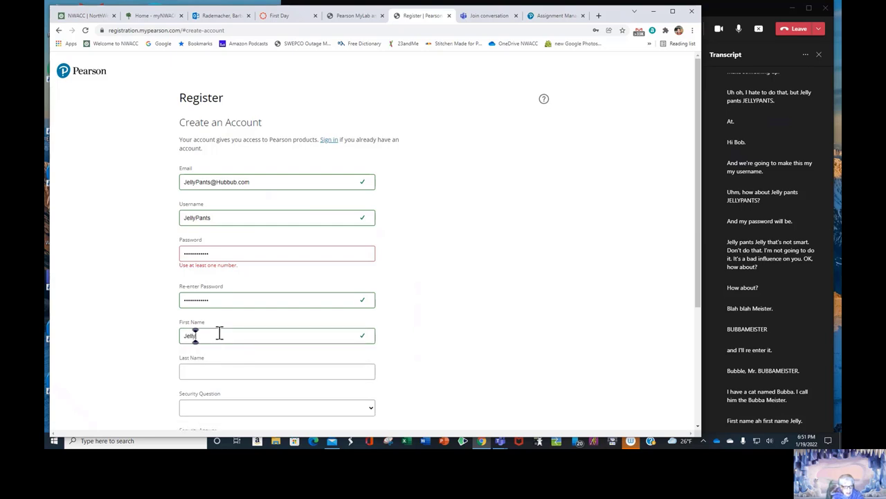
click(277, 371)
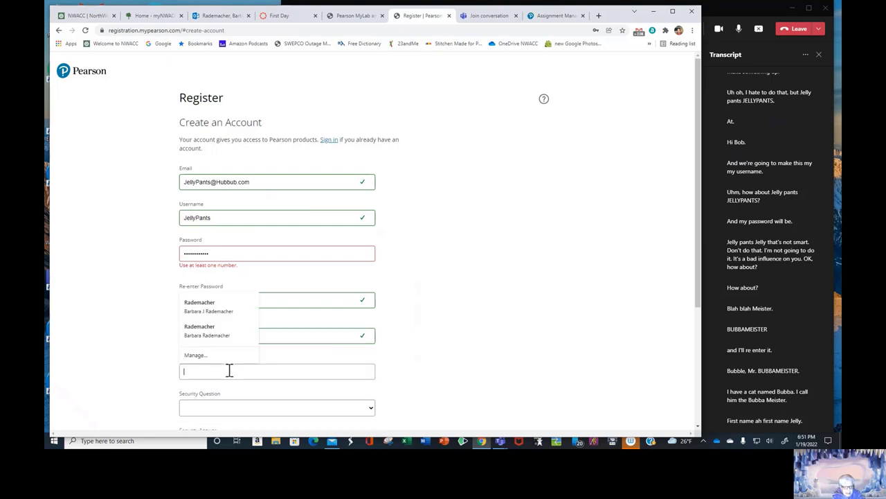
text(Pant)
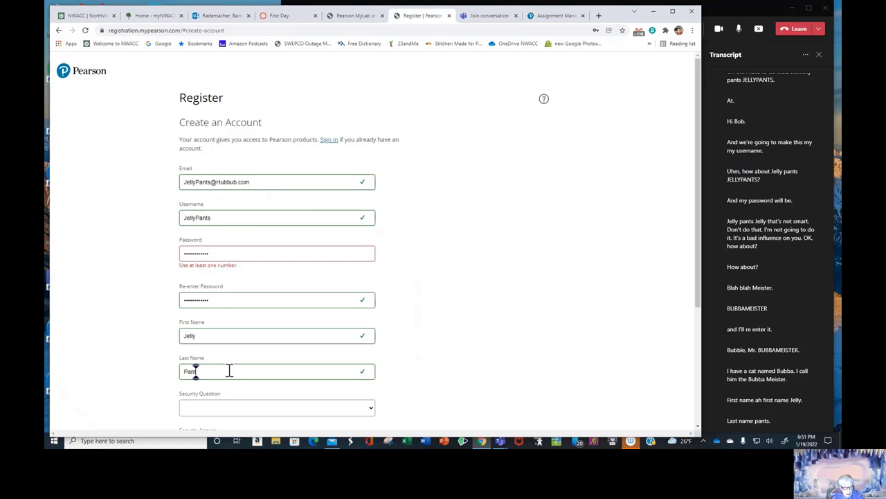
Choose 'What is my father's middle name?' as the security question
click(277, 408)
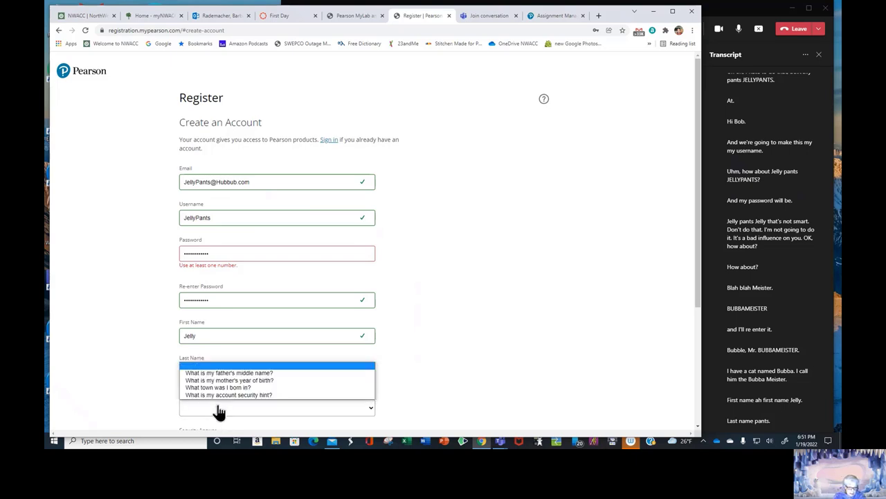
mouse_move(219, 417)
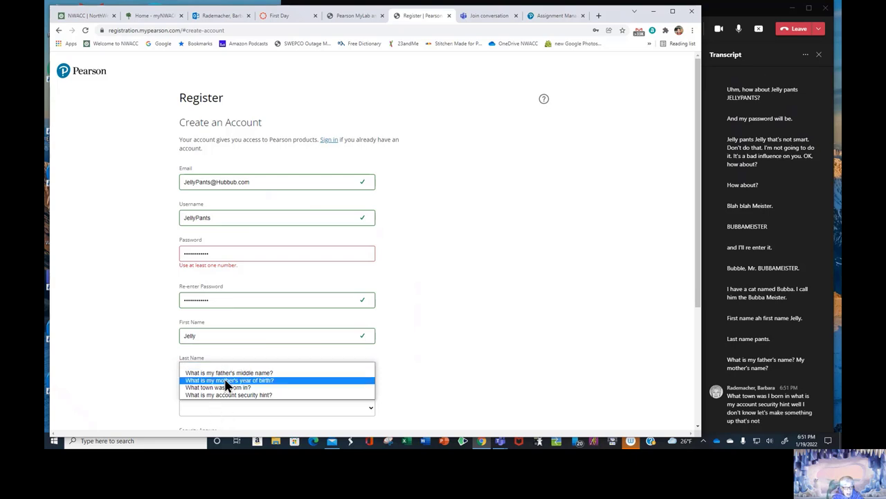
click(230, 373)
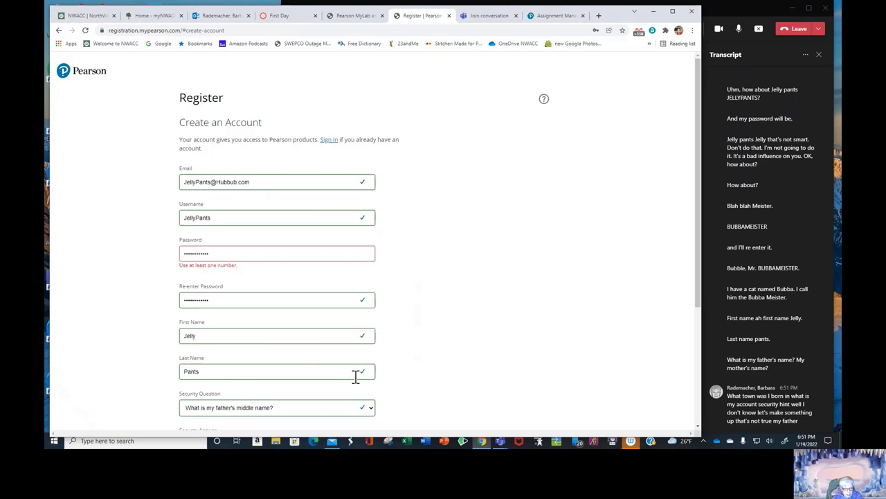
scroll(down, 3)
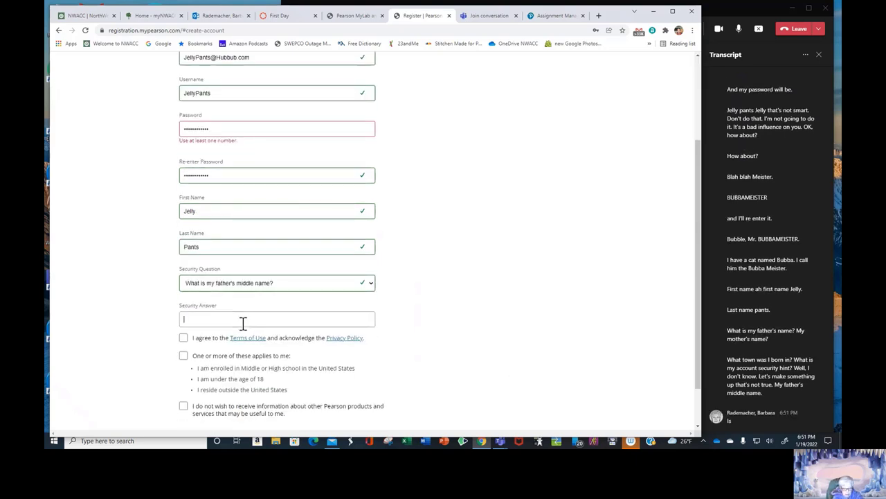
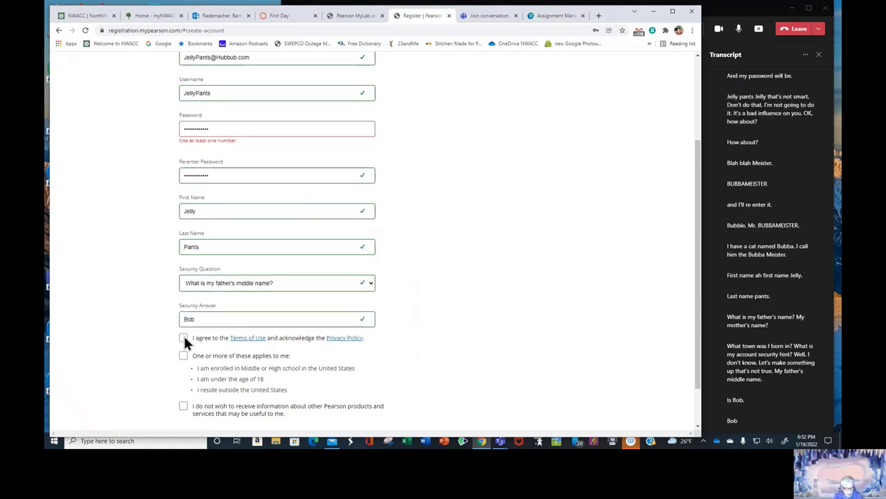
click(183, 338)
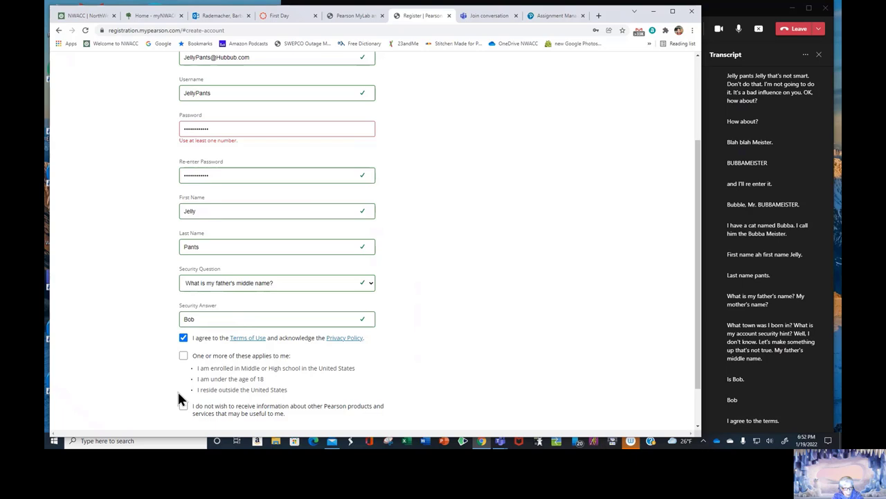
scroll(down, 3)
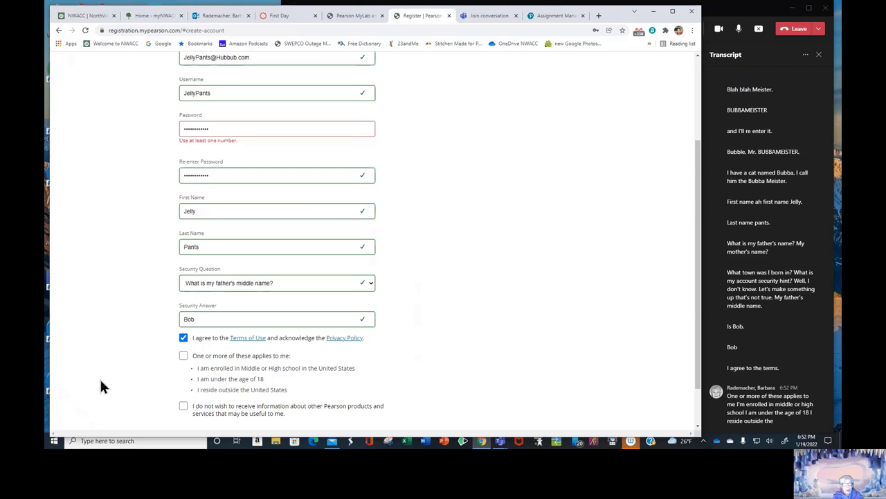
scroll(down, 3)
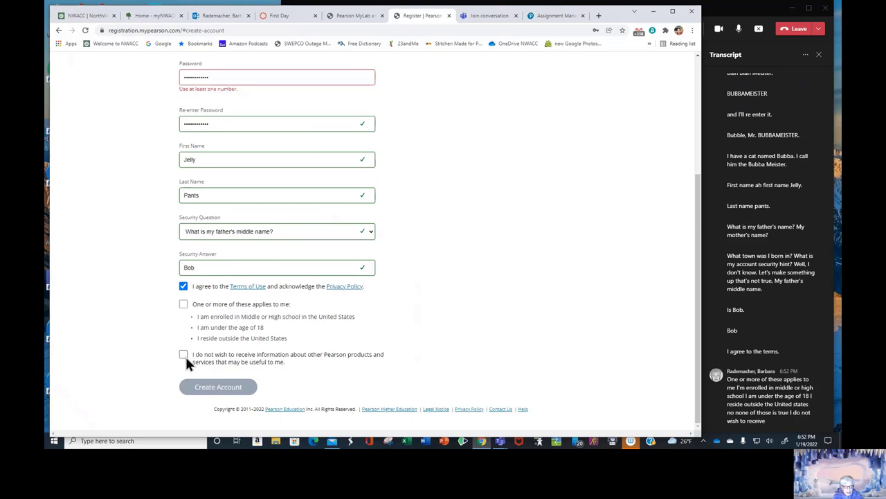
click(183, 354)
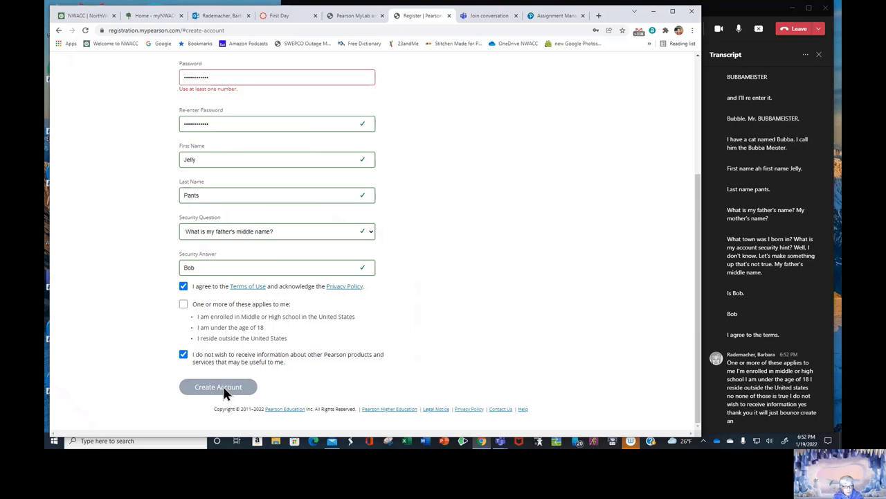
mouse_move(437, 381)
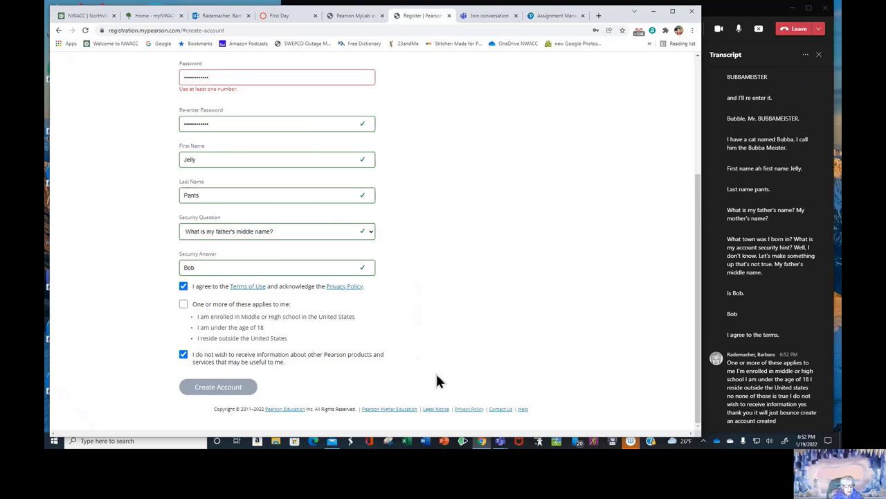
scroll(up, 3)
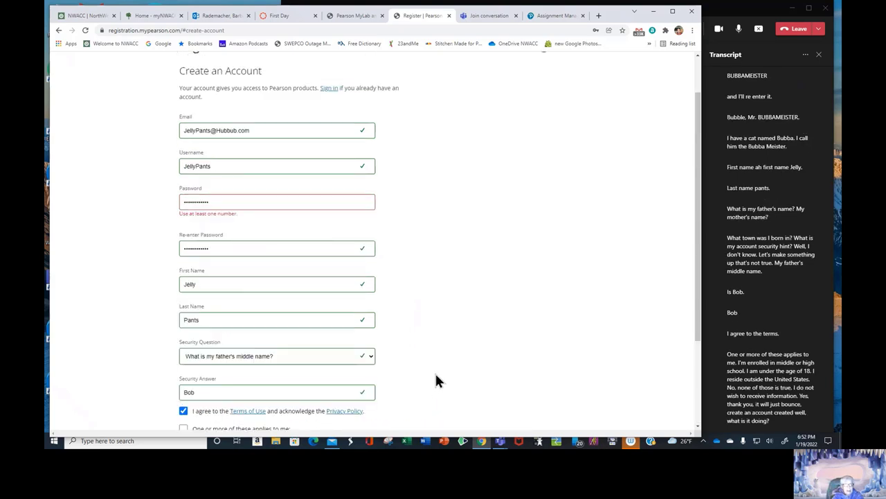
click(227, 202)
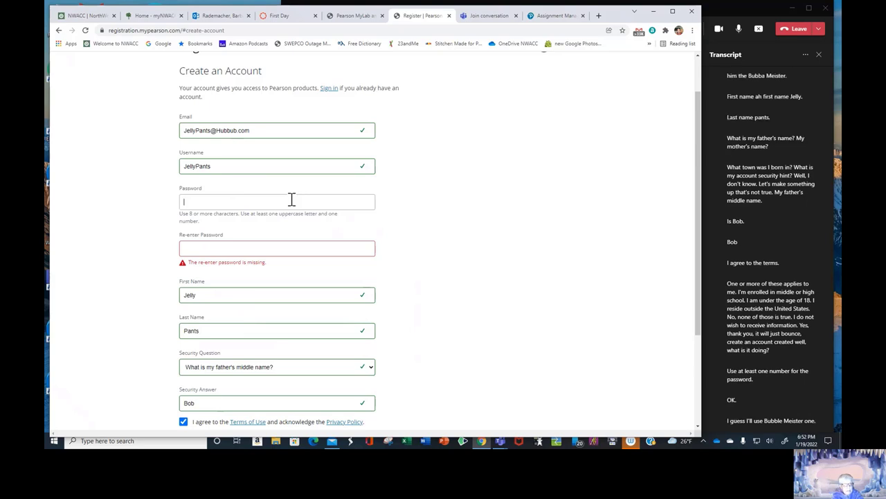
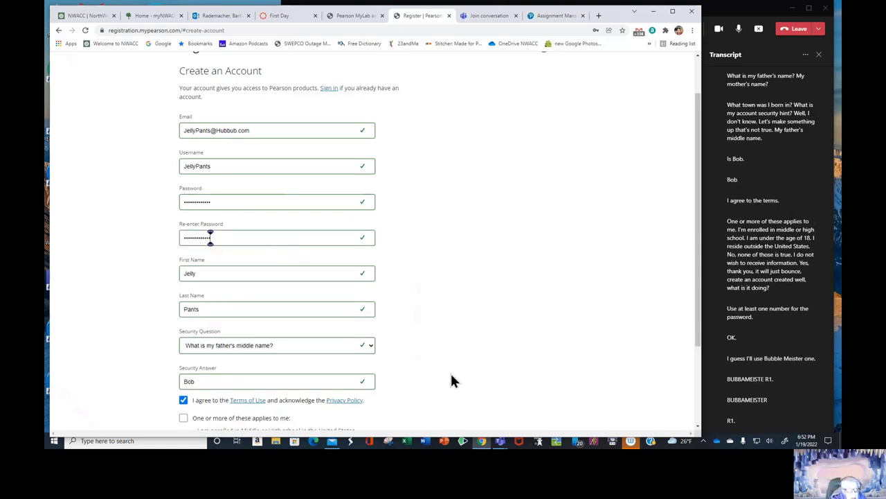
scroll(up, 3)
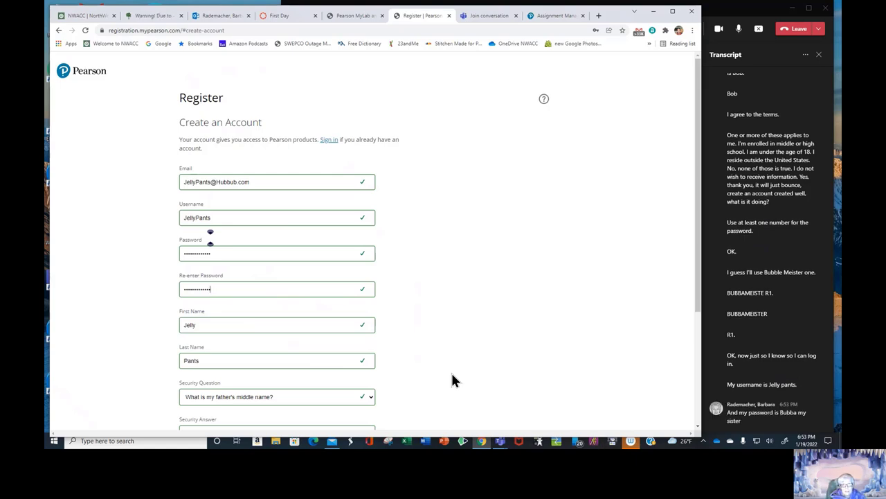
scroll(down, 3)
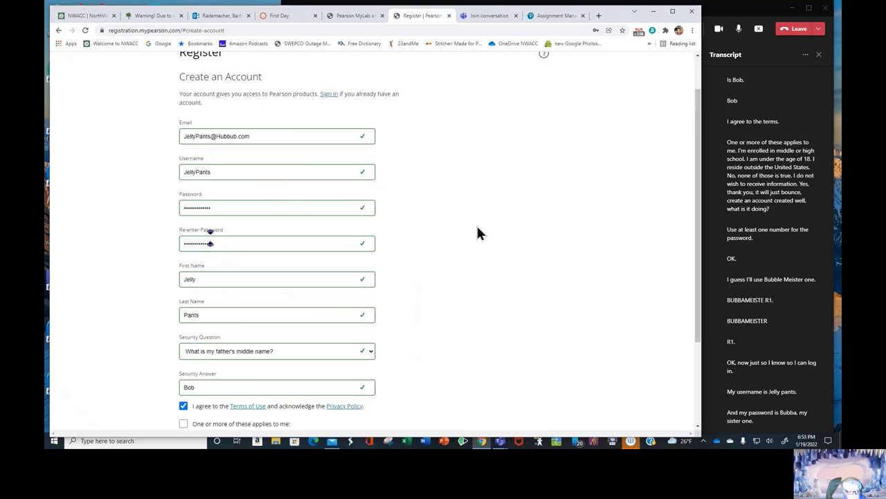
scroll(down, 3)
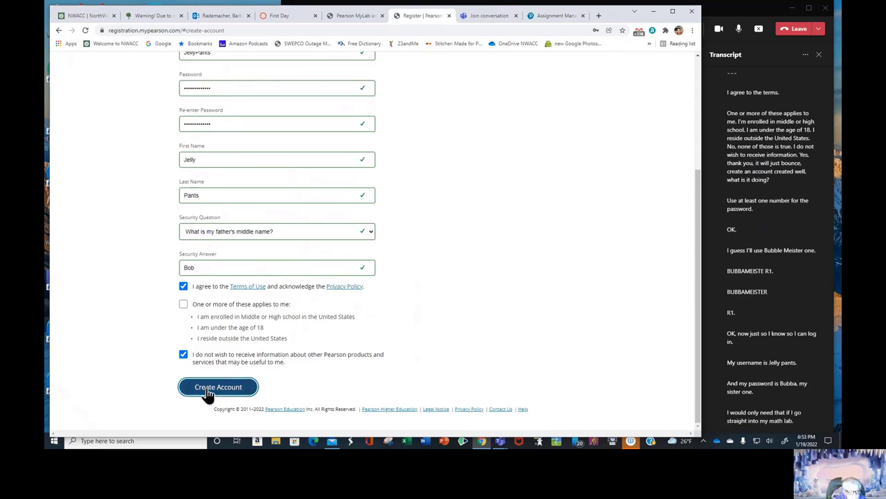
click(219, 387)
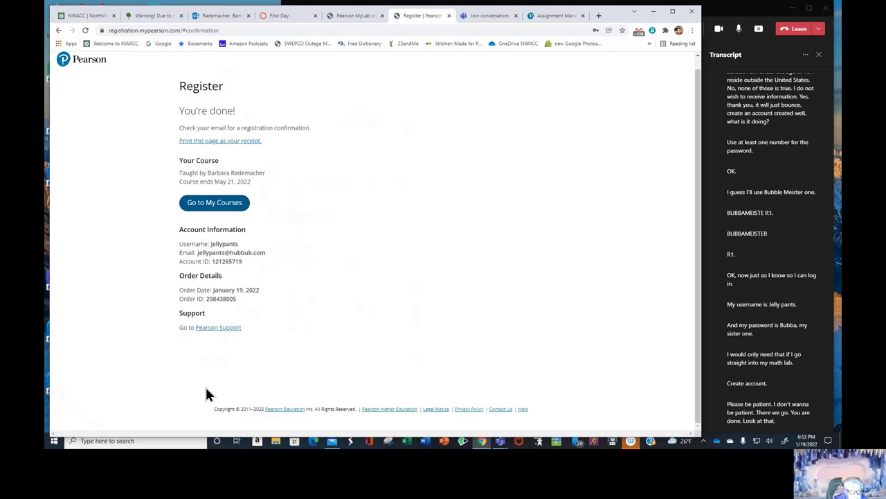
scroll(down, 3)
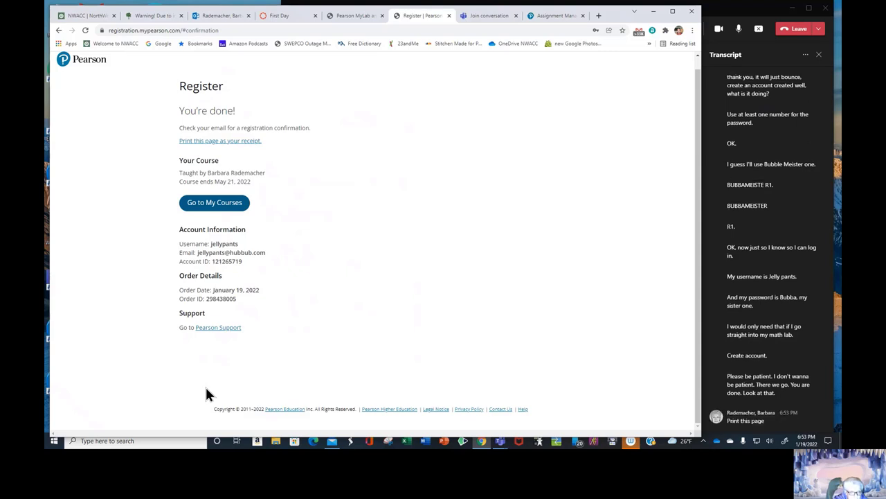
scroll(down, 3)
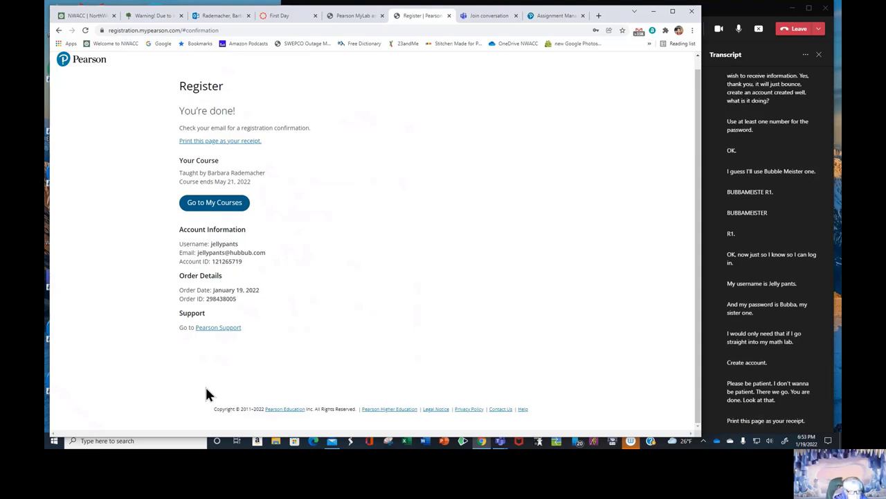
scroll(down, 3)
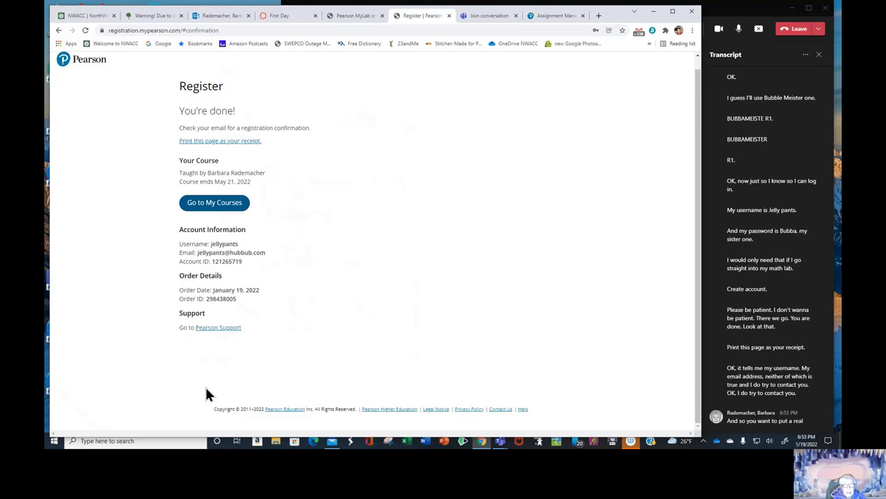
scroll(down, 3)
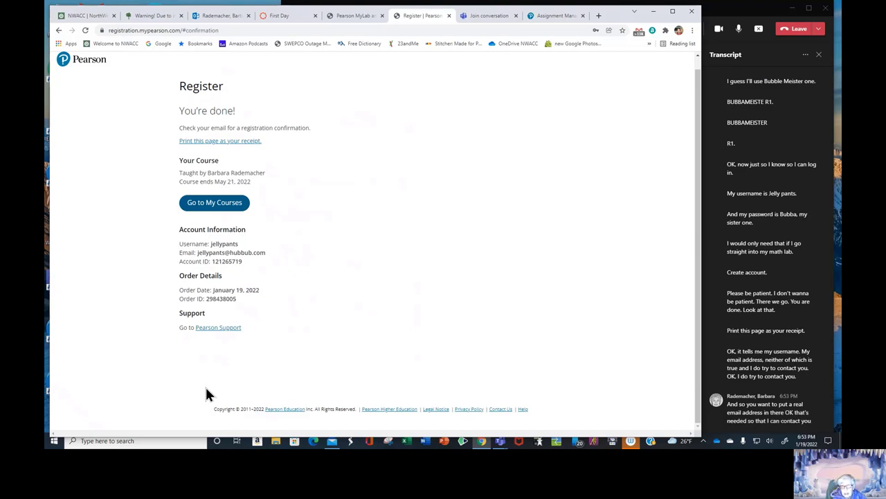
scroll(down, 3)
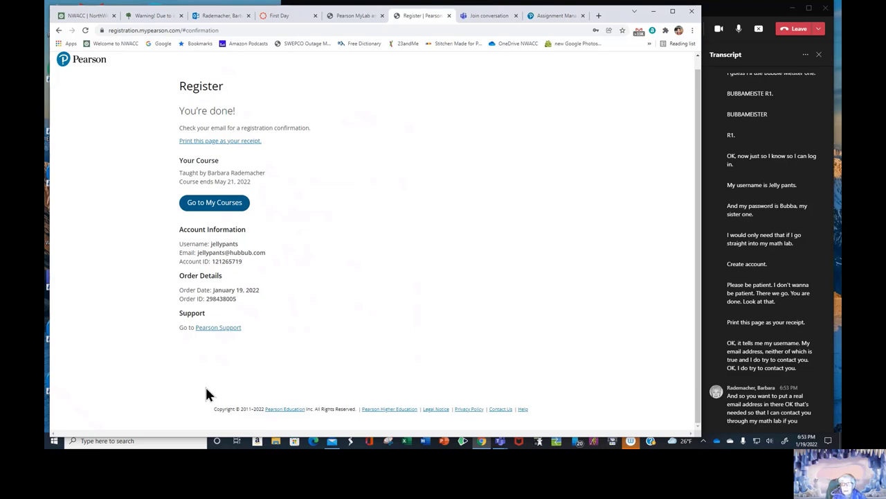
scroll(down, 3)
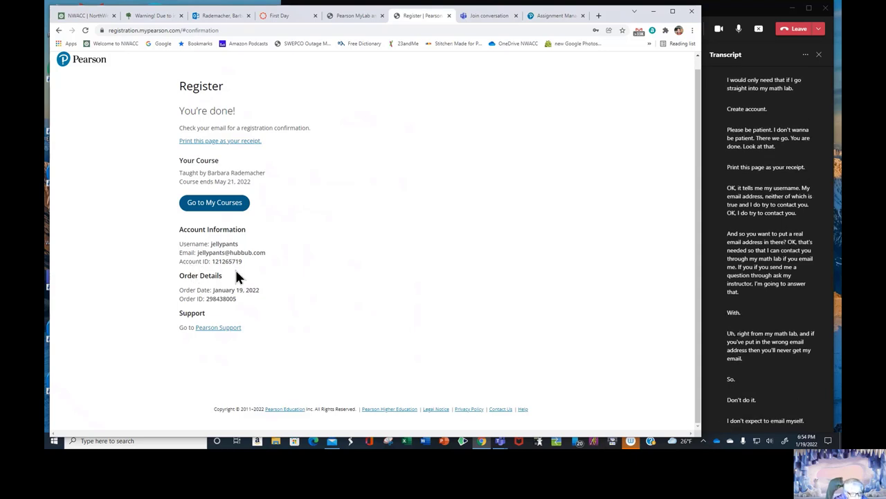
scroll(down, 3)
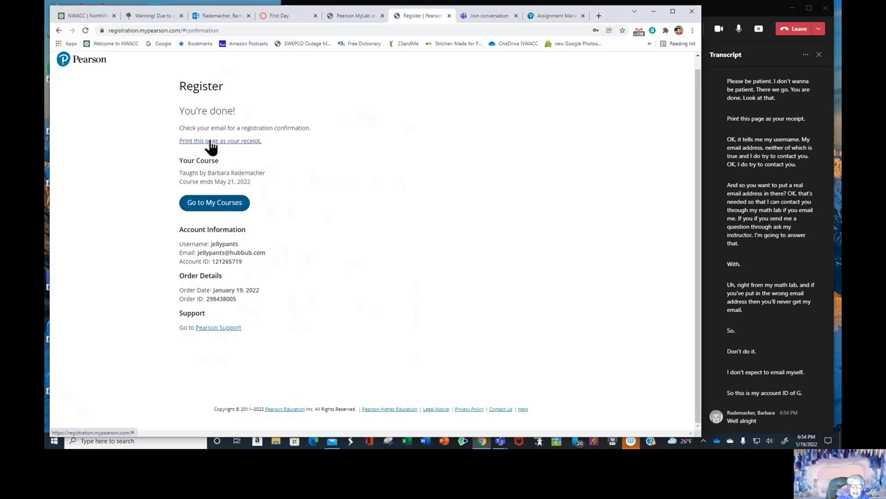
Print the registration confirmation as a receipt saved to PDF
click(220, 141)
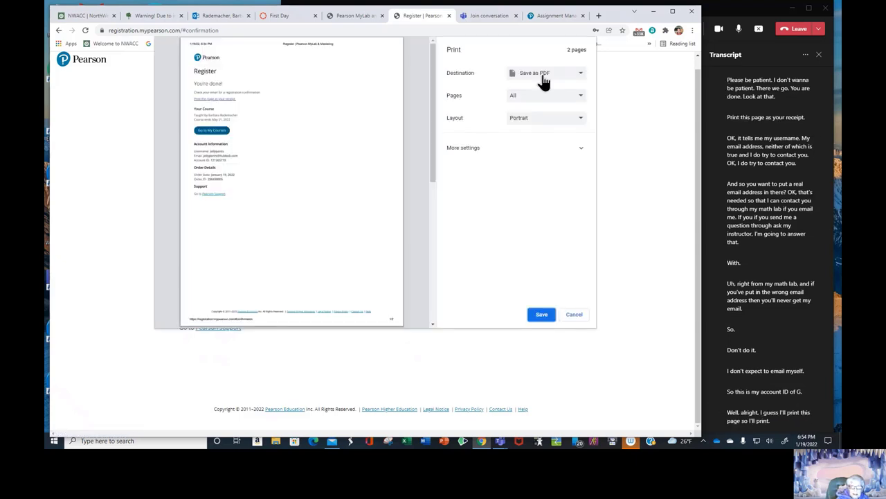
click(541, 313)
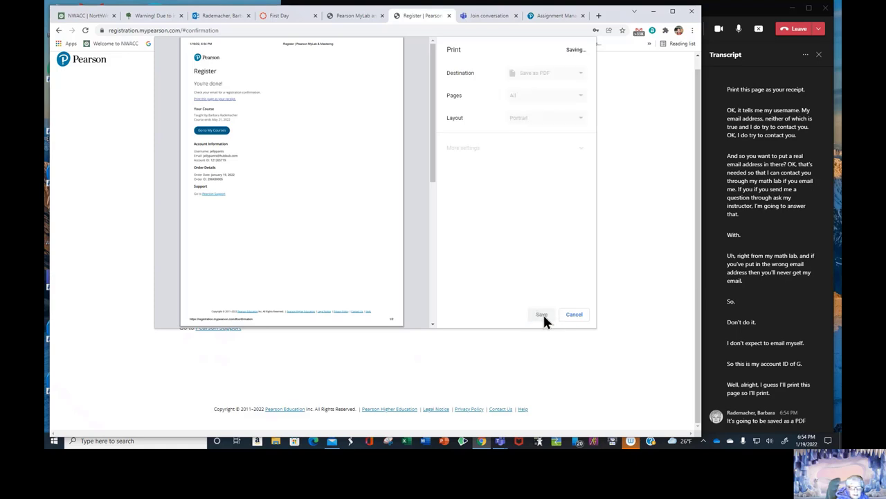
click(542, 313)
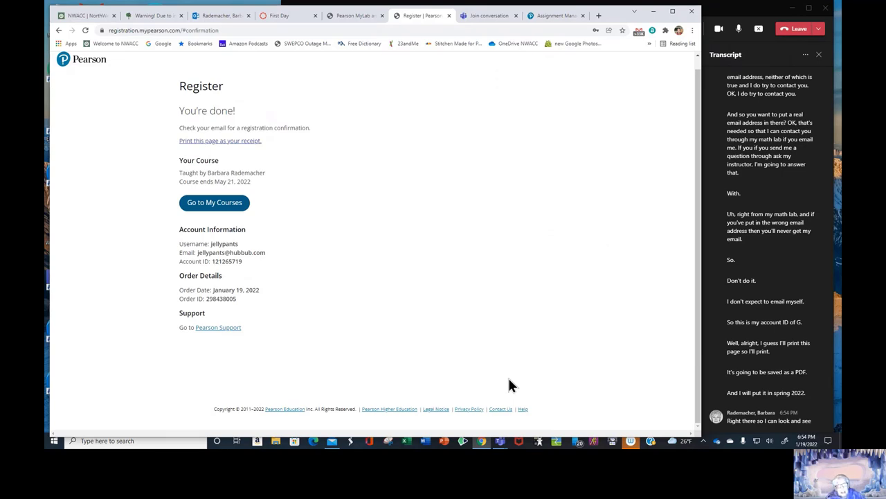
scroll(down, 3)
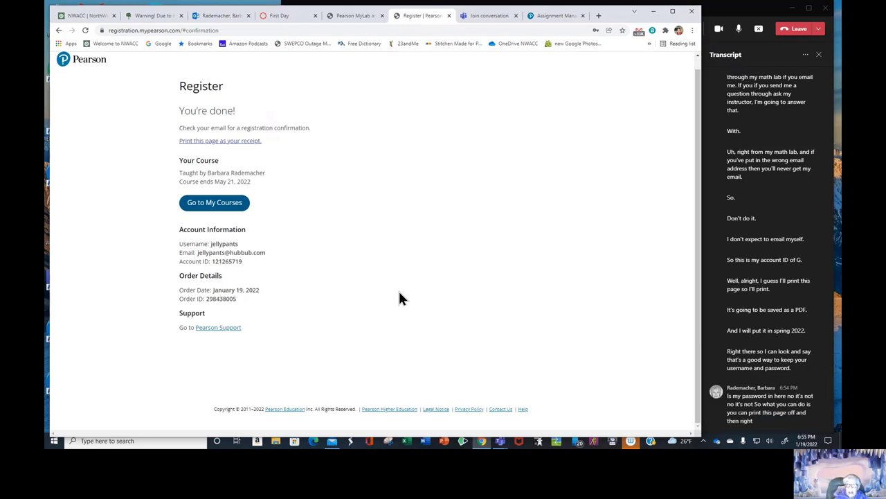
scroll(down, 3)
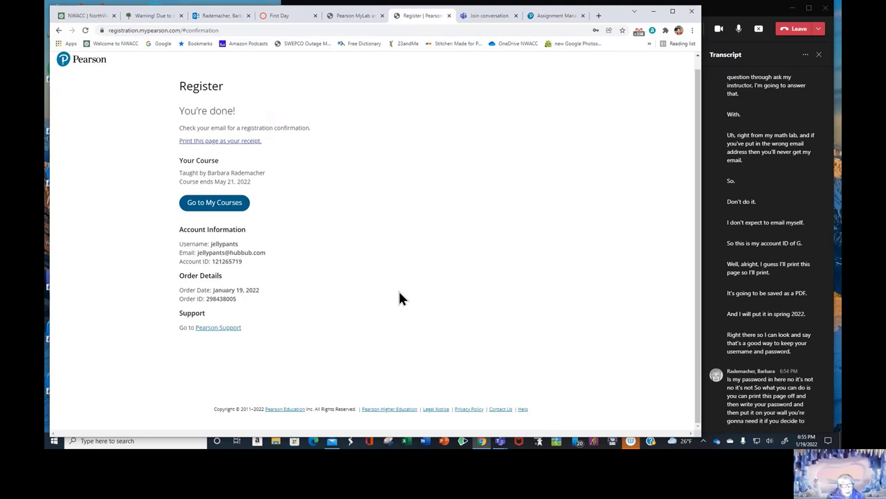
scroll(down, 3)
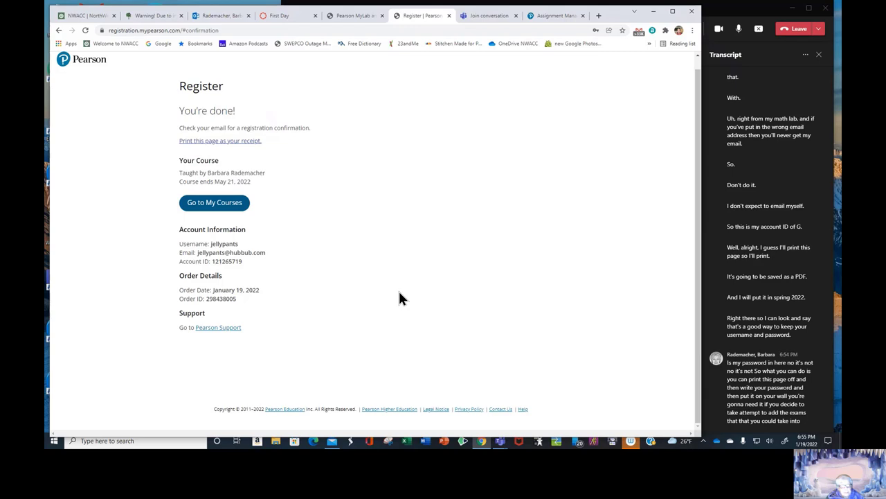
mouse_move(412, 257)
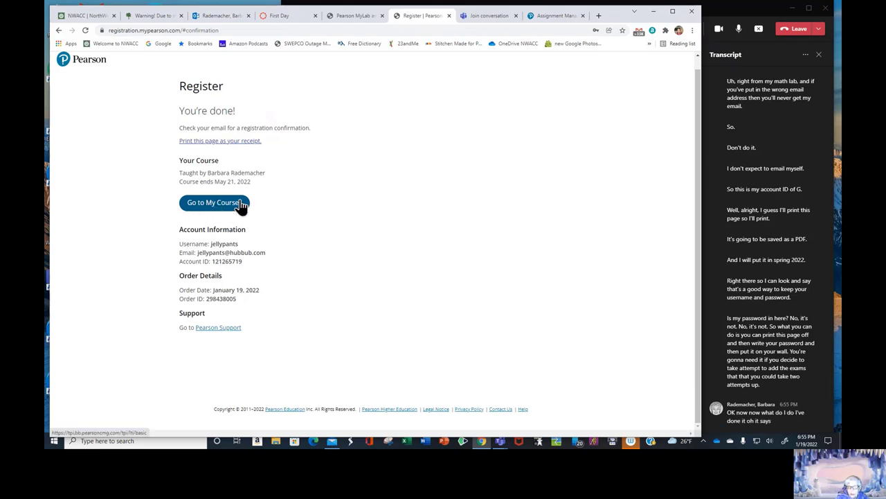
Go to Course Home and filter the calendar to today's January 19 assignments
click(215, 202)
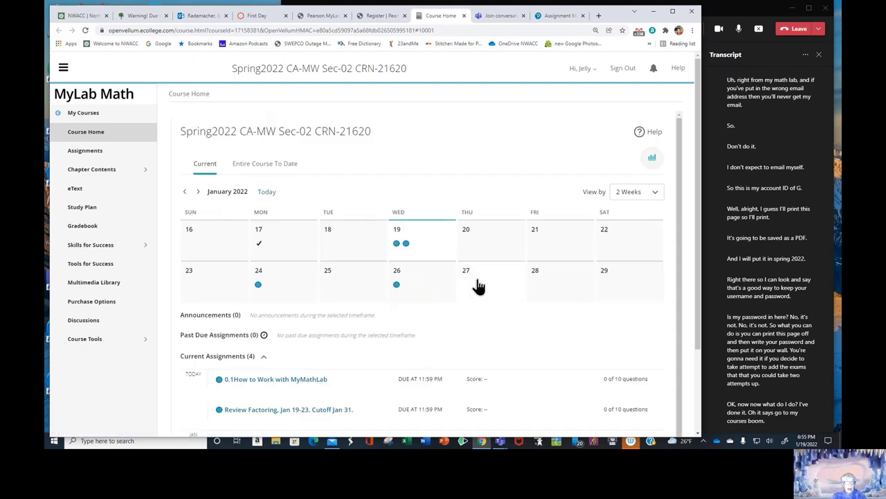
scroll(down, 3)
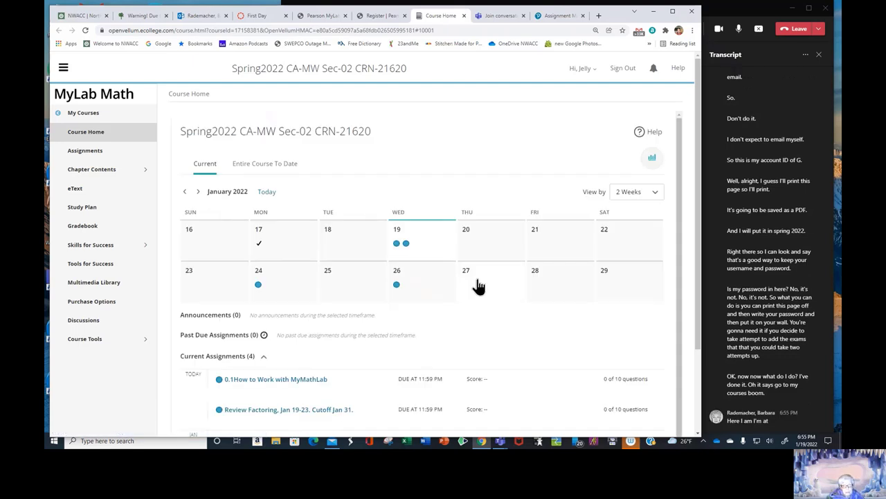
mouse_move(302, 413)
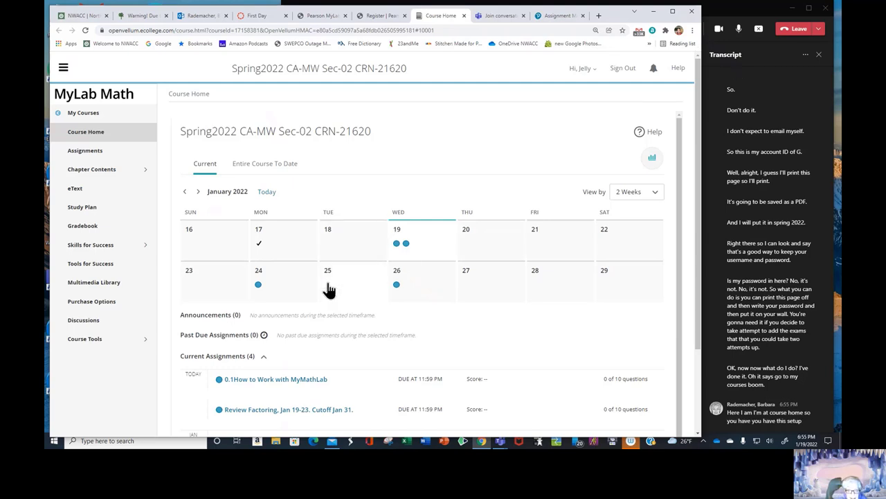
click(634, 191)
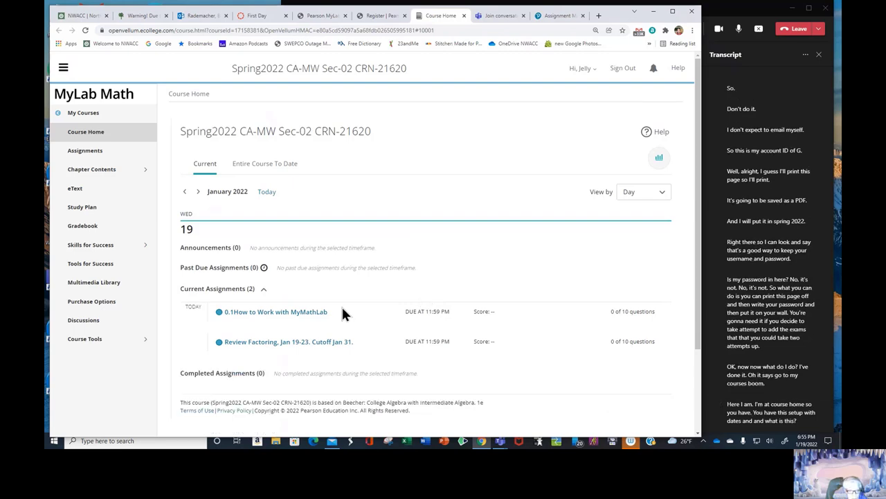
mouse_move(288, 341)
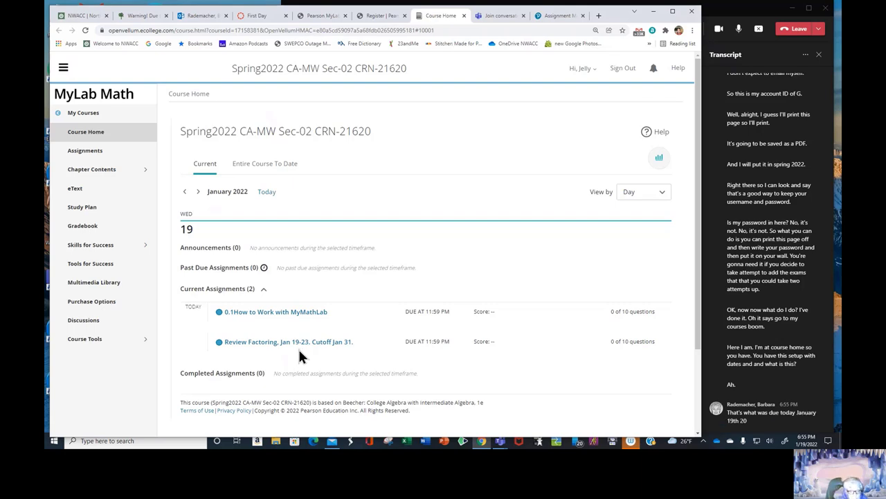
scroll(down, 3)
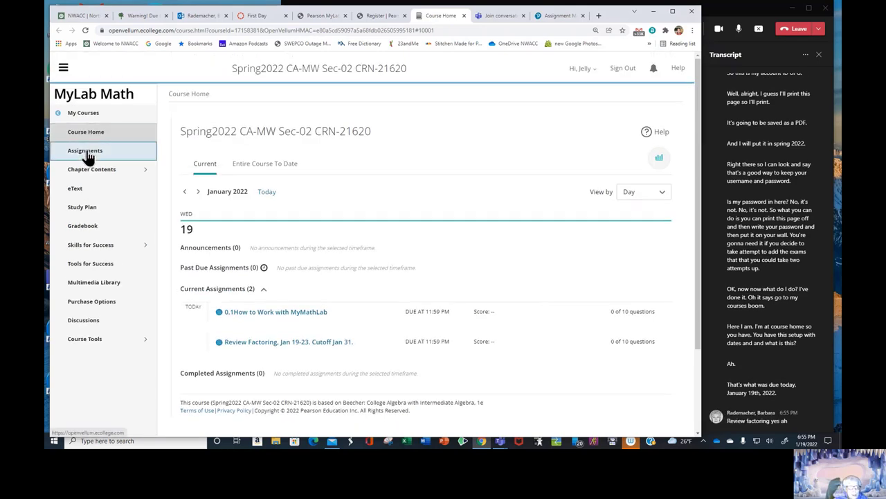
Navigate Chapter Contents to Chapter 4, Section 4.4 and open its eText reading
click(84, 150)
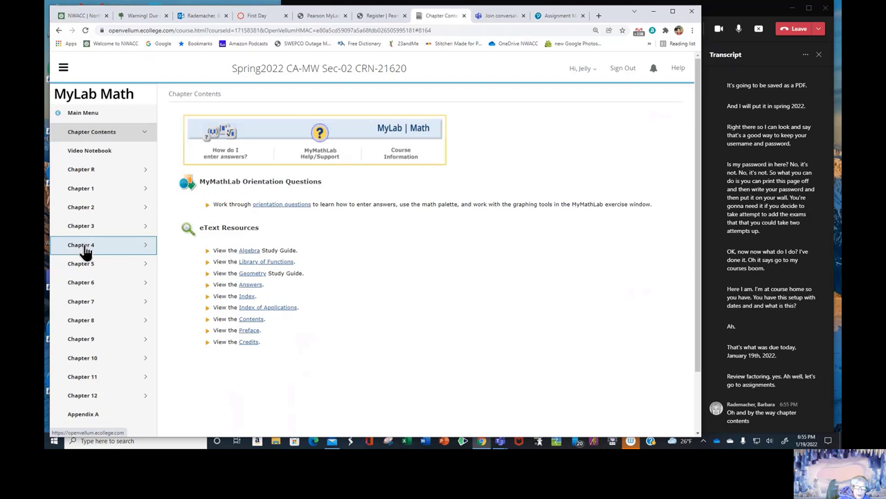
click(81, 244)
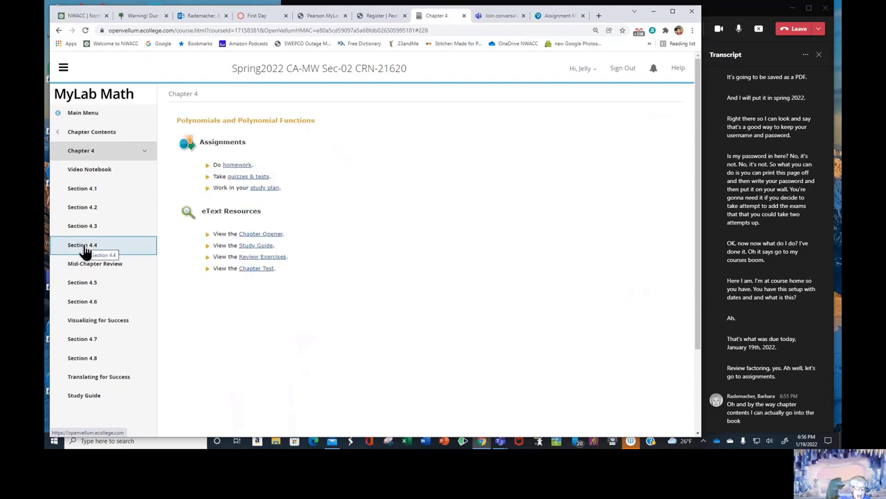
click(81, 243)
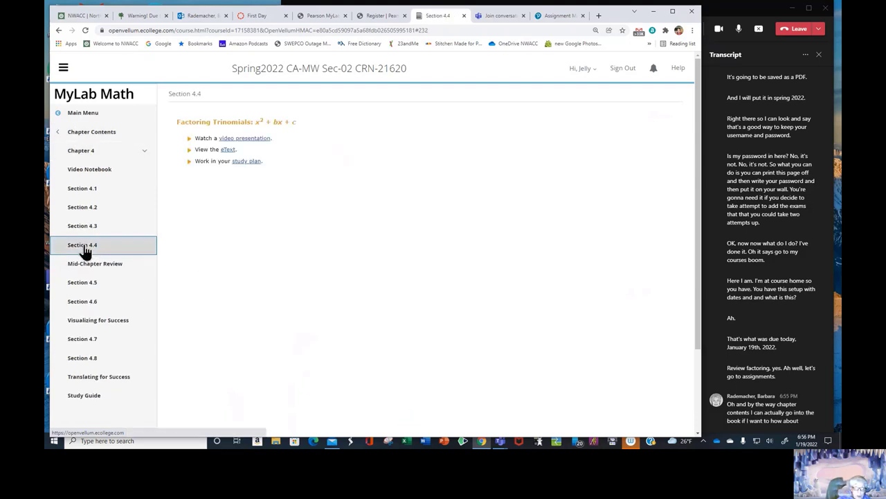
mouse_move(238, 142)
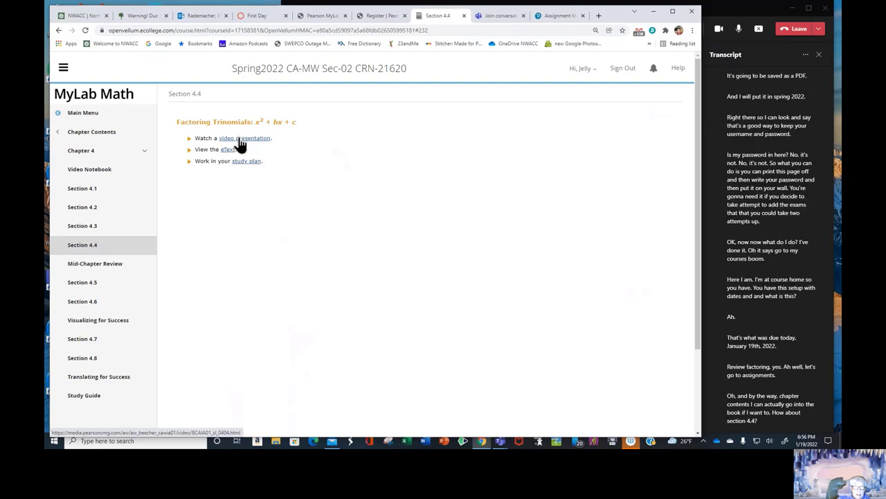
scroll(down, 3)
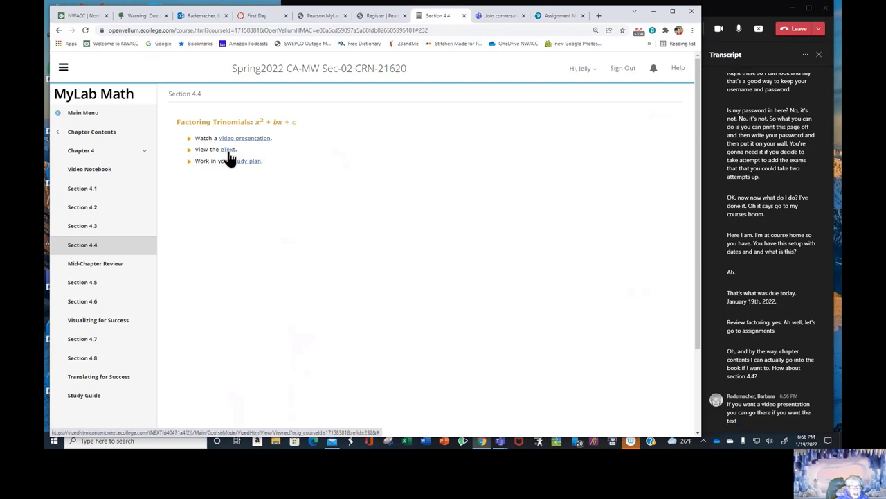
click(227, 149)
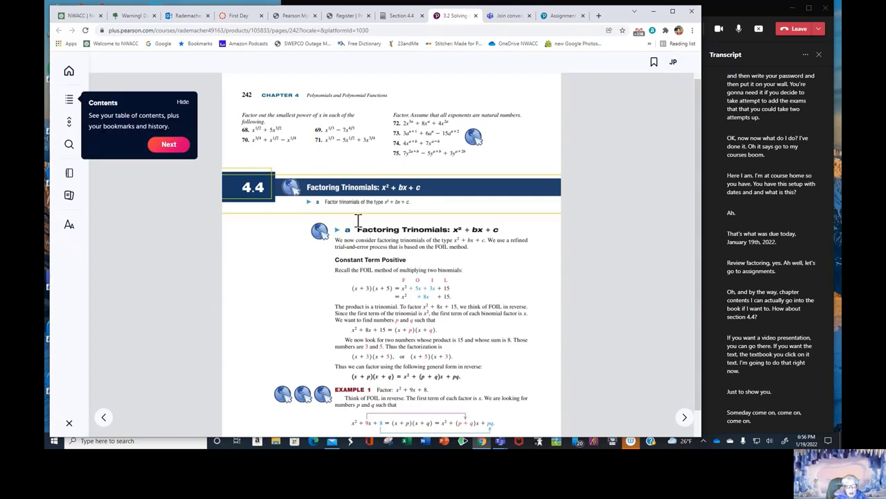
Advance the eText from page 242 to page 243 of Section 4.4's factoring examples
scroll(down, 3)
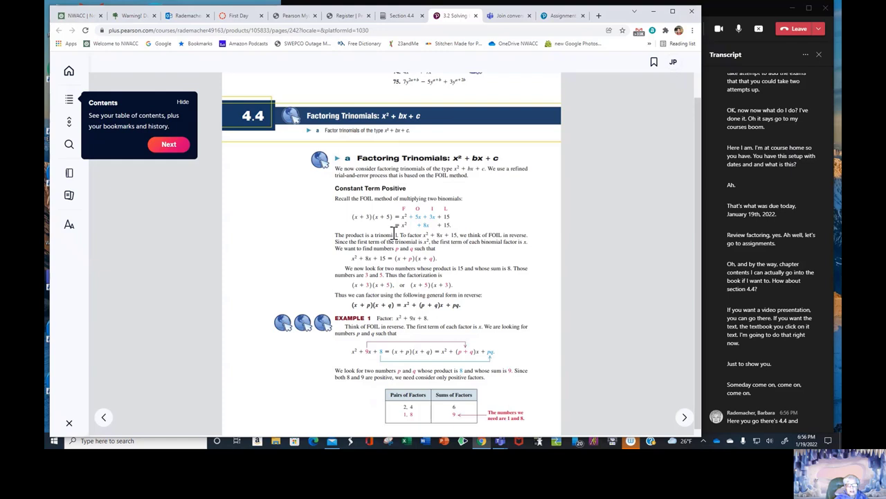
scroll(up, 3)
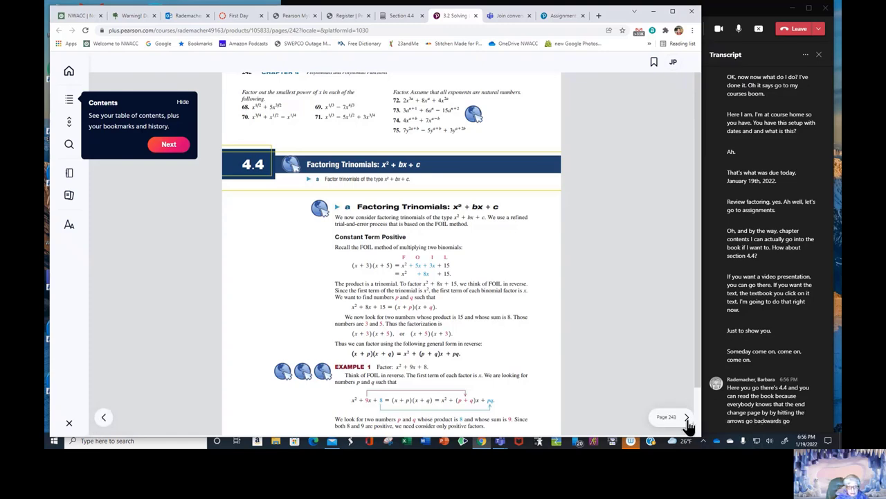
click(687, 415)
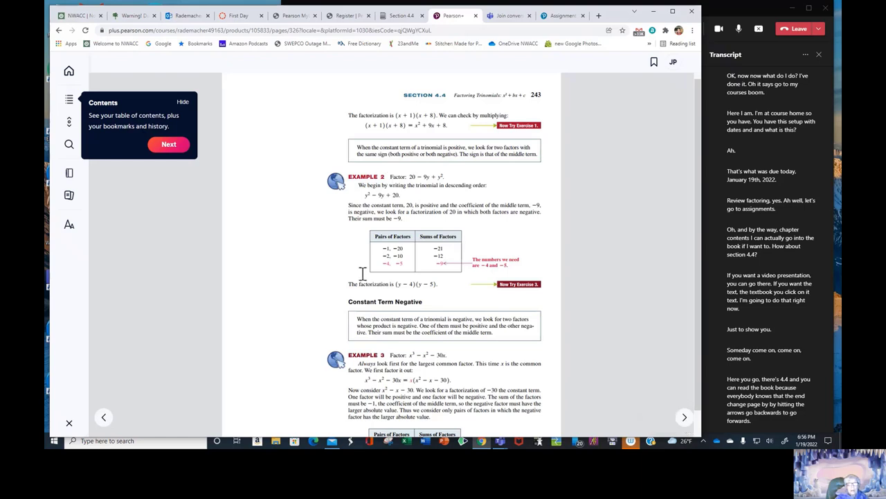
scroll(down, 3)
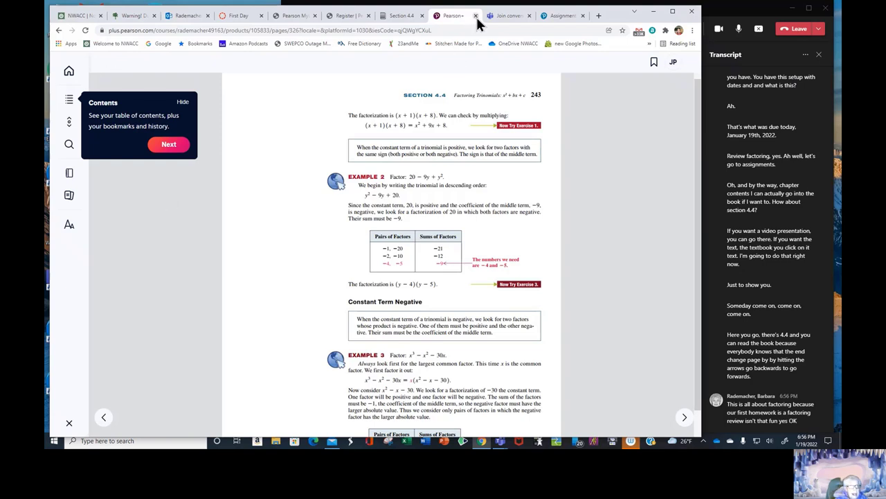
mouse_move(454, 15)
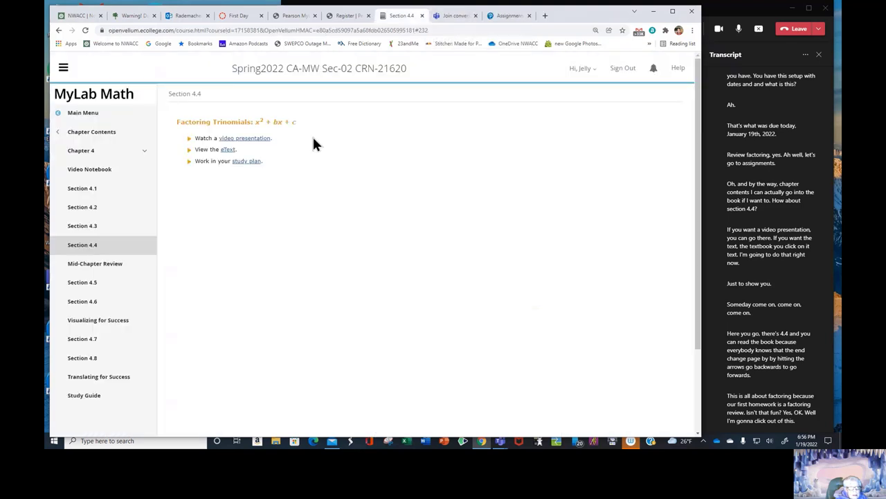
mouse_move(89, 169)
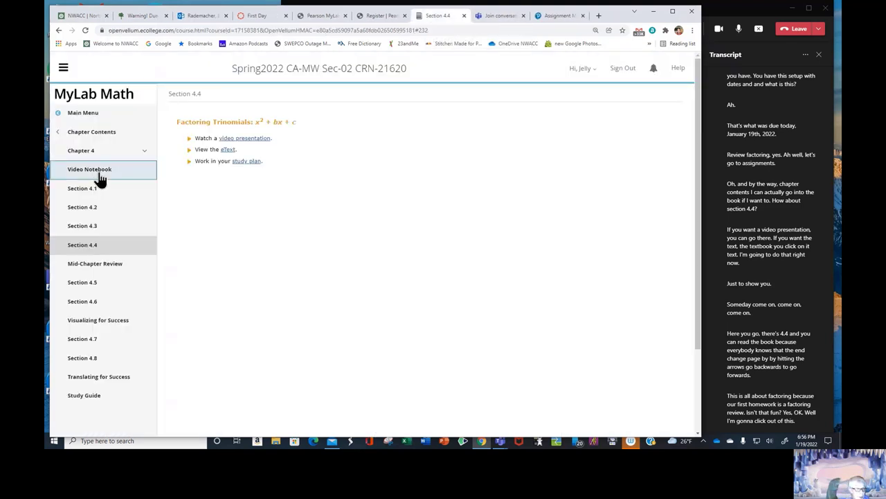
Return through Chapter Contents and Main Menu to the Assignments list
click(92, 132)
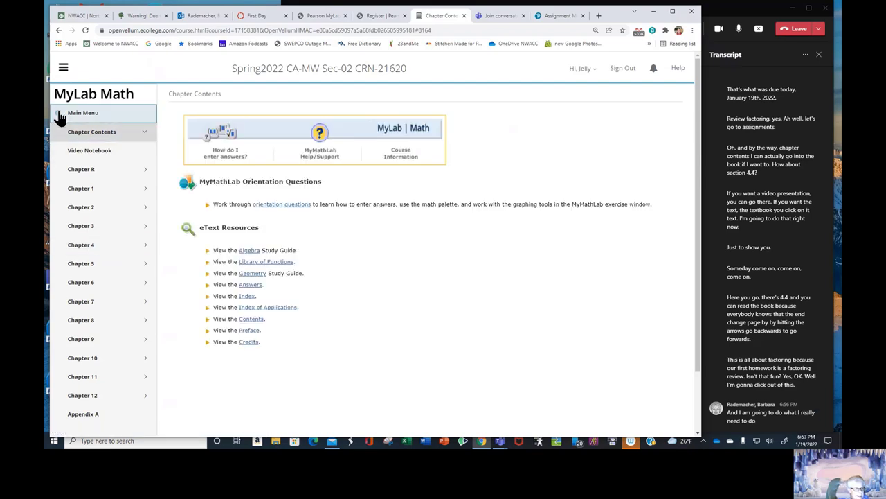
click(83, 112)
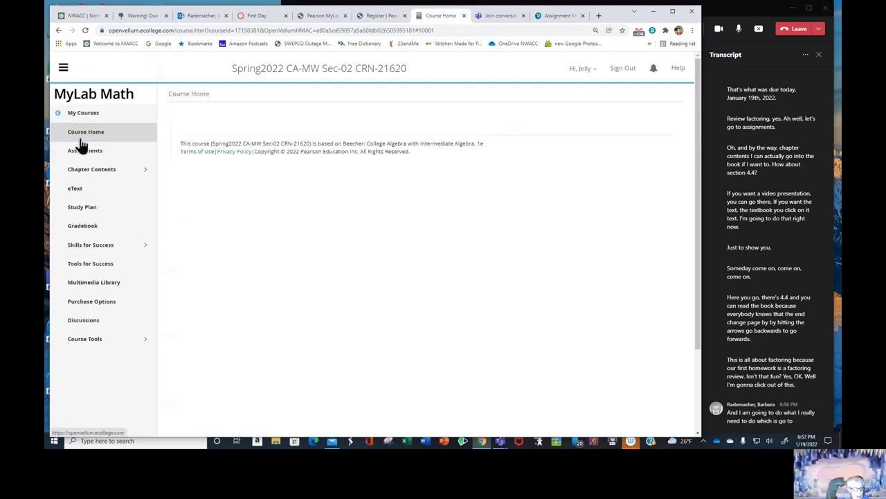
click(86, 149)
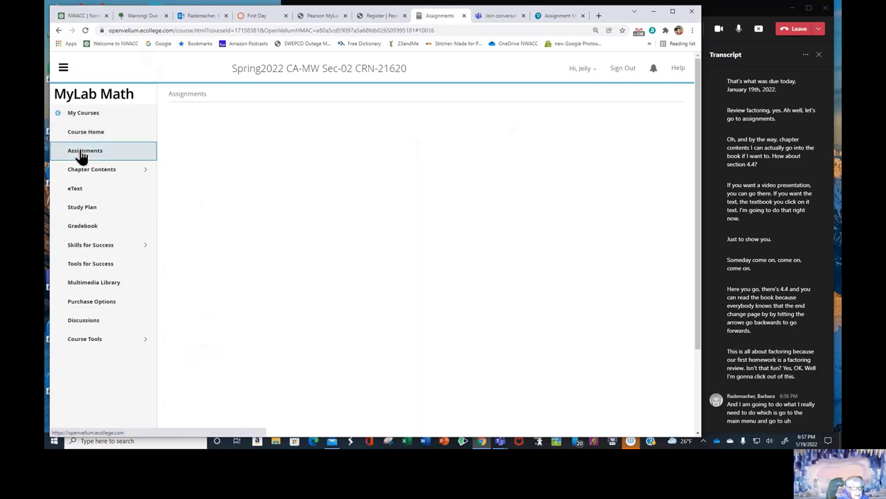
click(85, 150)
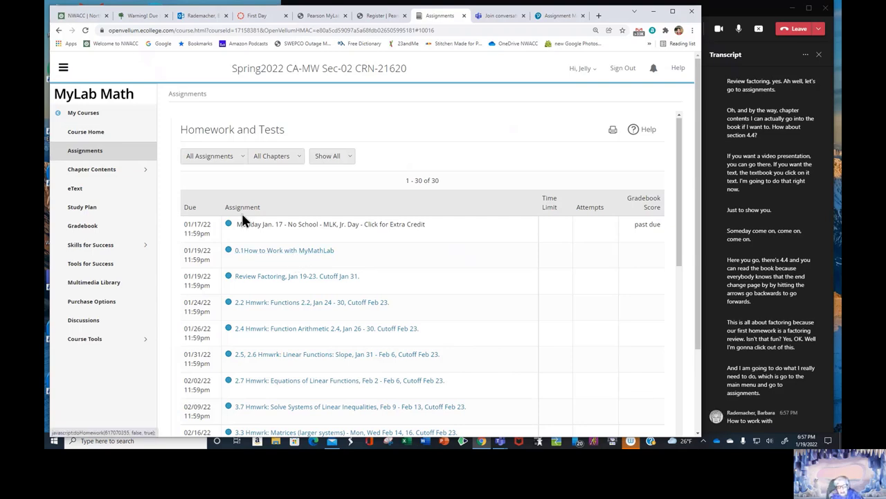
mouse_move(277, 229)
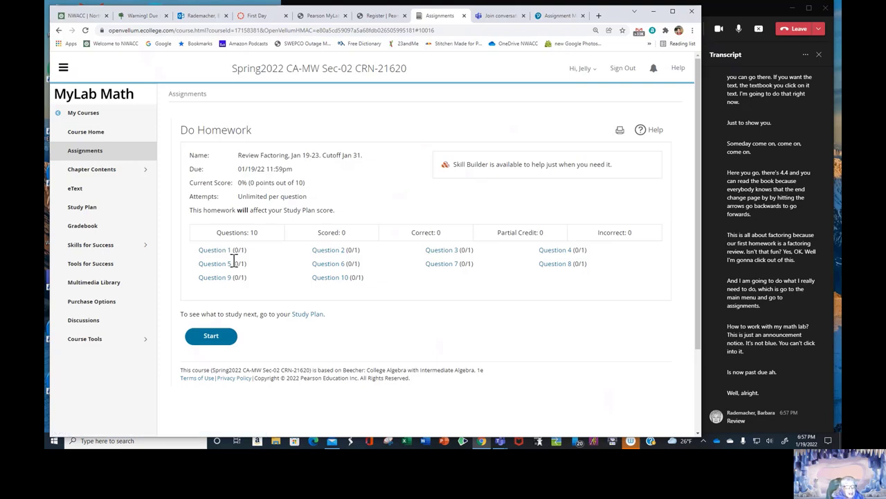
Open Question 1 of the Review Factoring homework and activate its answer box
click(214, 249)
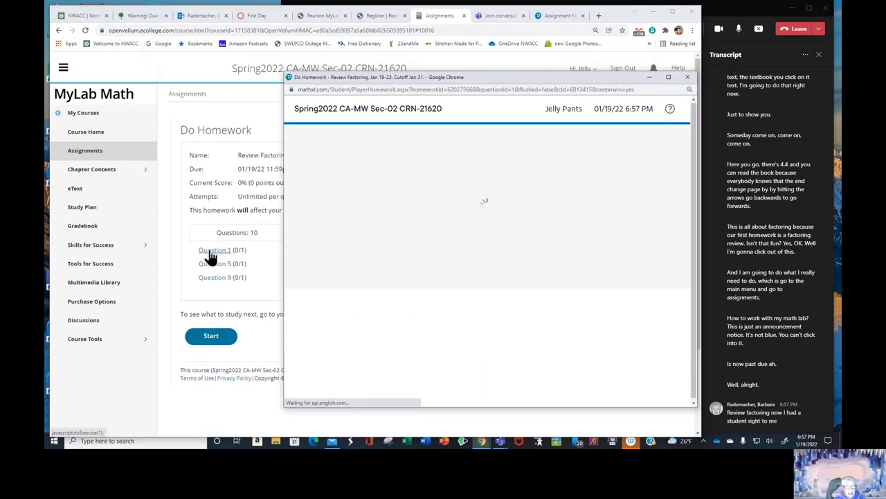
click(214, 250)
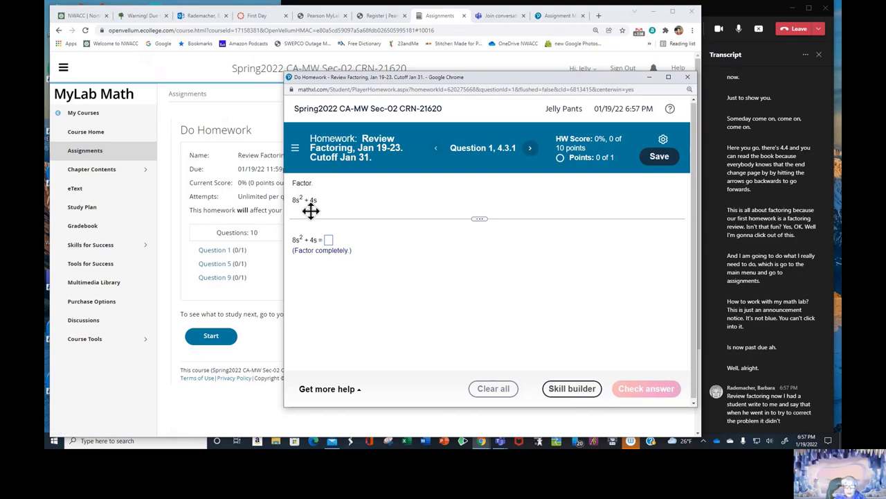
mouse_move(331, 248)
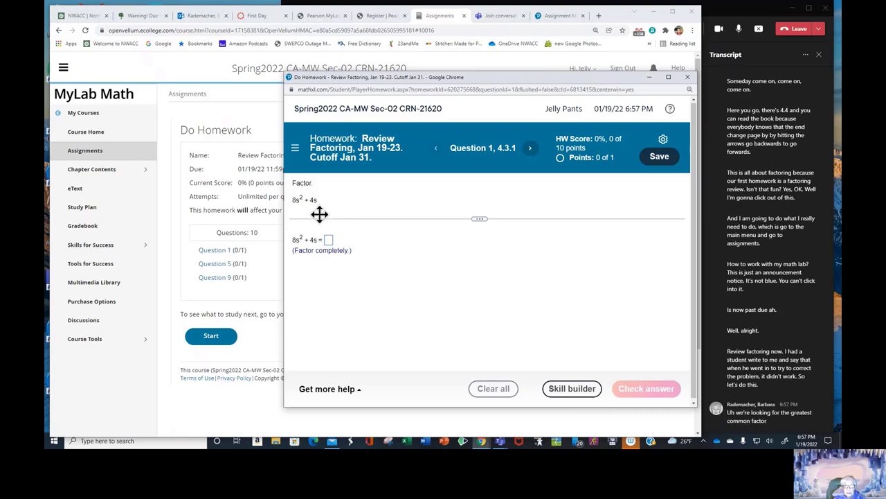
click(327, 239)
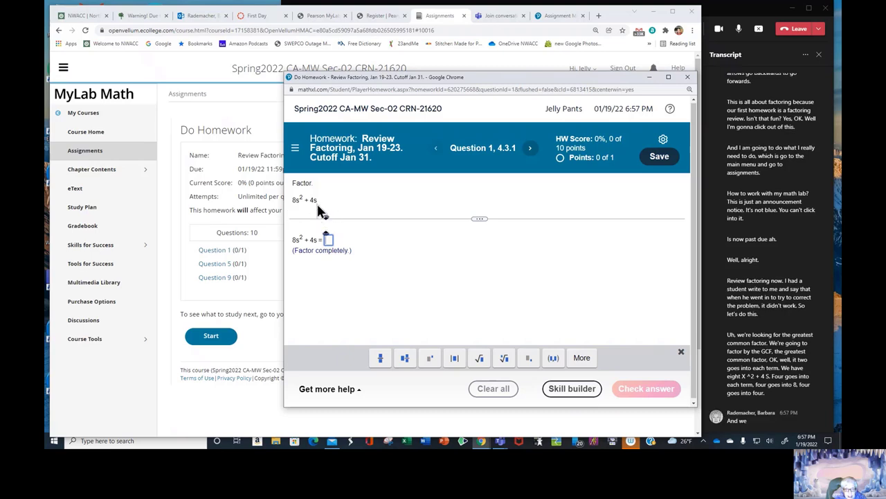
mouse_move(302, 211)
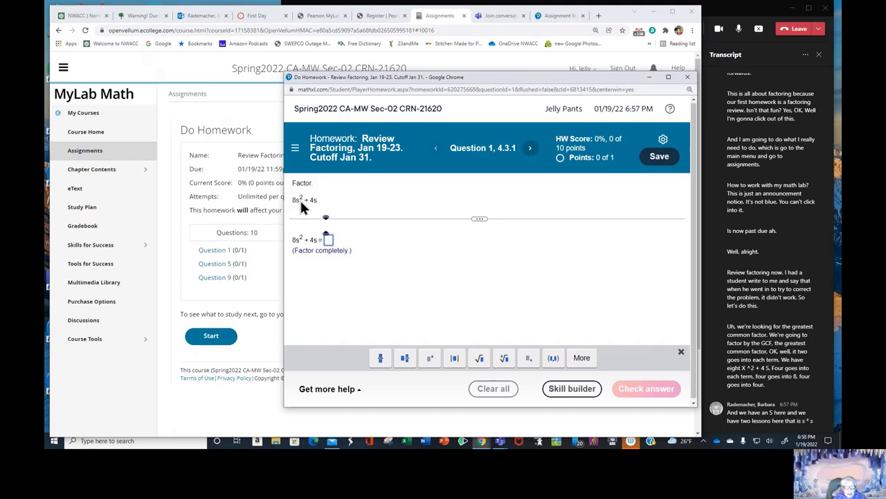
mouse_move(308, 221)
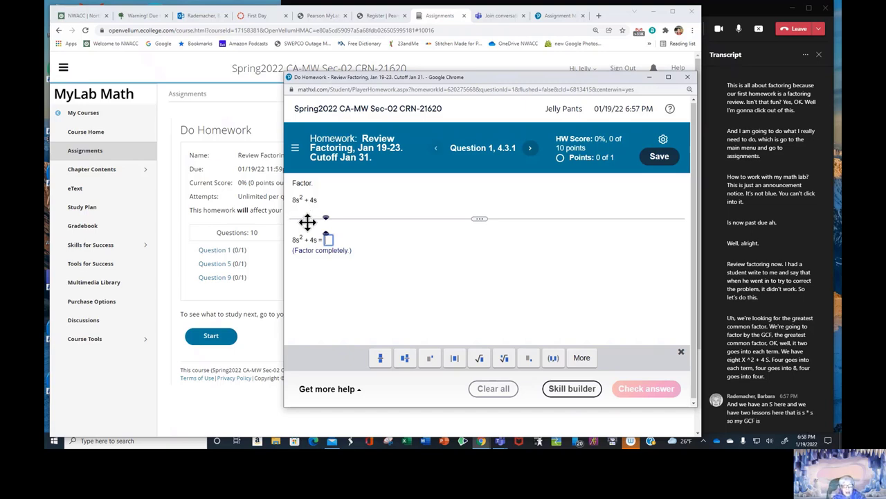
mouse_move(587, 197)
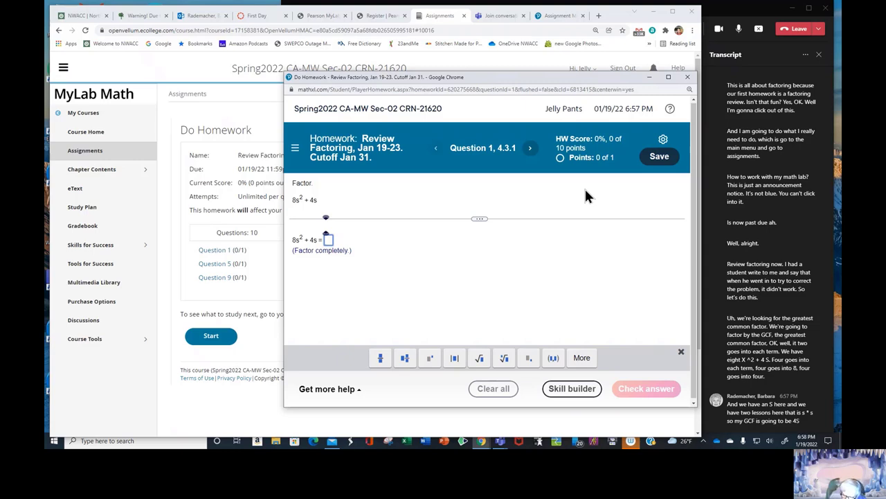
Enter the factored answer 2s(s + 2) for Question 1
text(4)
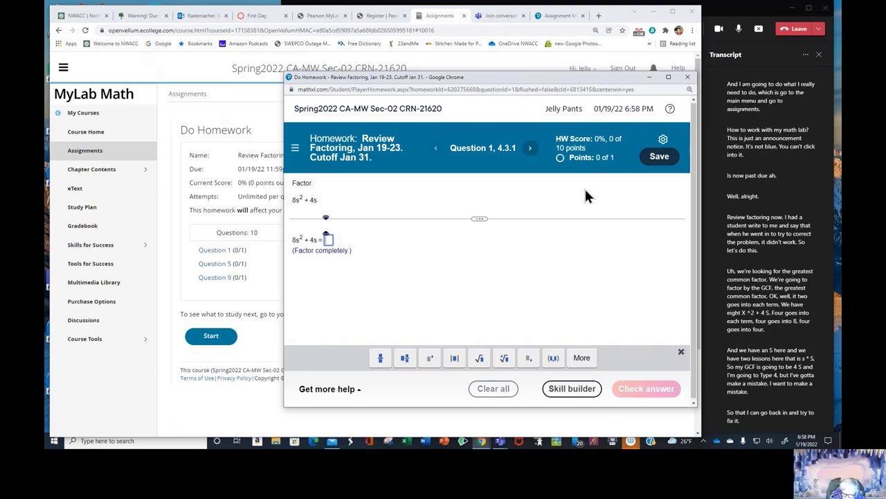
text(2s()
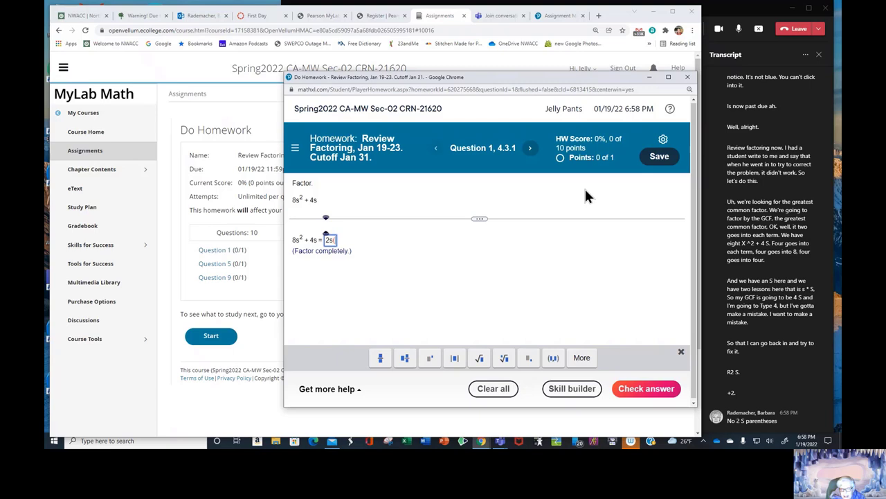
scroll(down, 3)
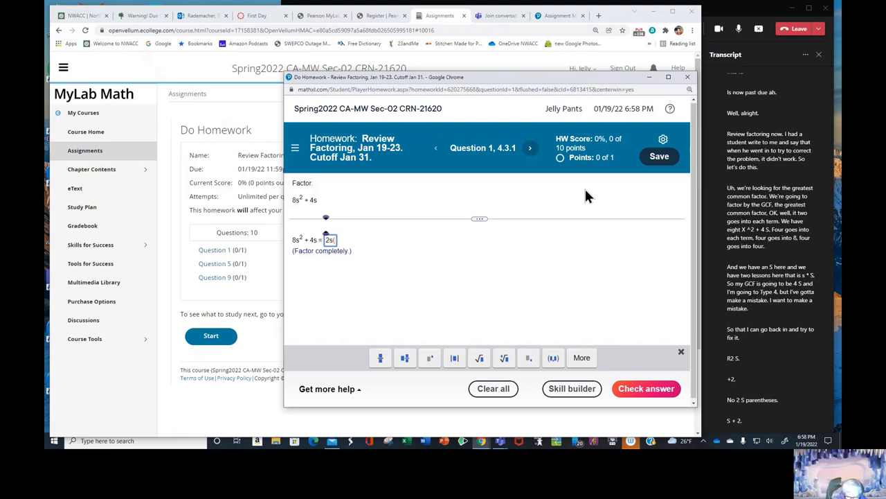
text(()
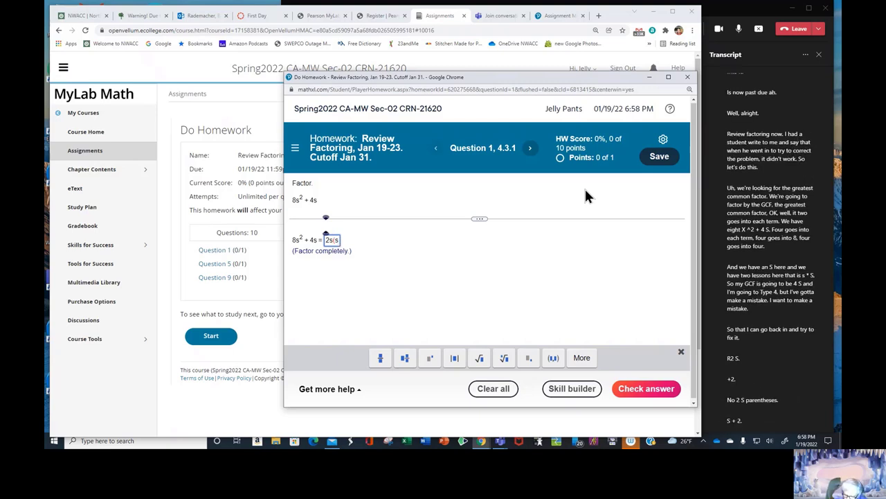
text(+ 2)
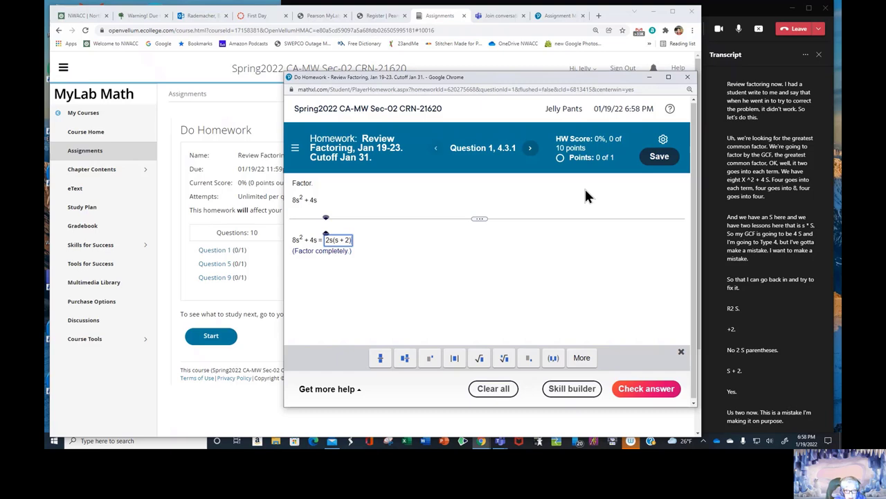
mouse_move(619, 227)
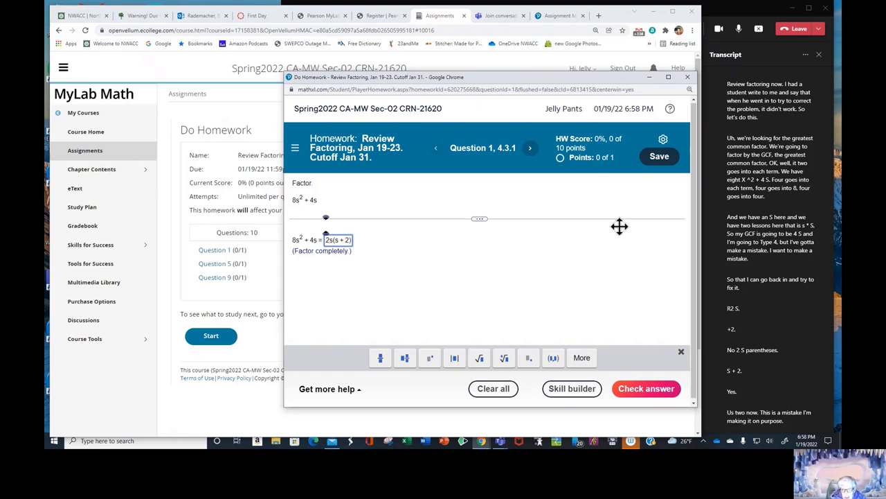
click(645, 388)
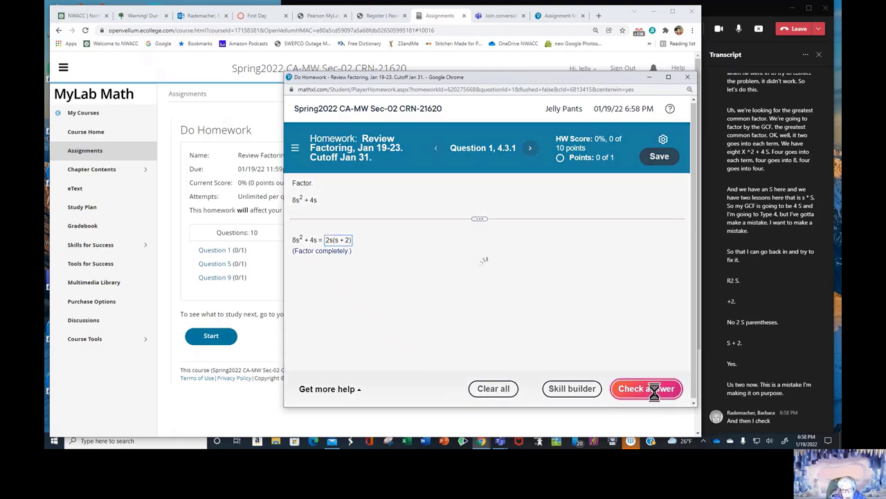
click(645, 388)
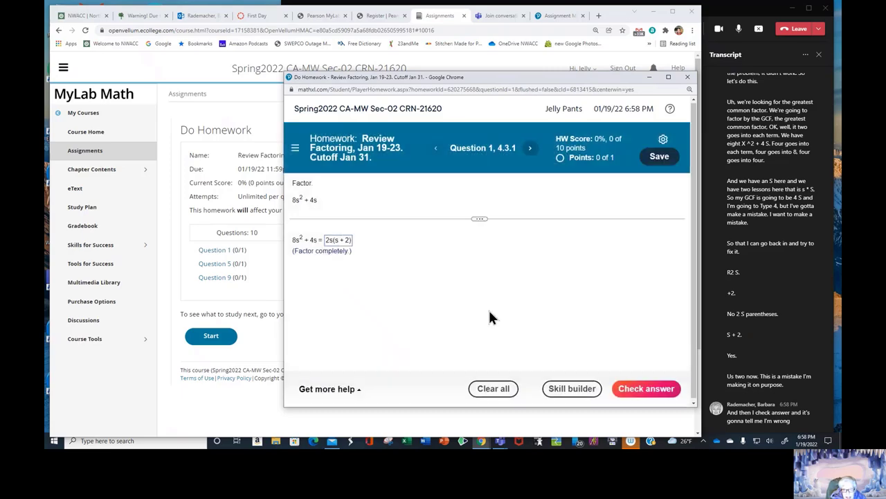
Check the answer, dismiss Try again, run the Final check and close the Incorrect result
click(645, 388)
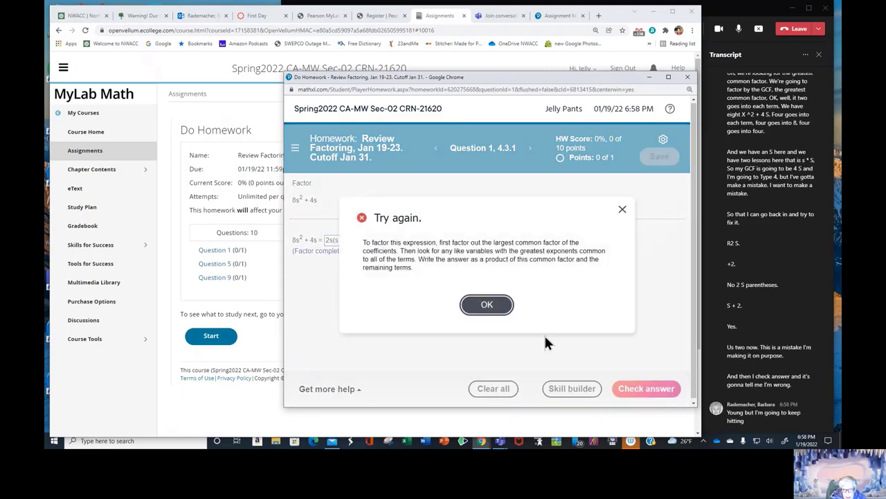
click(487, 305)
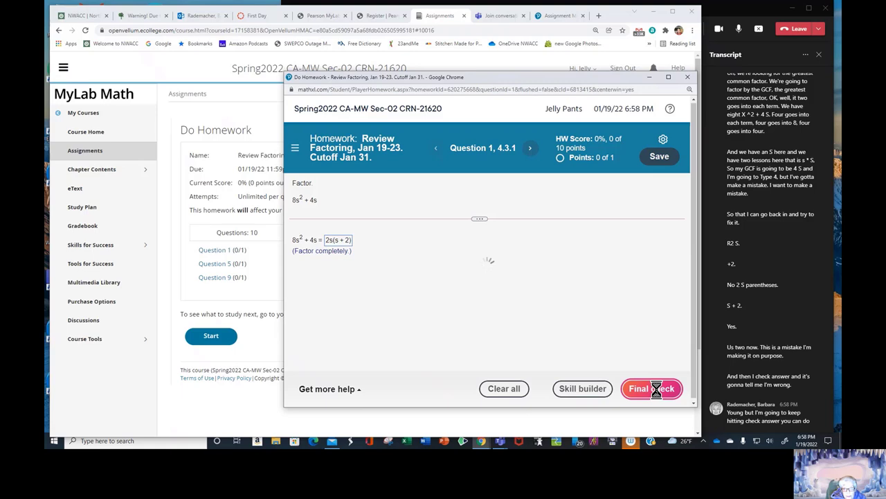
click(650, 388)
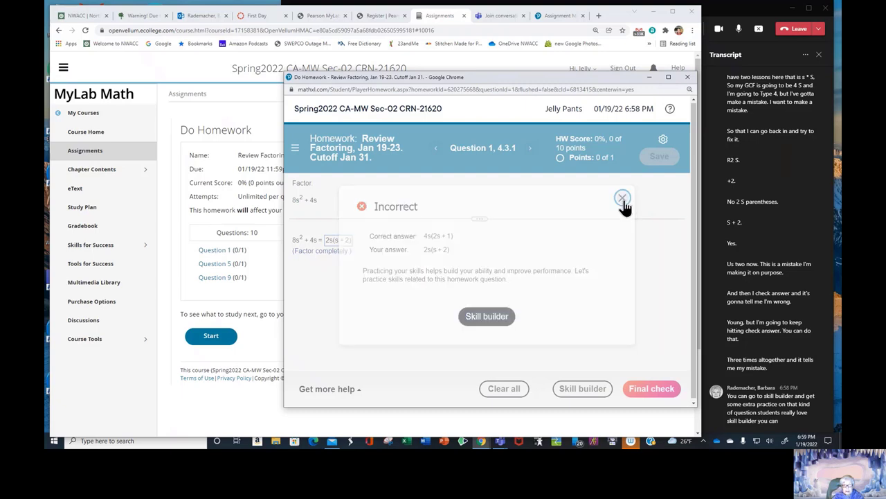
click(622, 198)
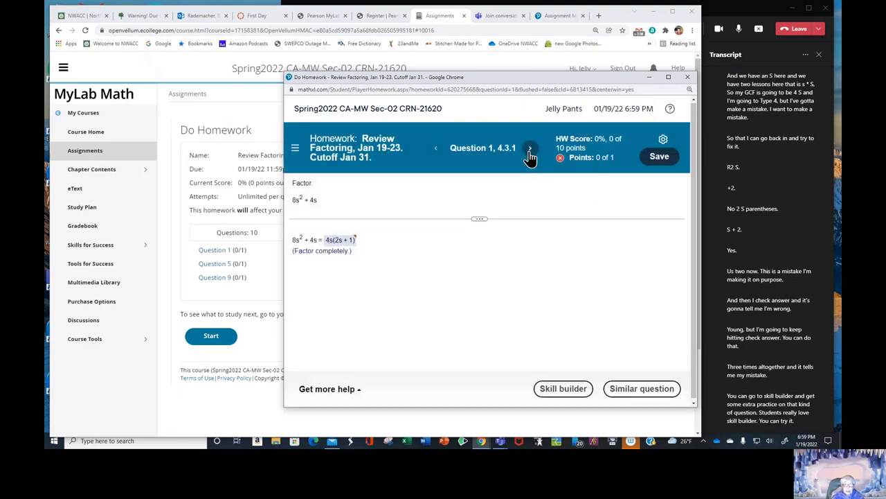
Move to Question 2 and answer it as 3(r² − r − 5), checking it correct
click(530, 147)
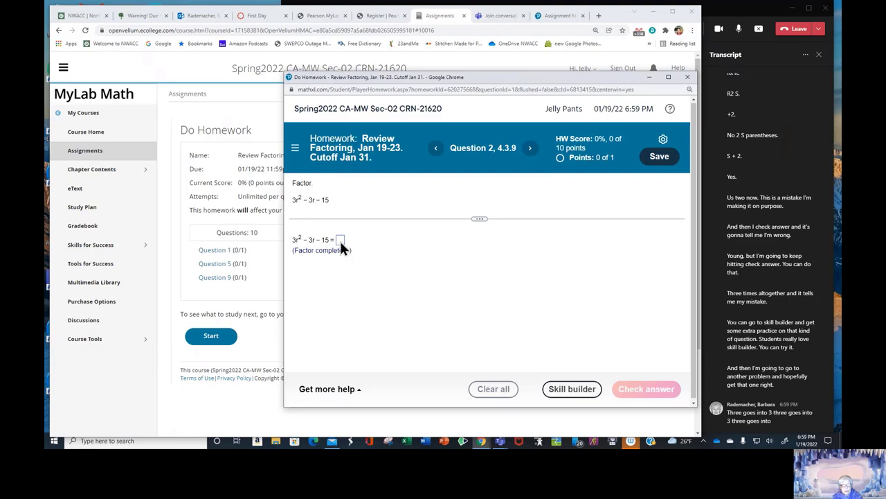
click(340, 240)
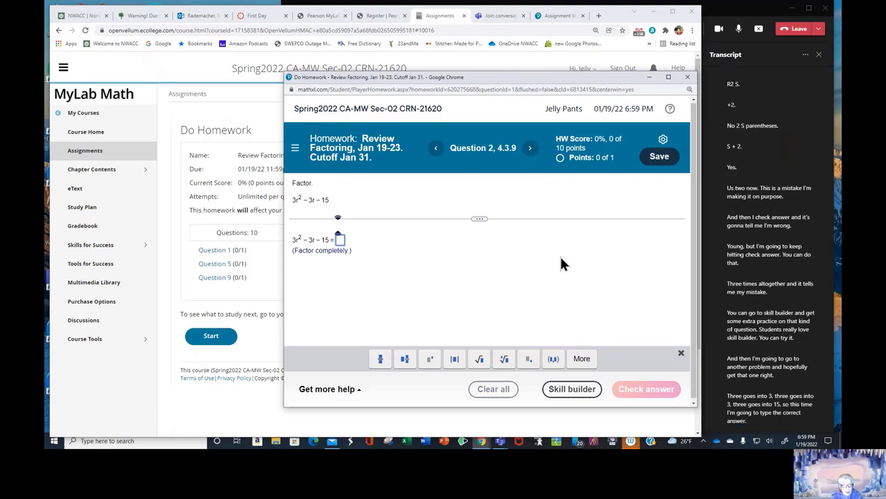
text(3(r)
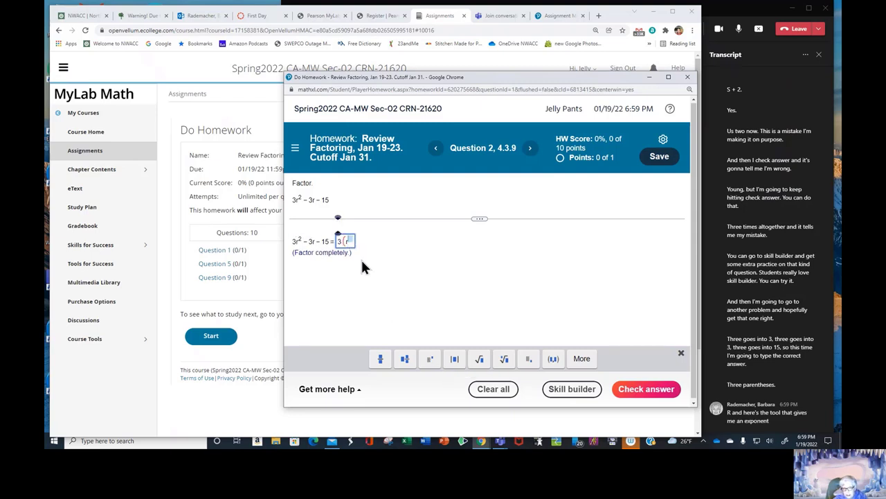
mouse_move(380, 315)
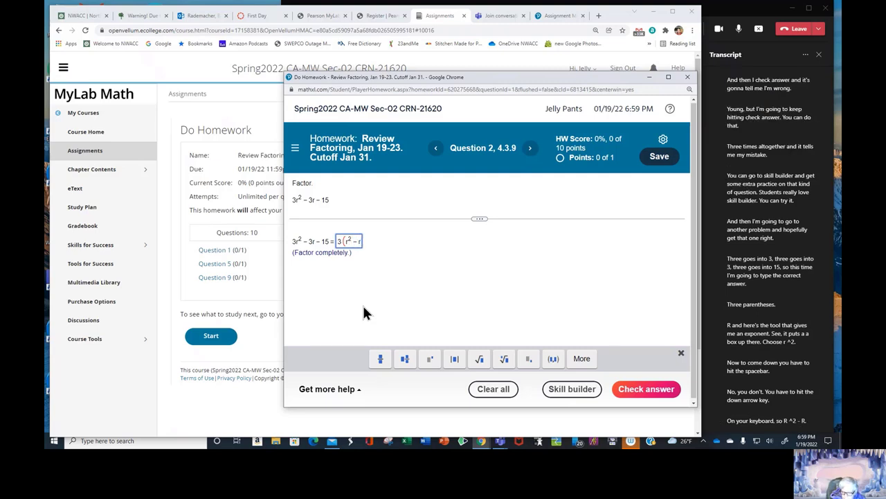
text(- 5)
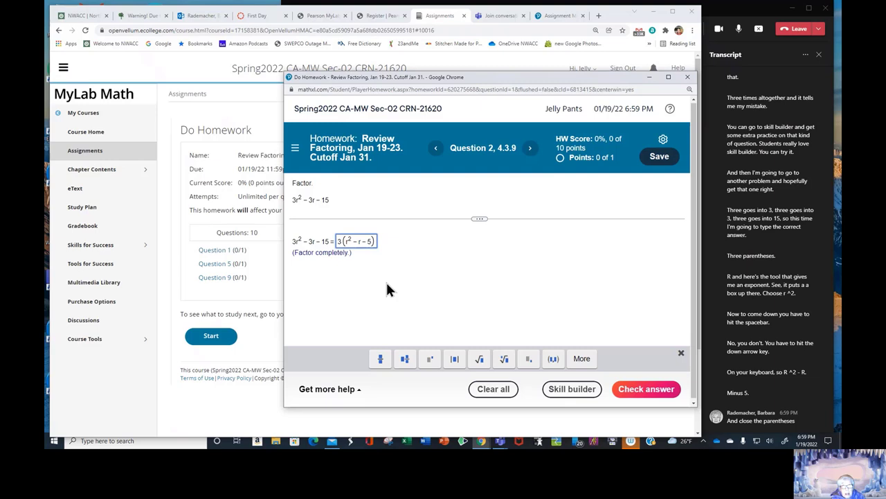
click(646, 387)
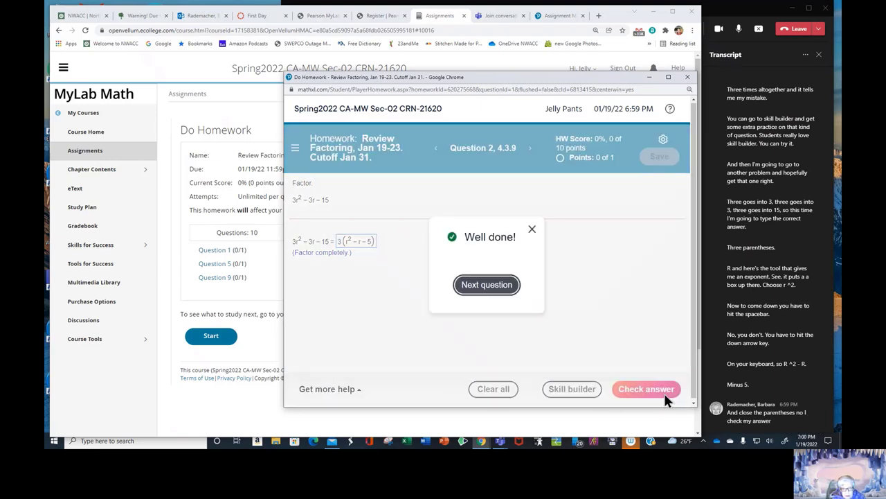
Save progress and return to the homework overview at a 10% score
click(488, 285)
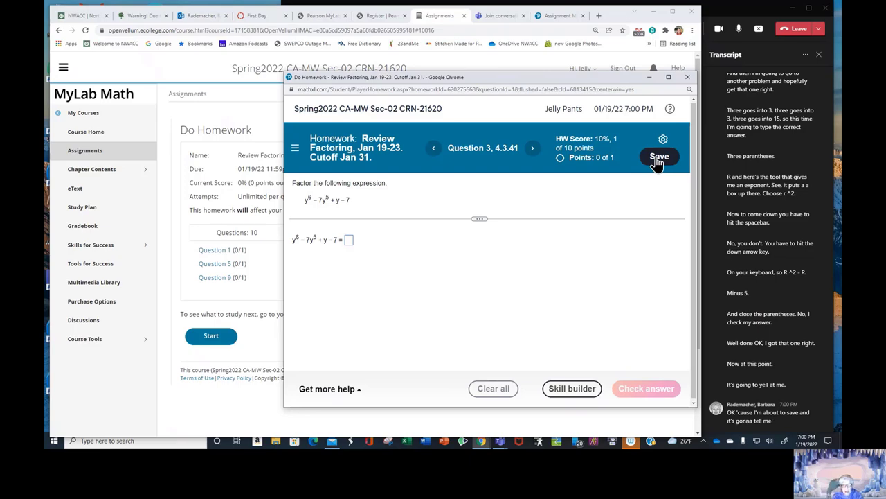
click(659, 155)
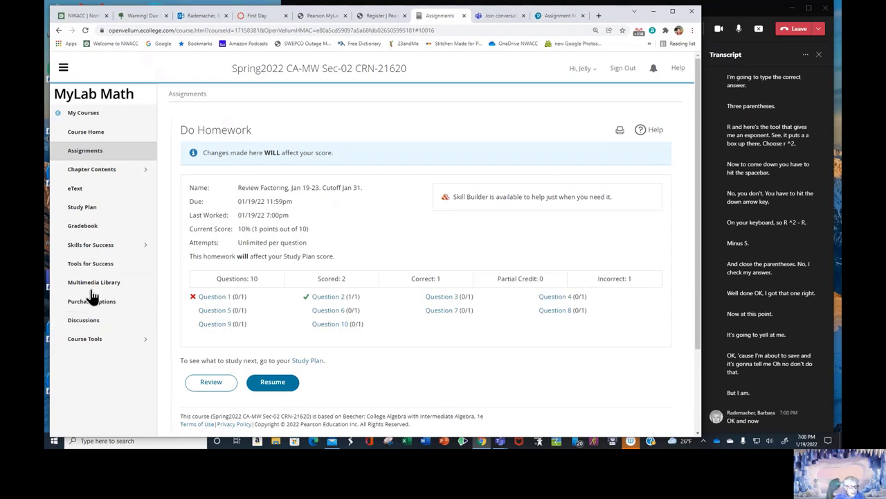
Open the Gradebook via Multimedia Library to view Review Factoring at 1/10, 10%
click(94, 282)
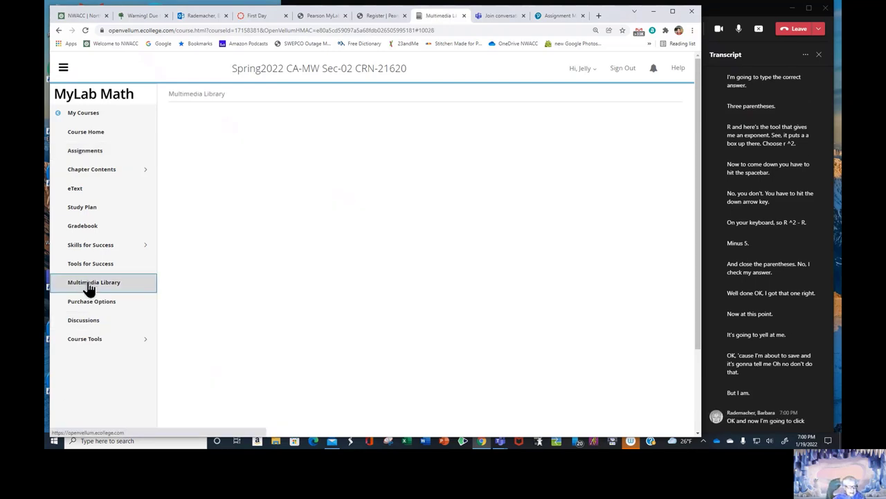
click(95, 282)
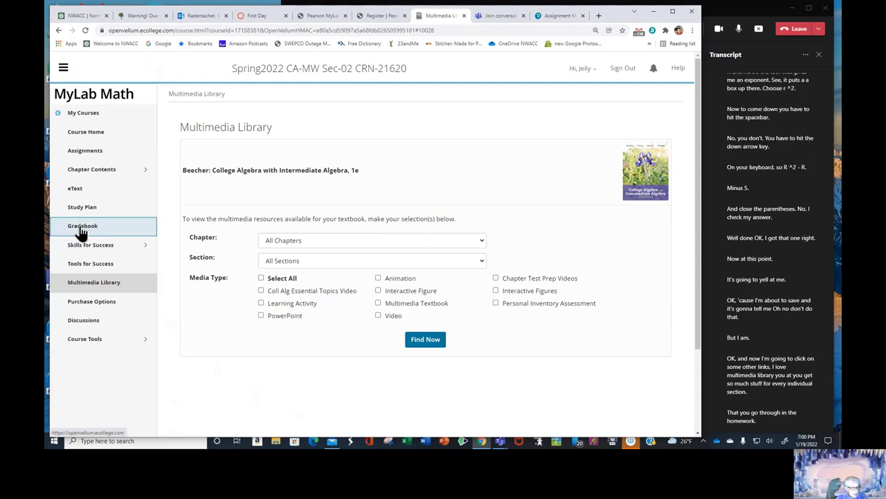
mouse_move(83, 229)
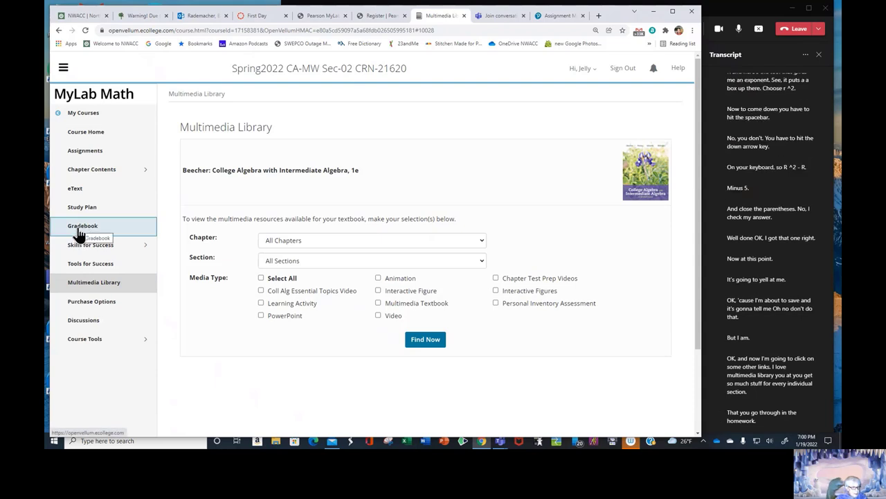
click(83, 224)
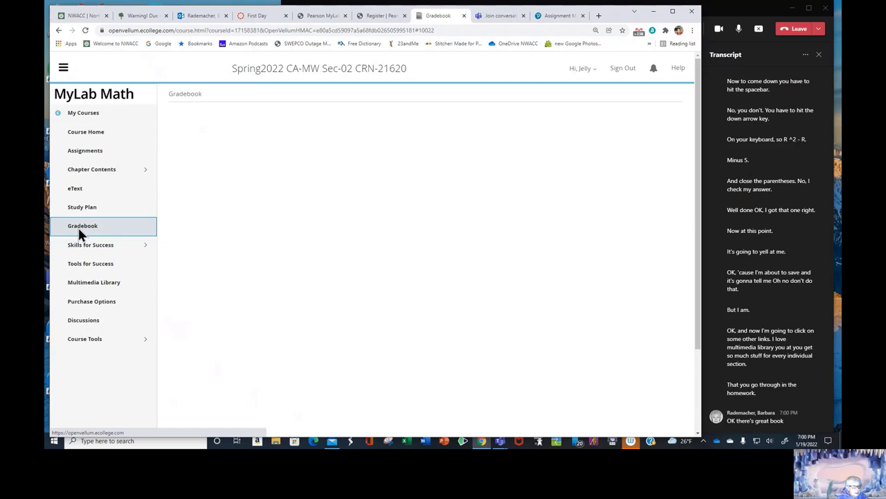
click(83, 224)
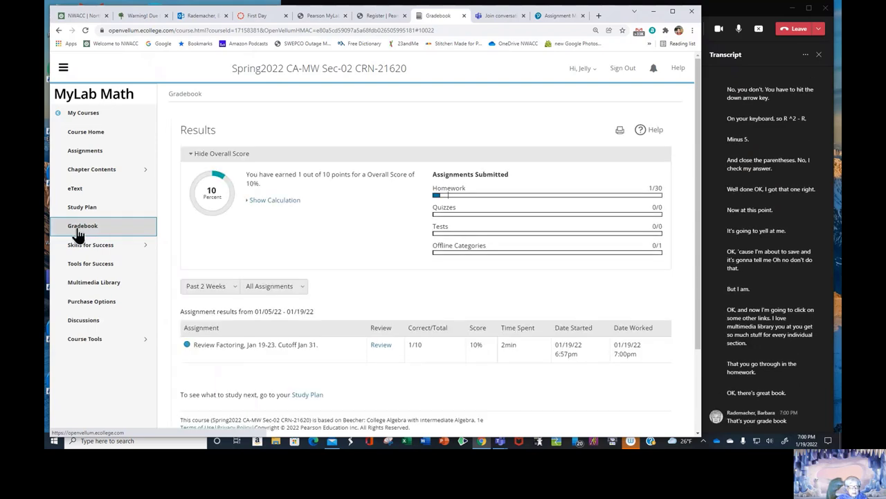
scroll(down, 3)
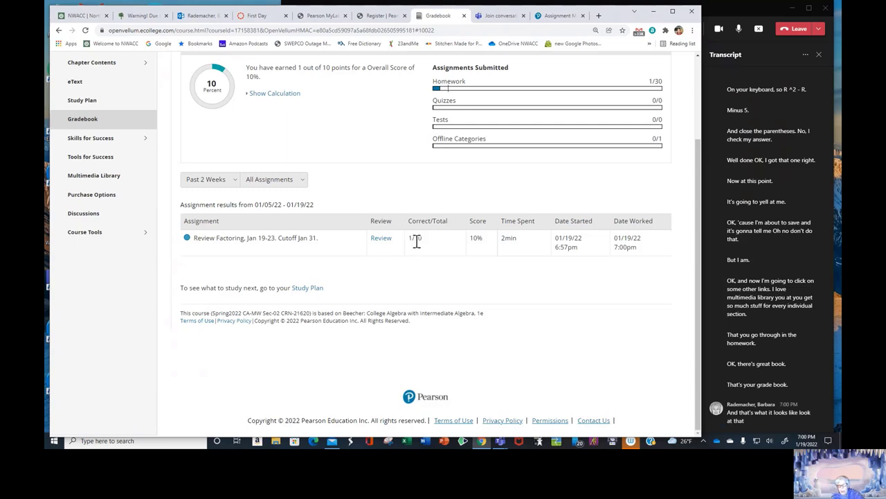
mouse_move(478, 253)
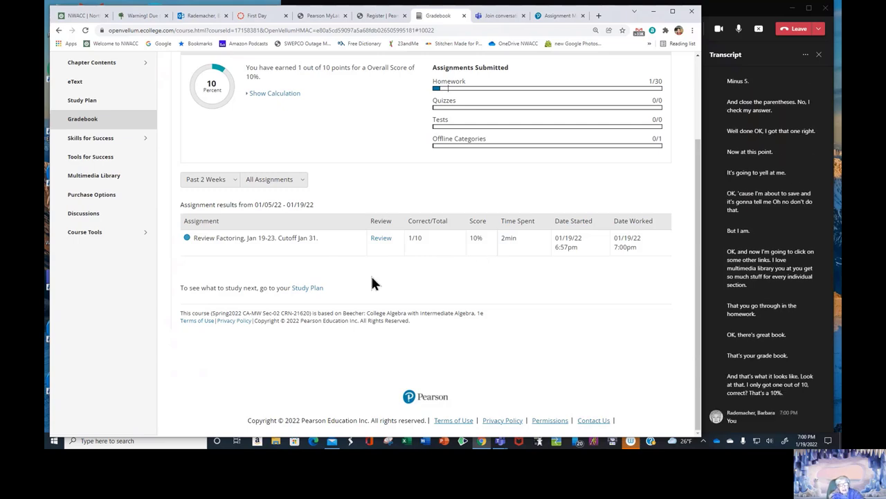
scroll(up, 3)
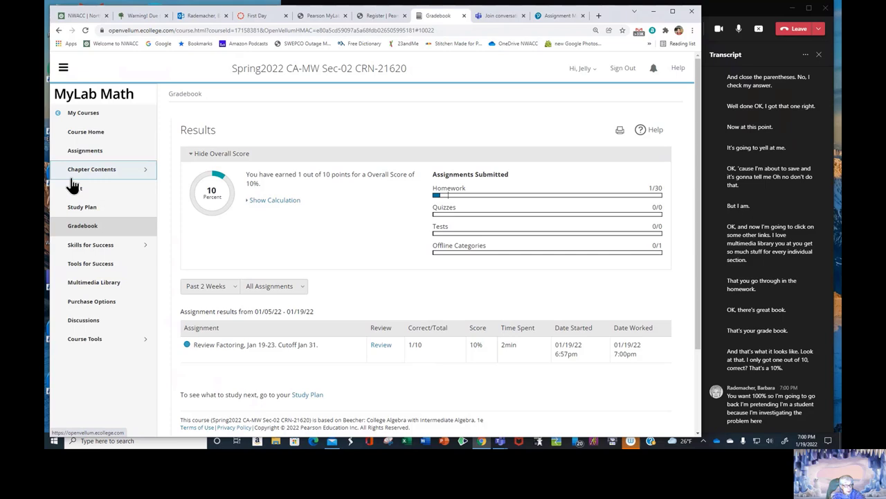
click(84, 149)
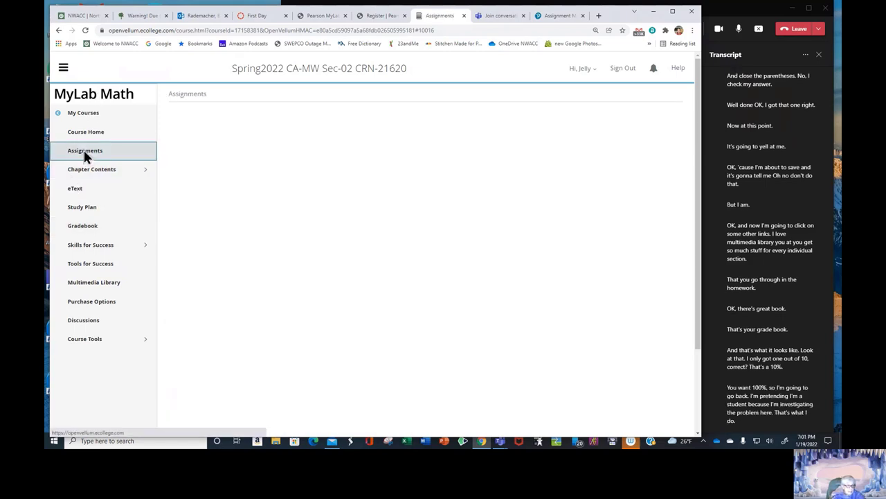
click(86, 149)
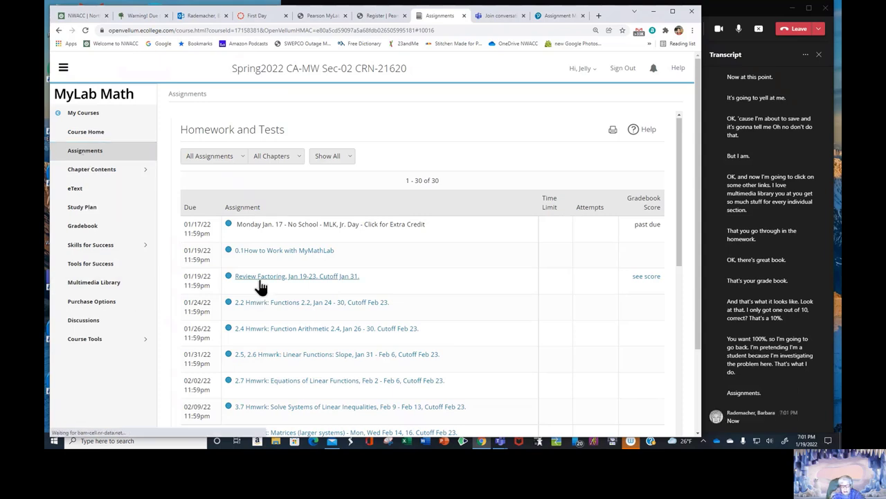
click(296, 276)
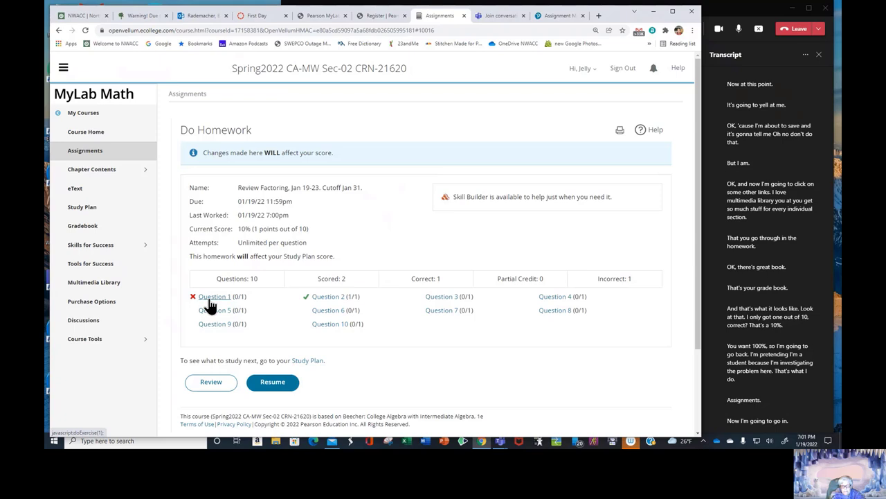
click(215, 296)
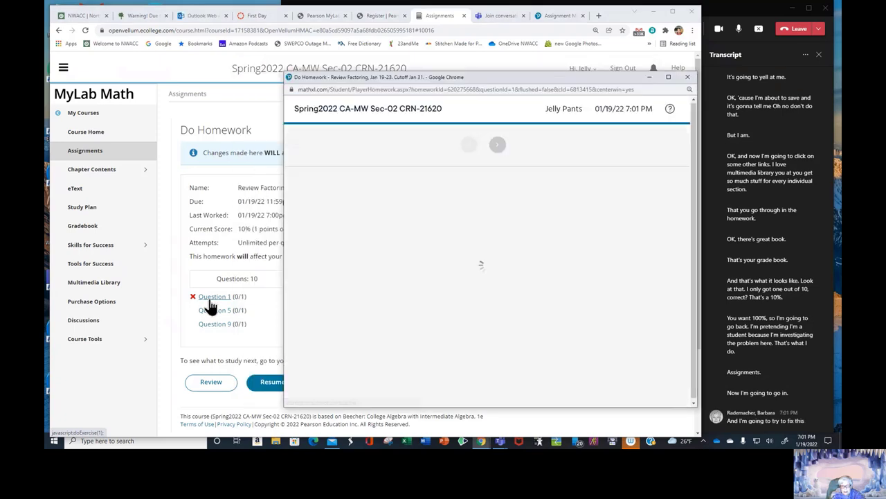
click(215, 297)
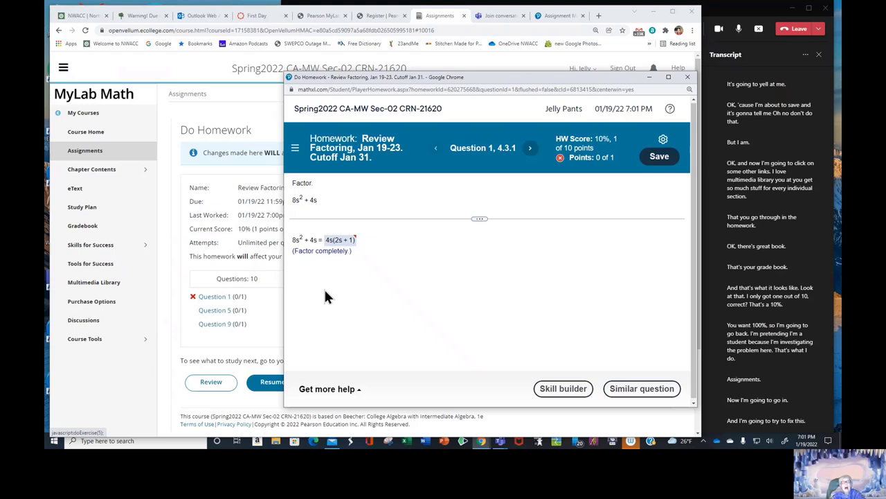
click(341, 240)
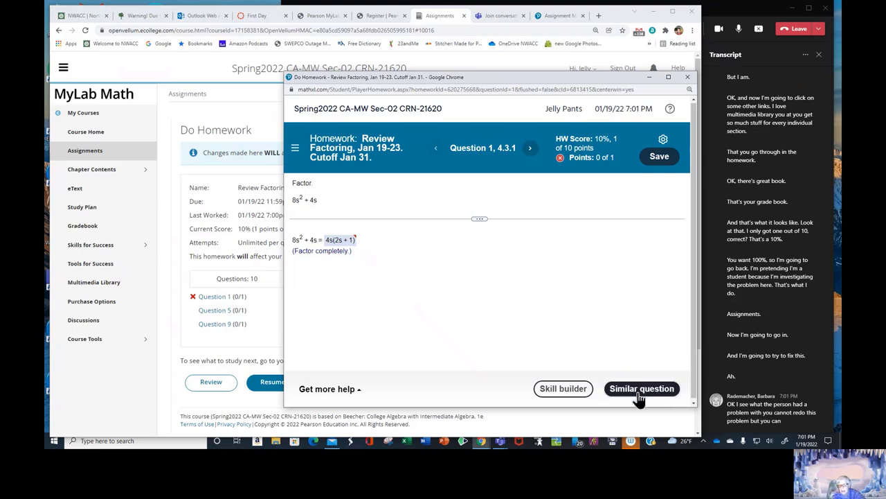
Load a similar version of Question 1 (10t² + 5t) and enter the factored answer 5t(2t + 1)
click(641, 388)
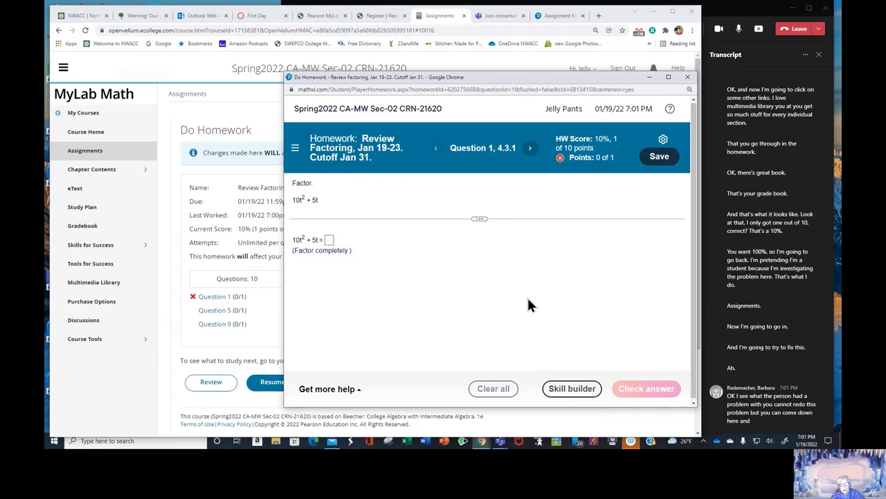
mouse_move(328, 277)
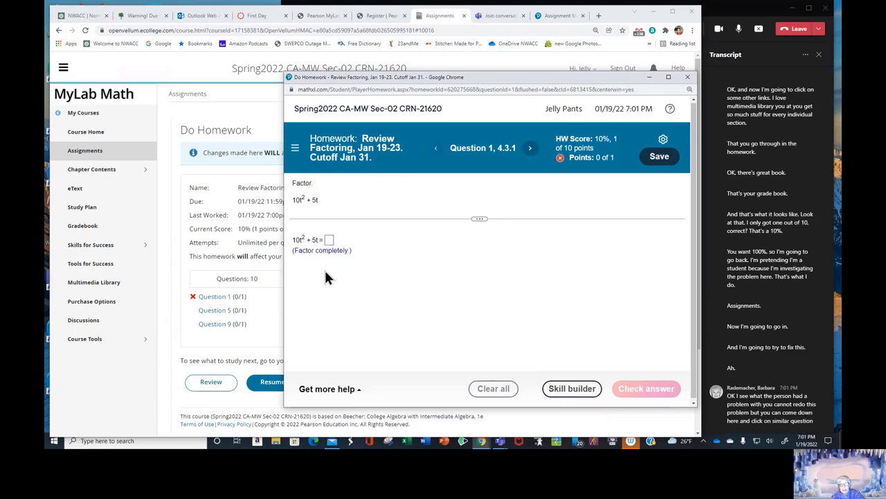
click(329, 239)
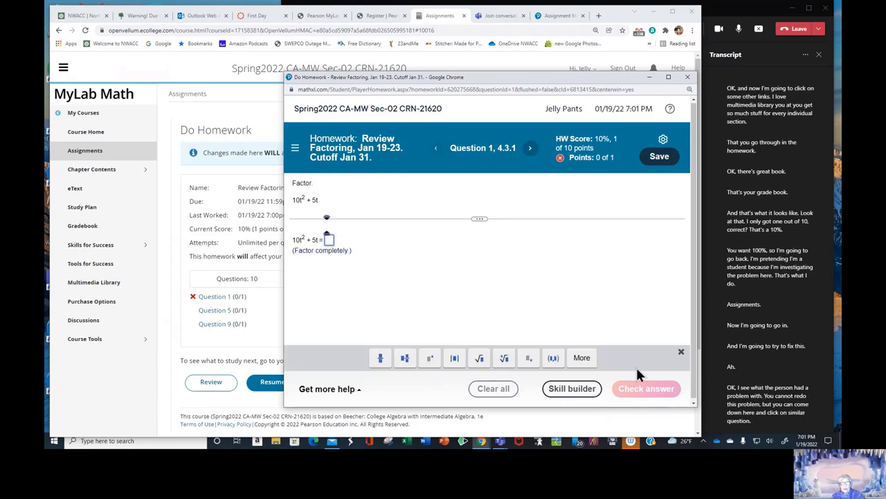
scroll(down, 3)
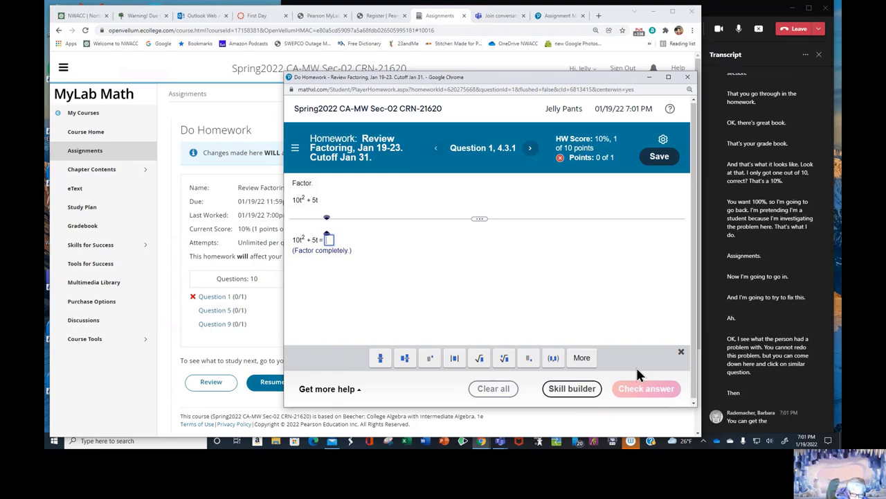
text(5t)
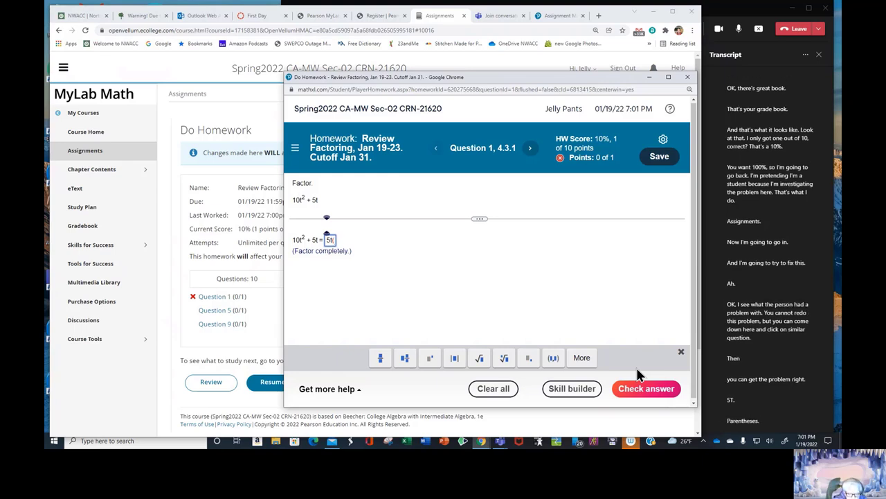
text((2t)
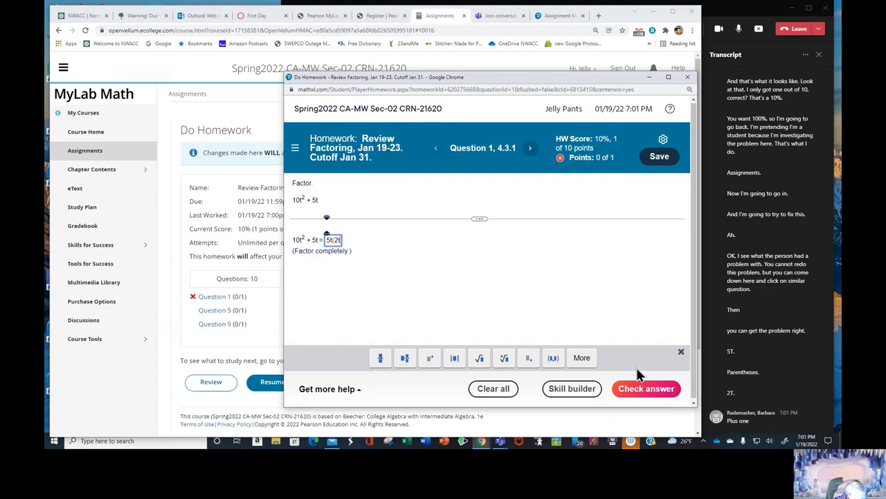
text(+)
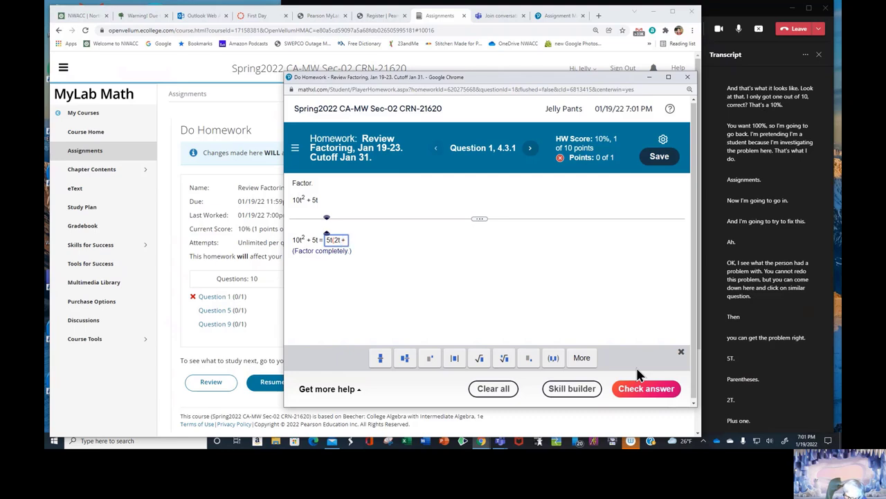
text(1)
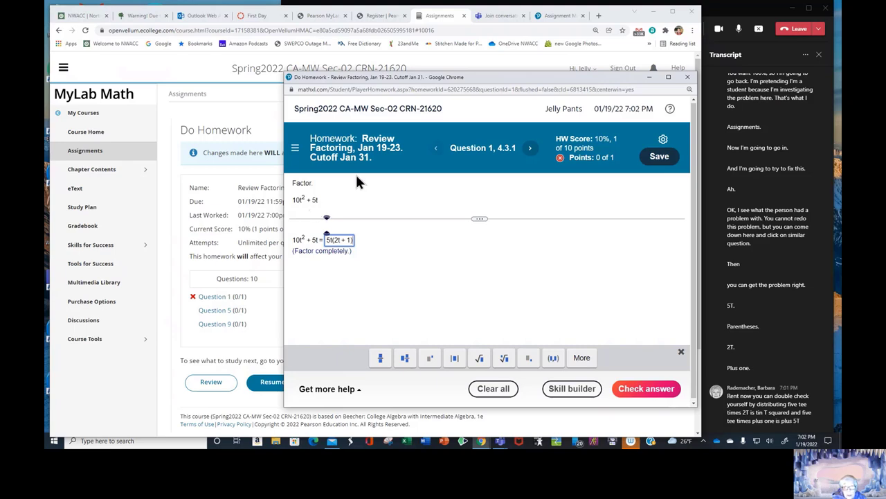
Check the answer as correct and move on to the next question, score now 20%
click(645, 388)
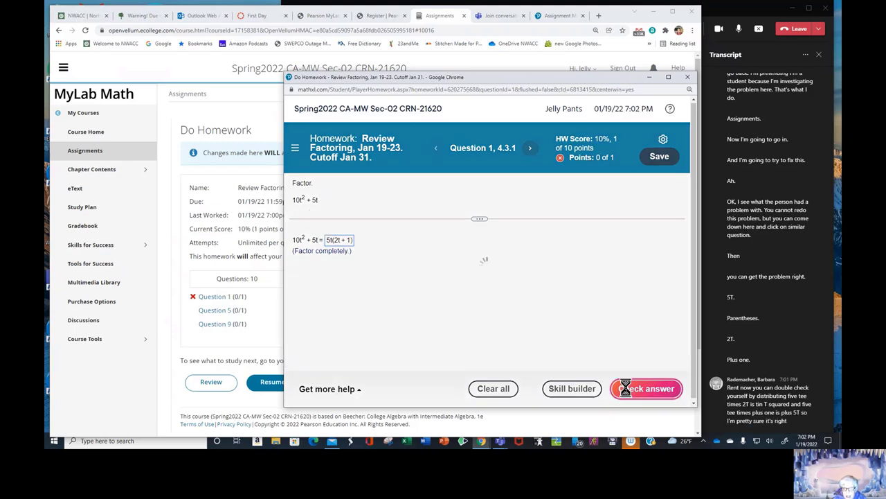
click(645, 387)
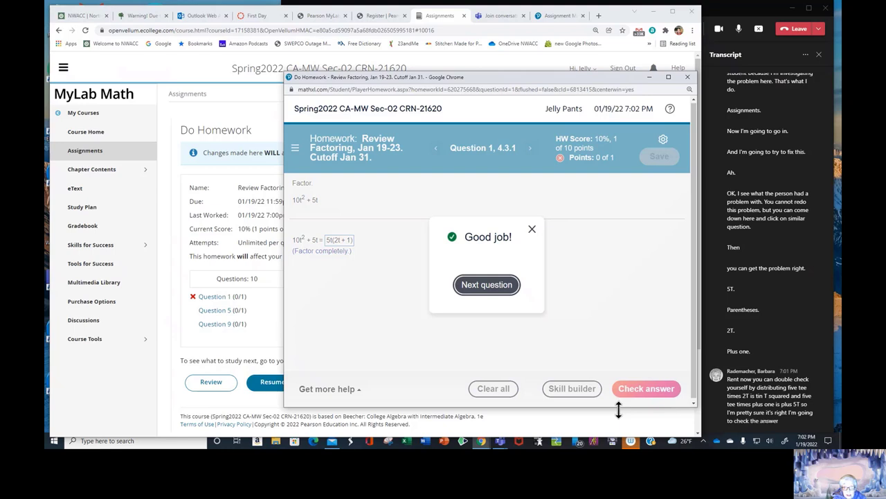
click(487, 285)
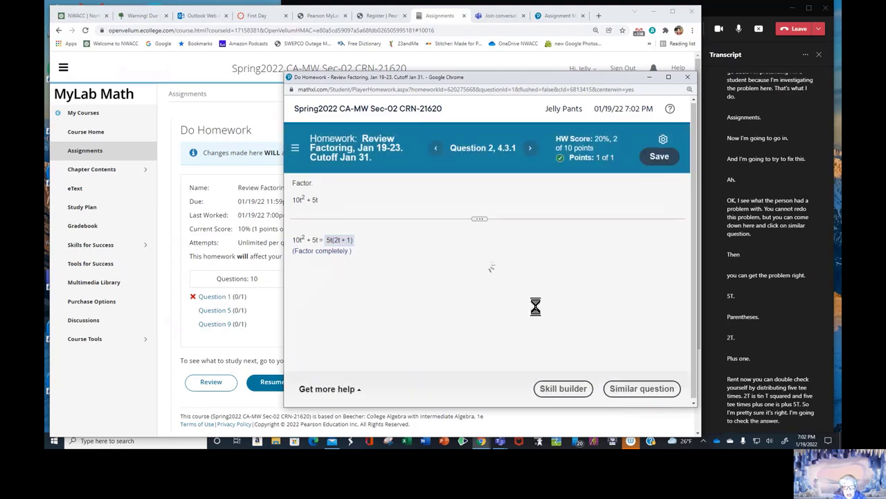
Load a similar Question 2, save the homework and keep the best score (20%, Questions 1 and 2 correct)
click(641, 388)
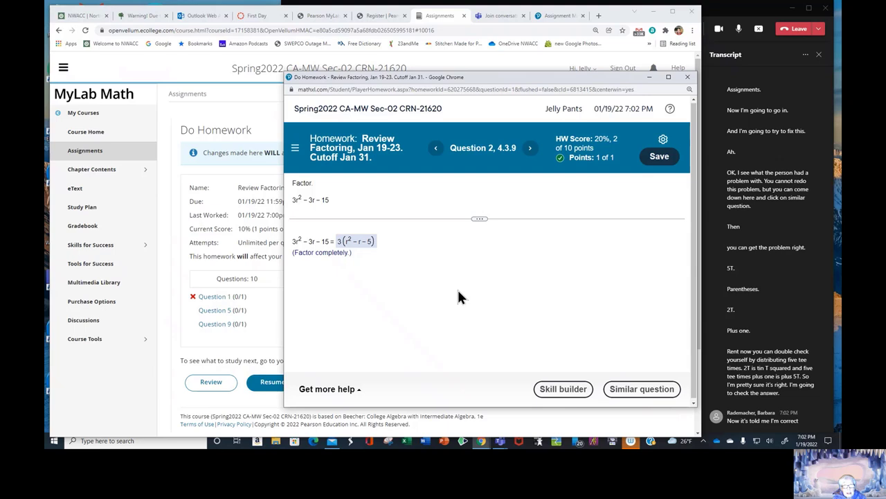
click(642, 387)
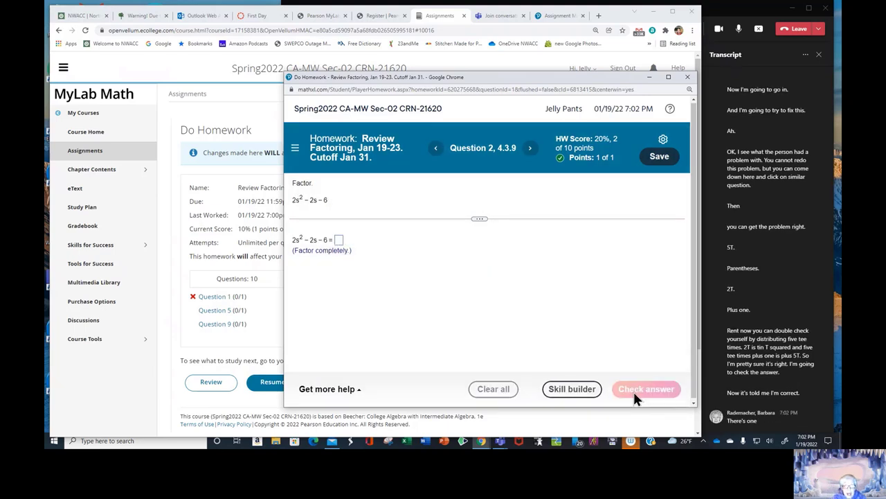
mouse_move(660, 155)
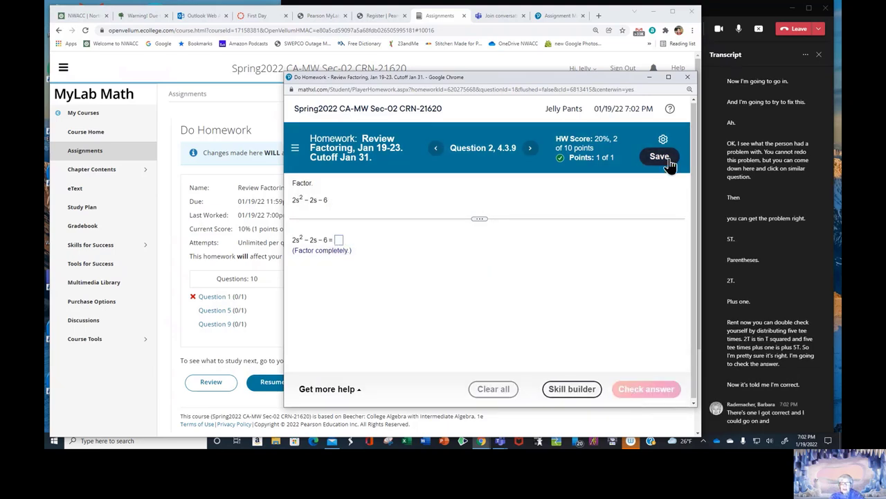
click(660, 155)
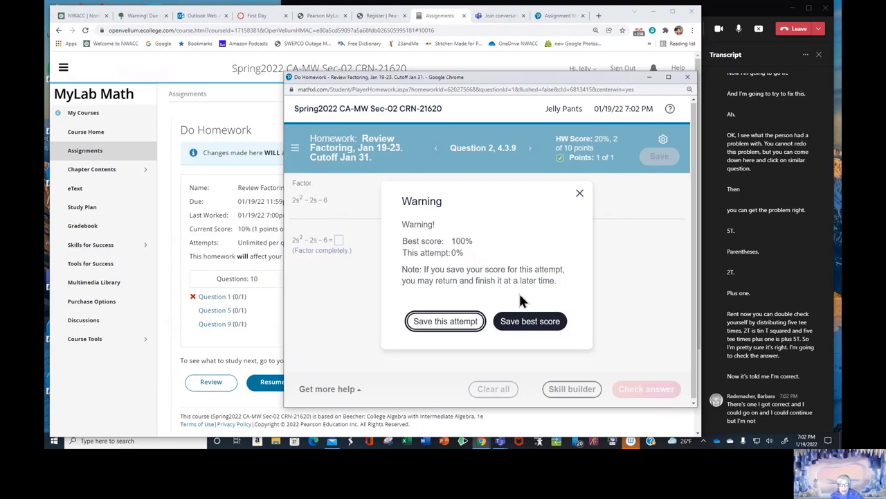
mouse_move(473, 255)
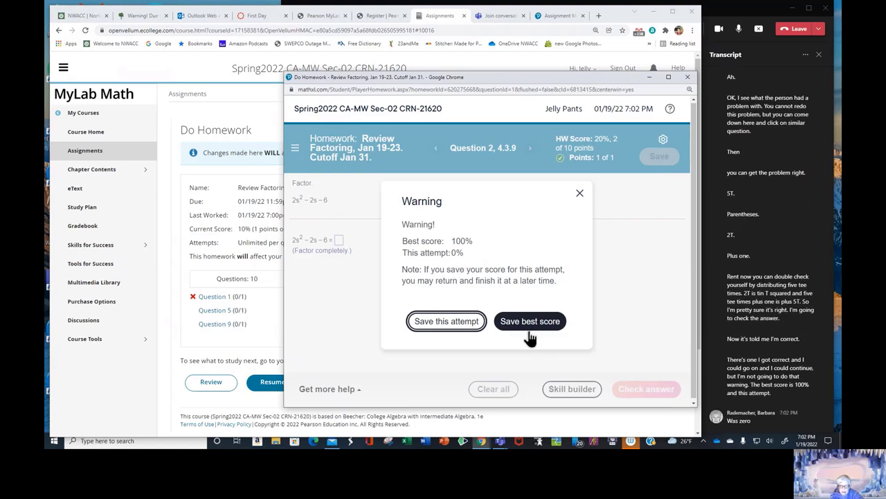
click(529, 321)
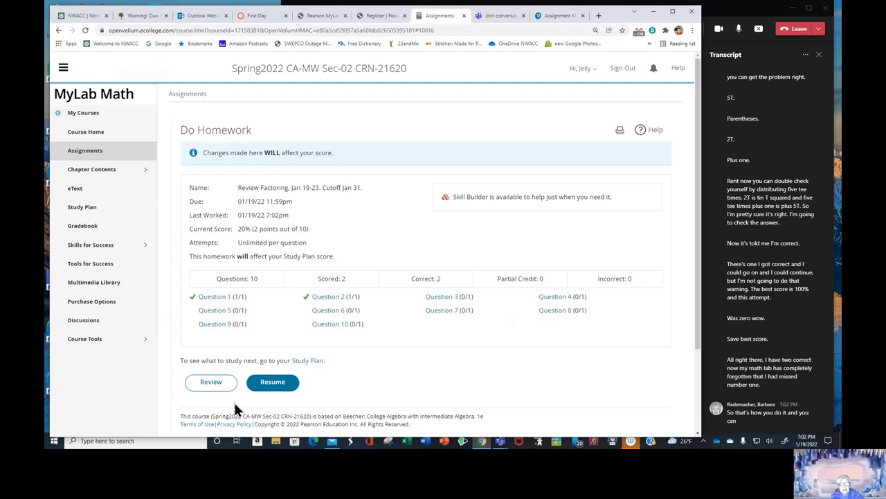
mouse_move(325, 191)
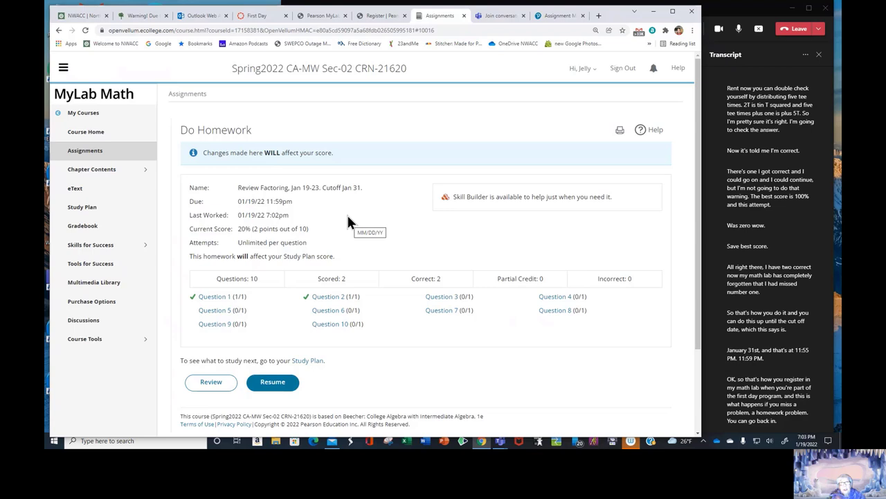
scroll(down, 3)
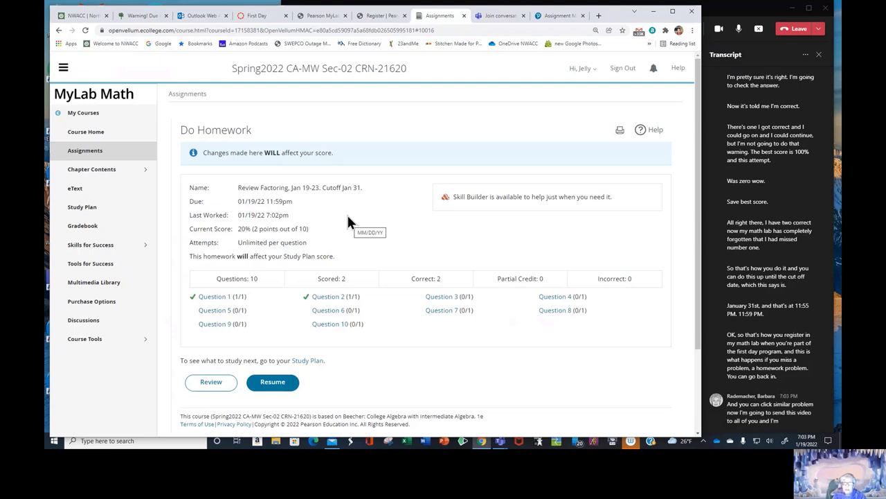
scroll(down, 3)
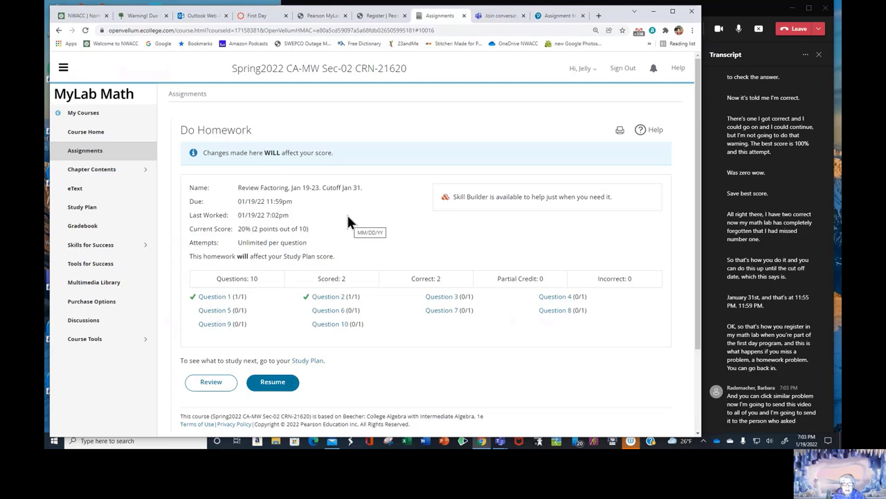
scroll(down, 3)
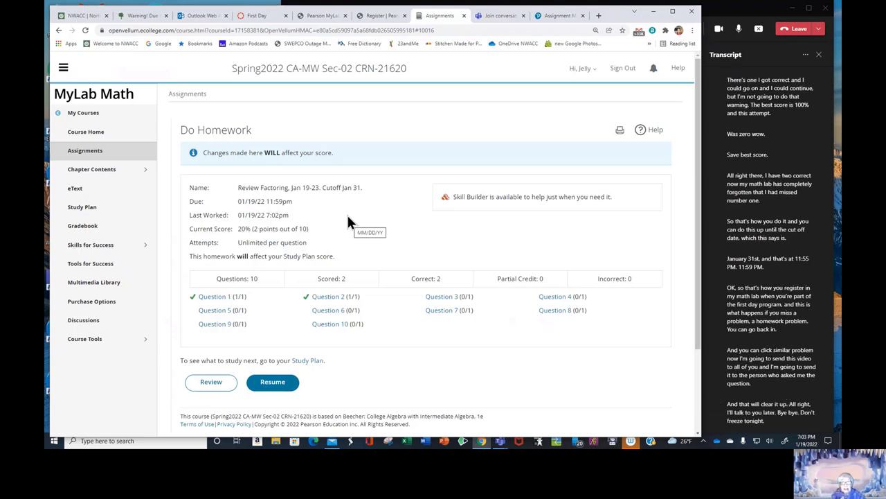
scroll(down, 3)
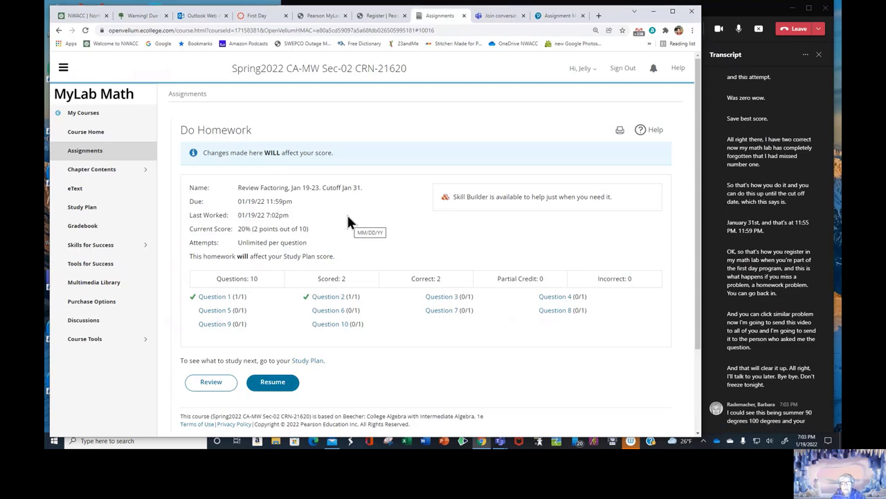
scroll(down, 3)
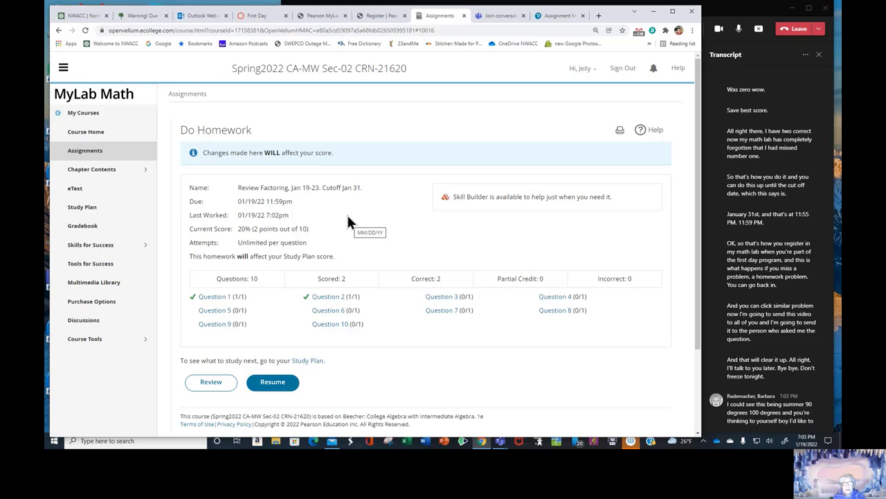